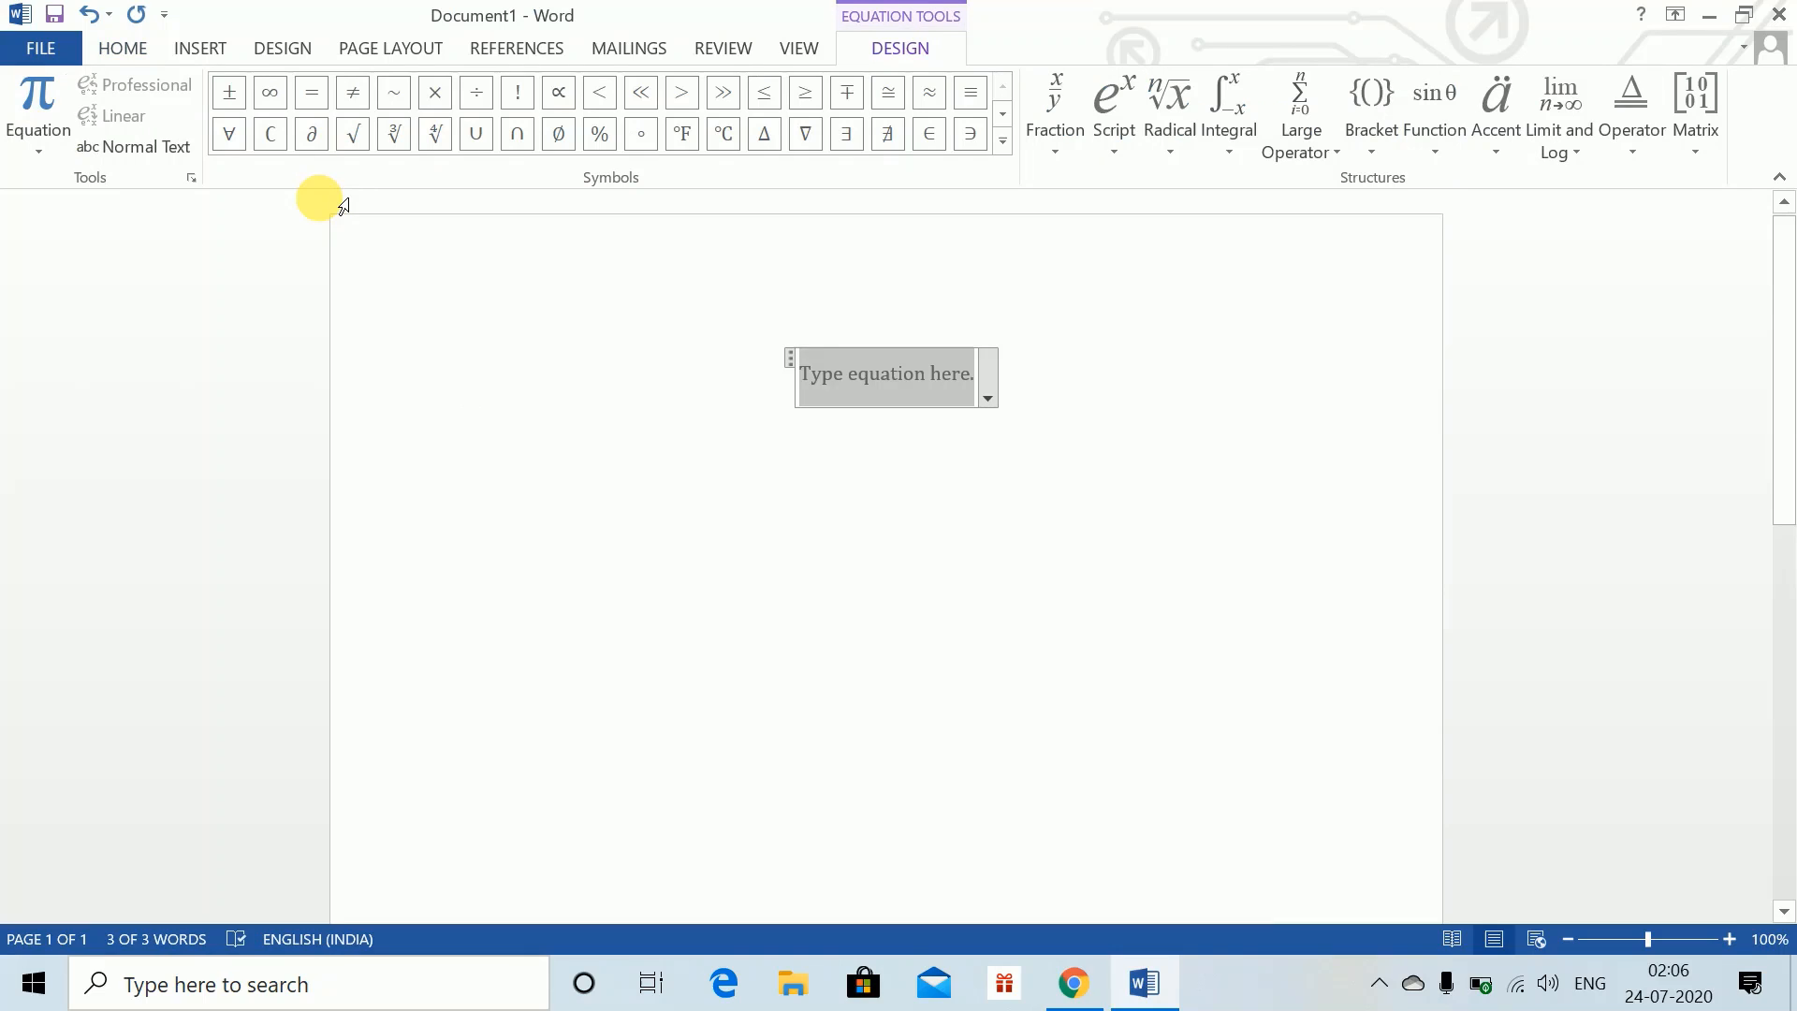
mouse_move(820, 314)
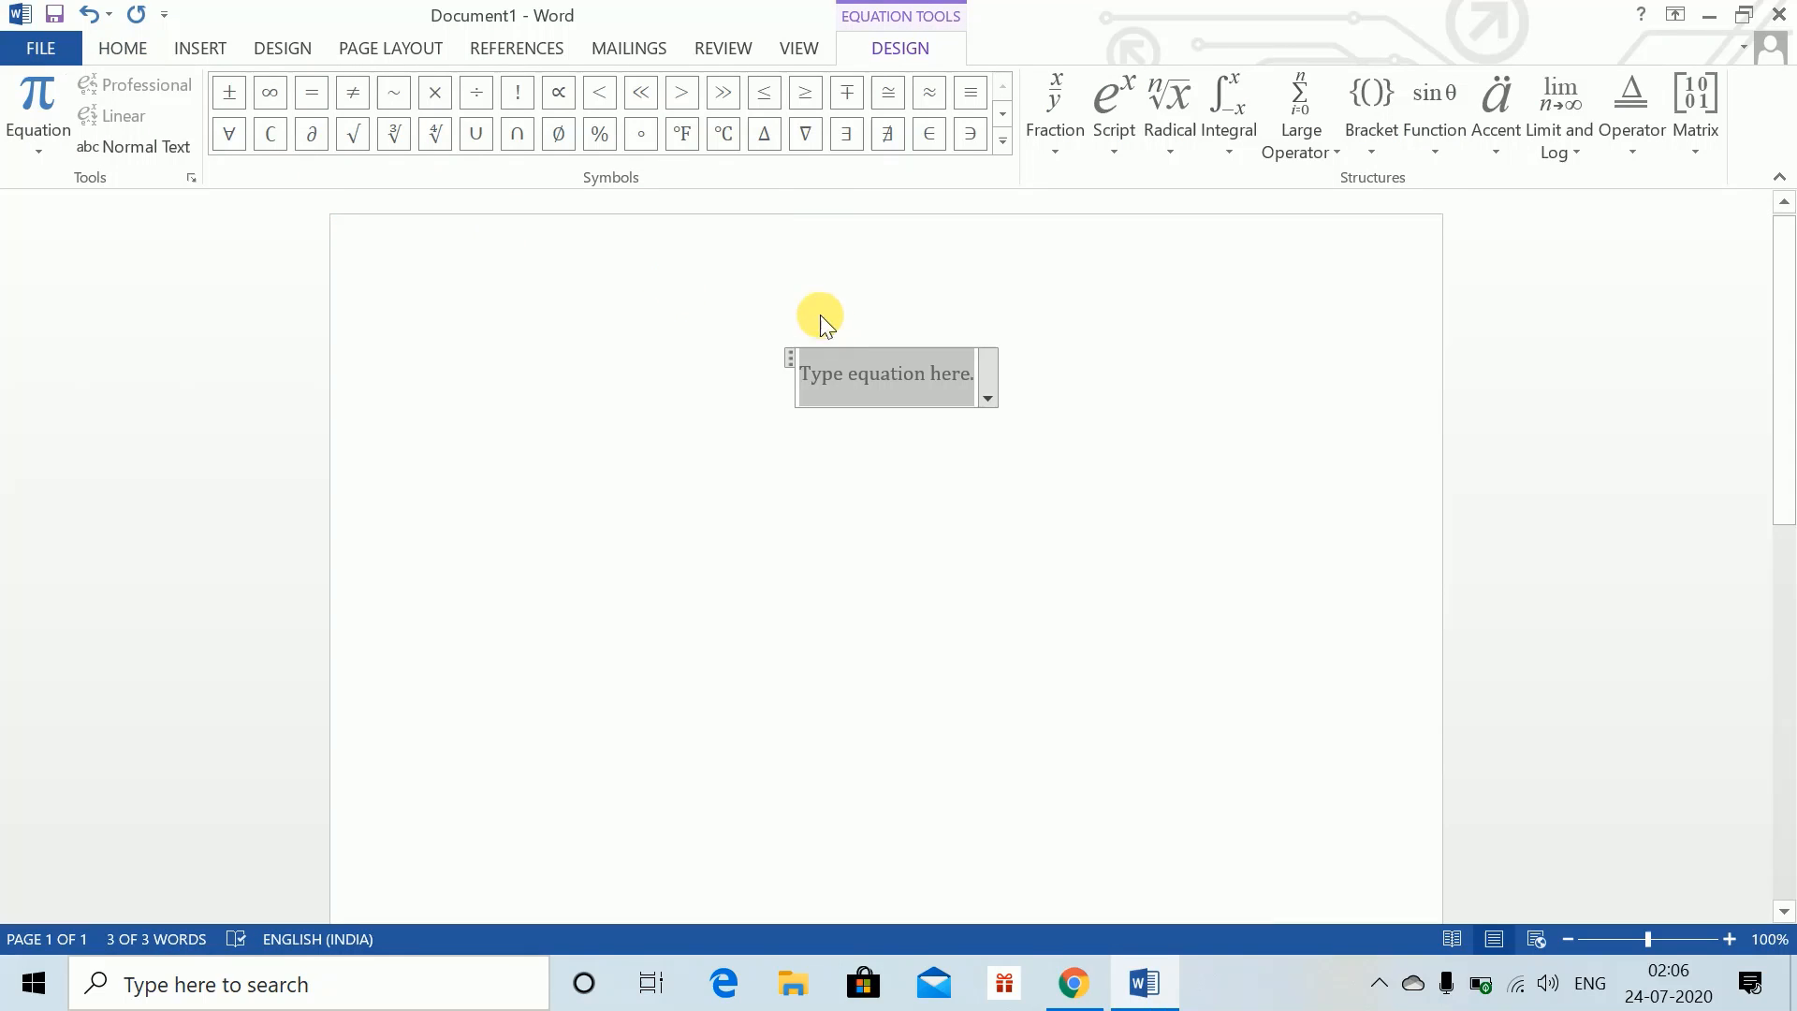
mouse_move(485, 406)
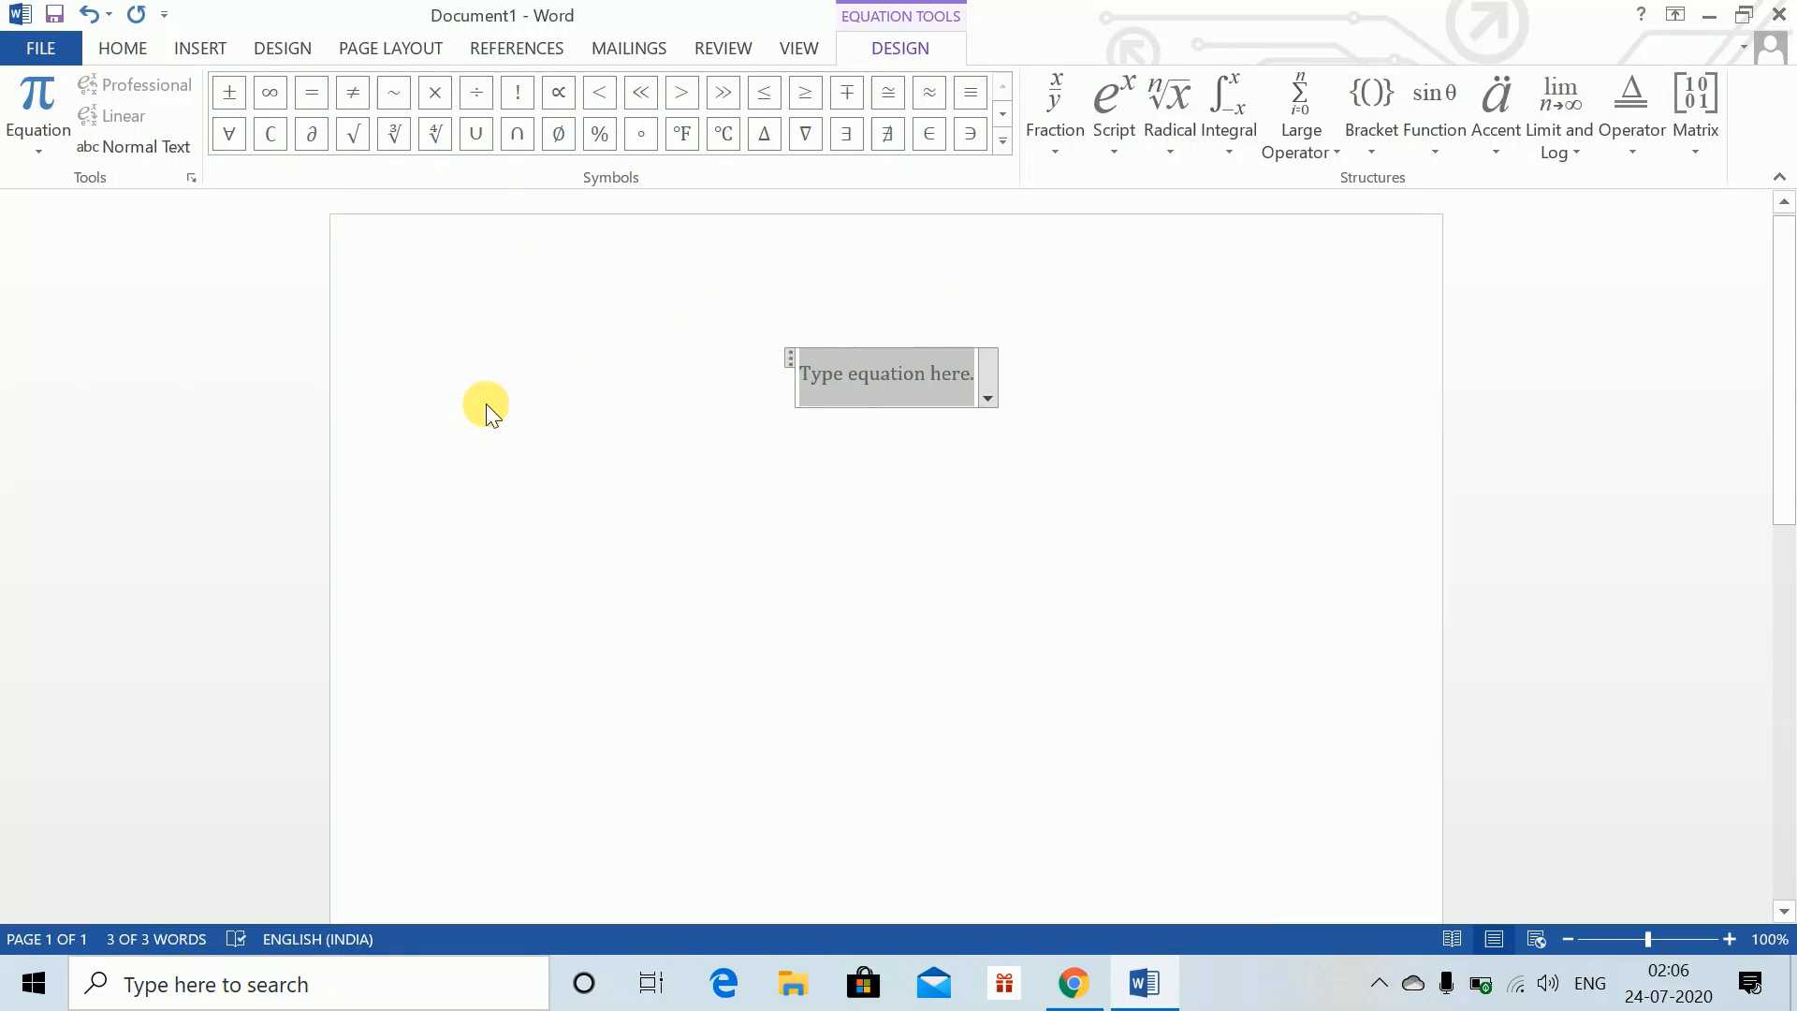
mouse_move(221, 249)
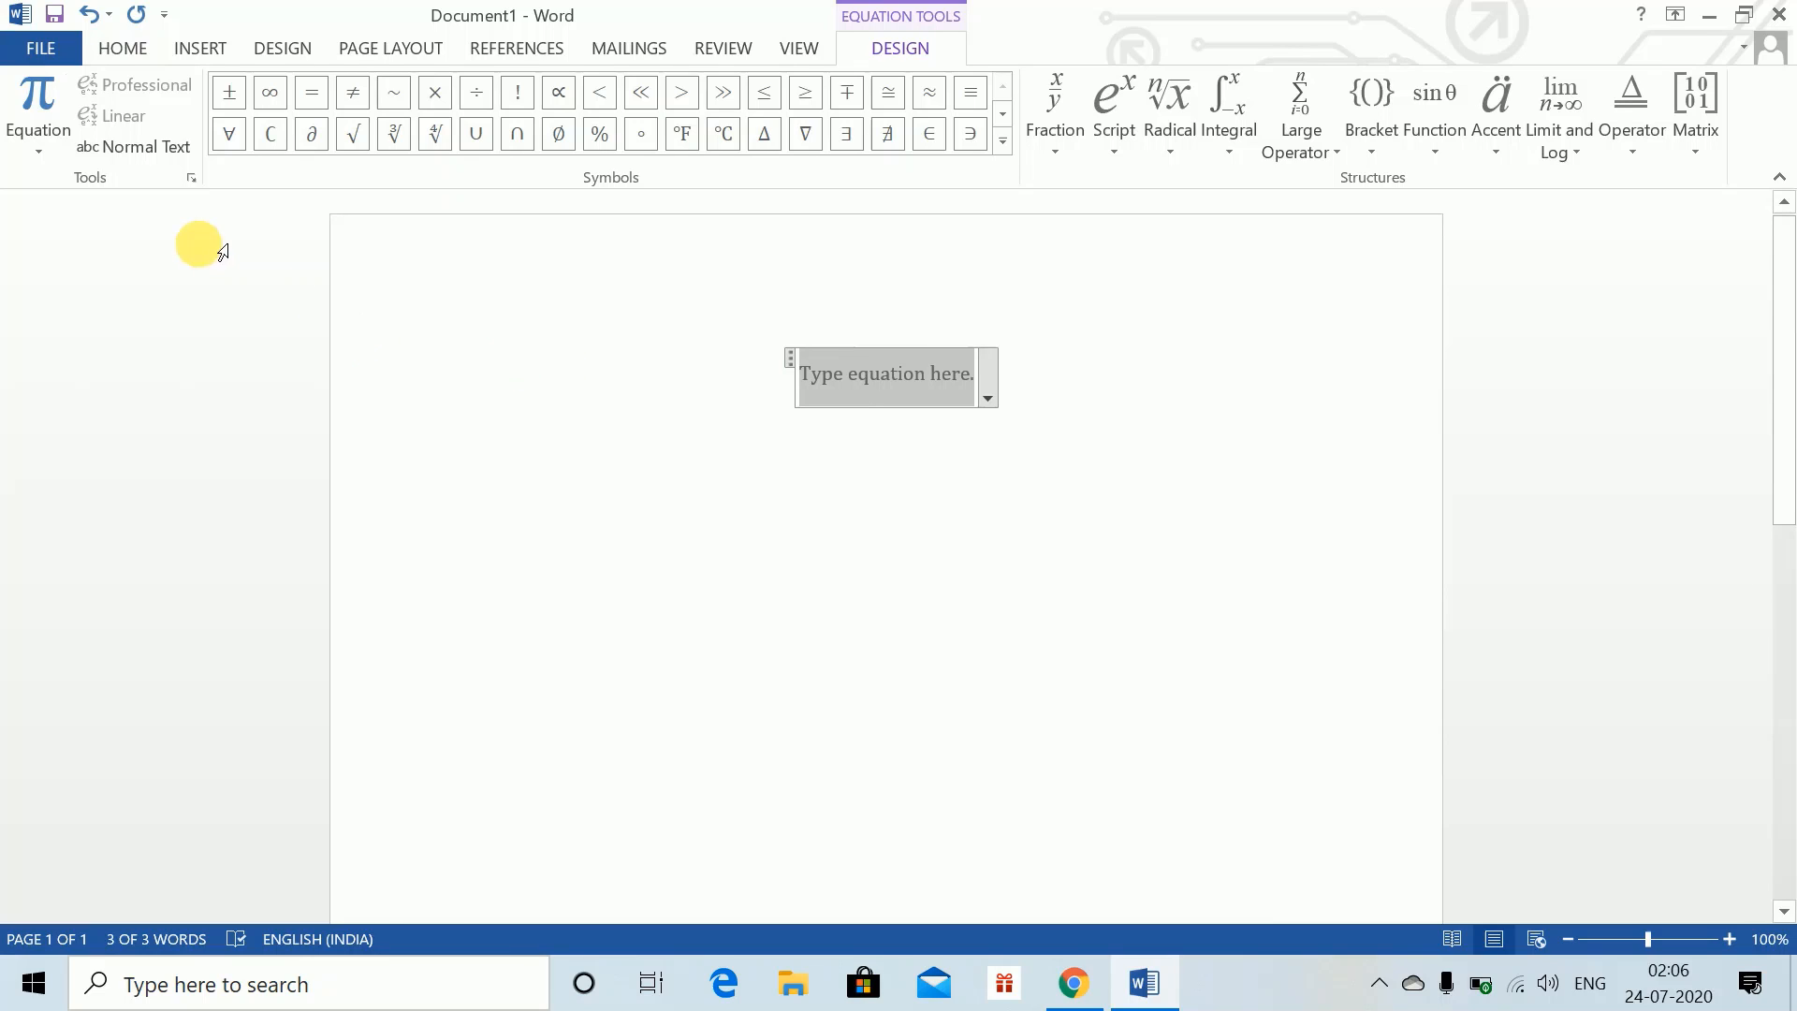
mouse_move(472, 378)
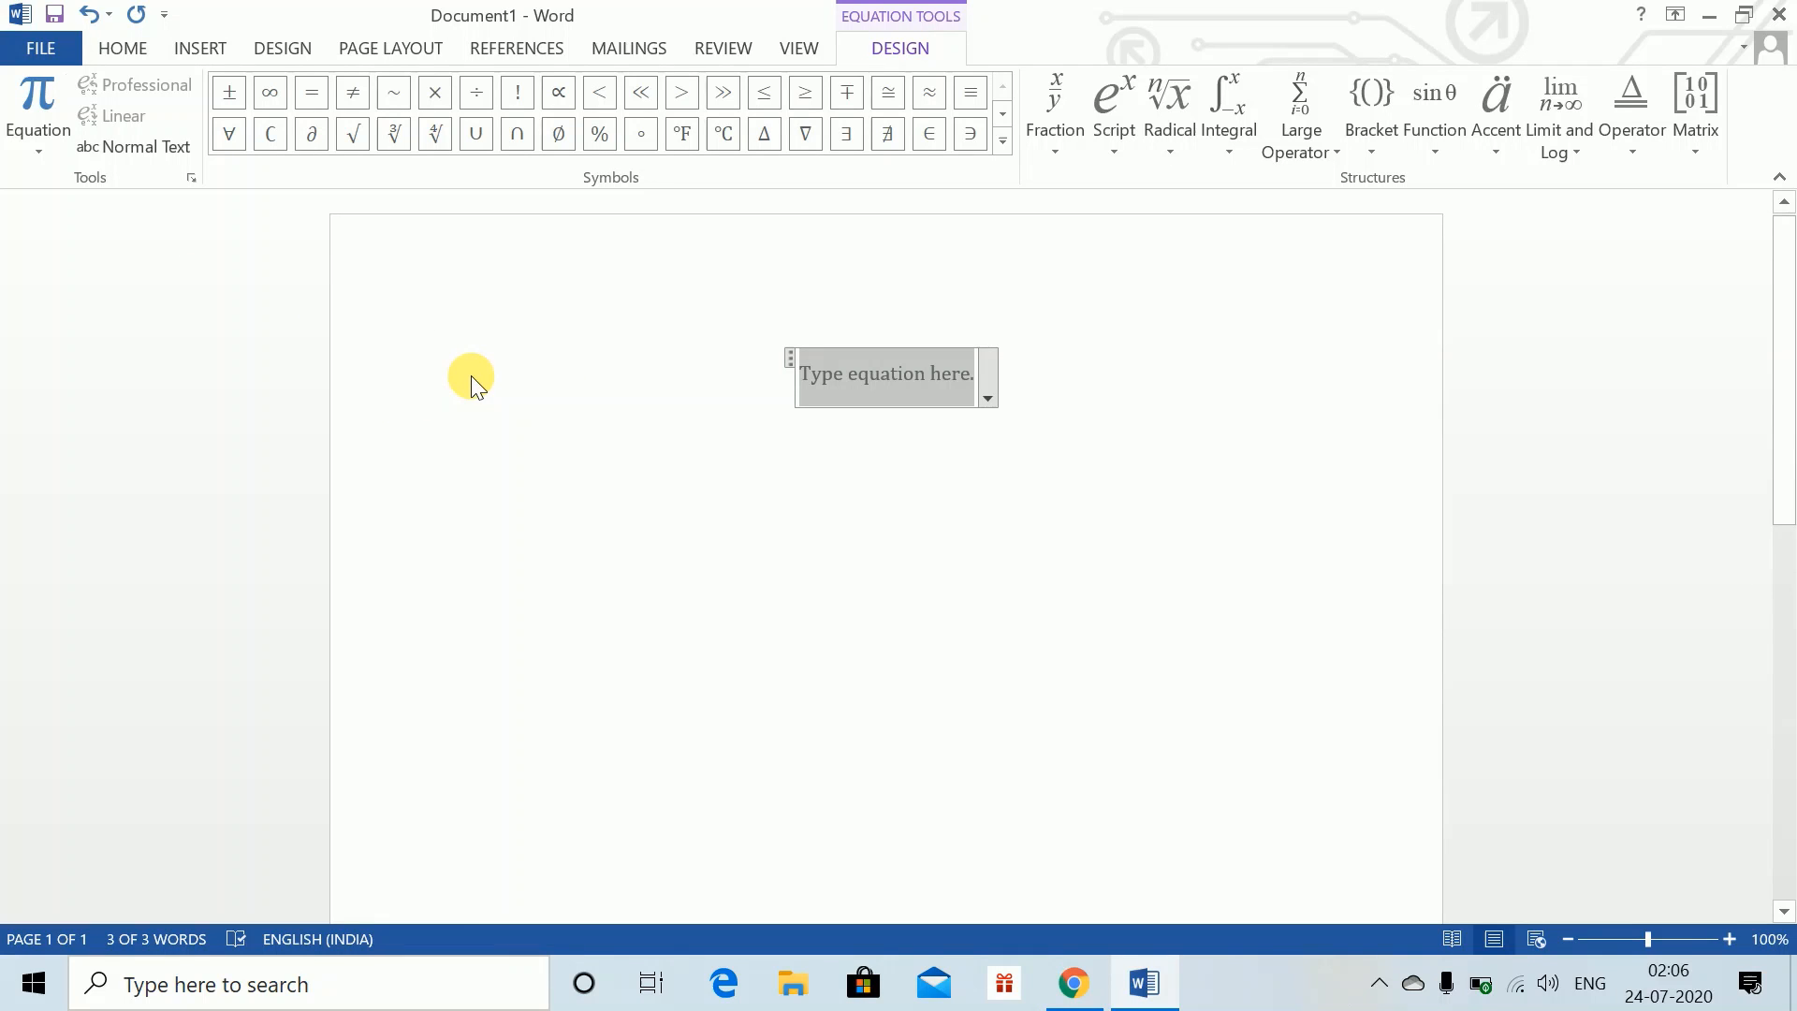
mouse_move(929, 584)
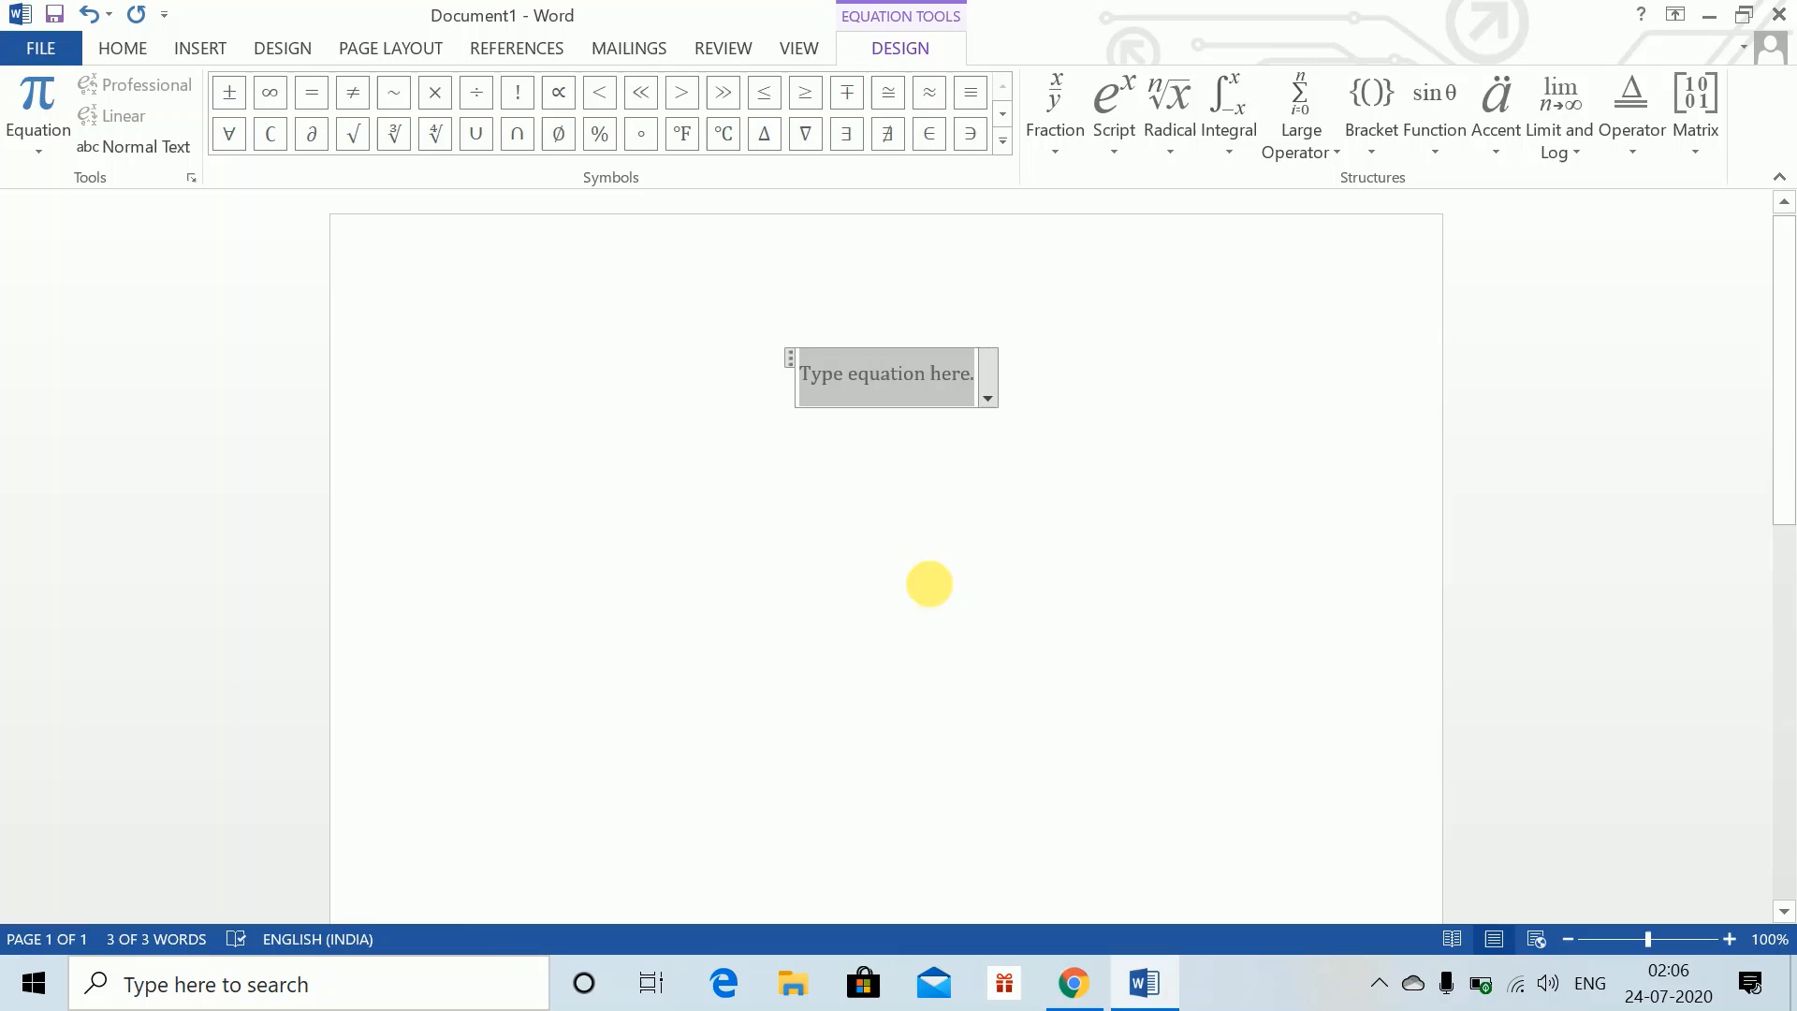
mouse_move(190, 181)
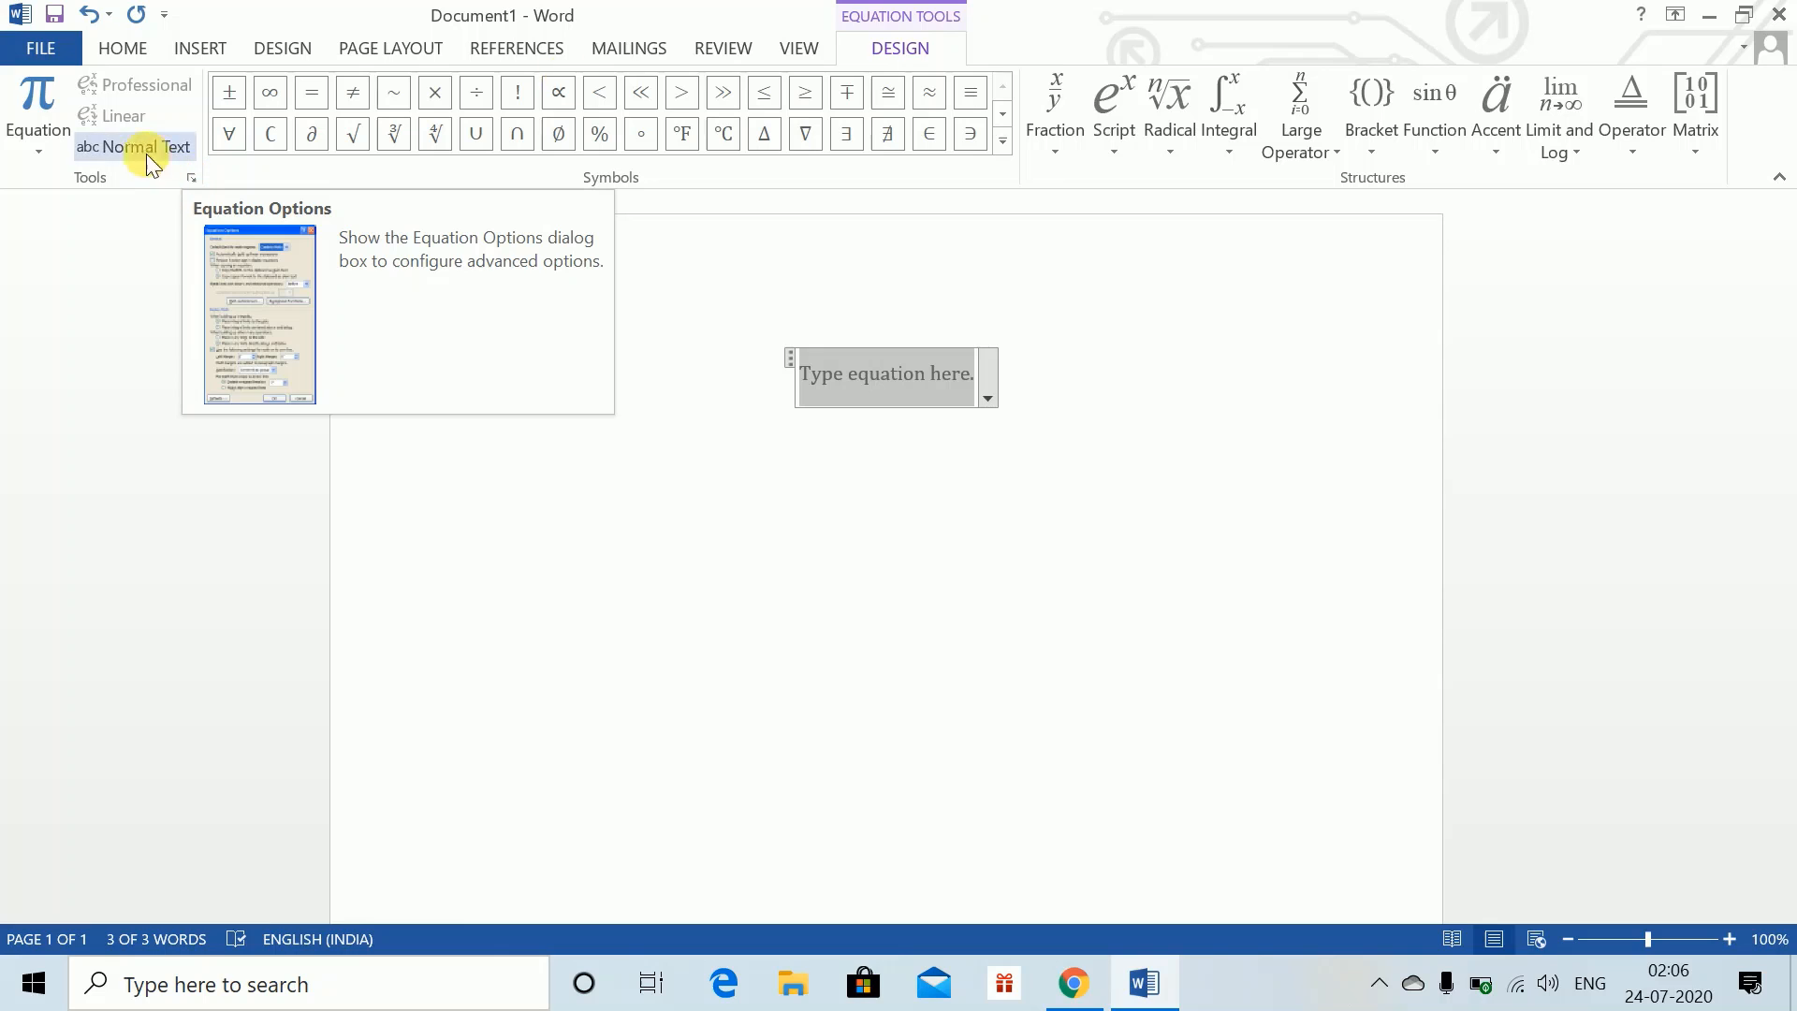
mouse_move(191, 180)
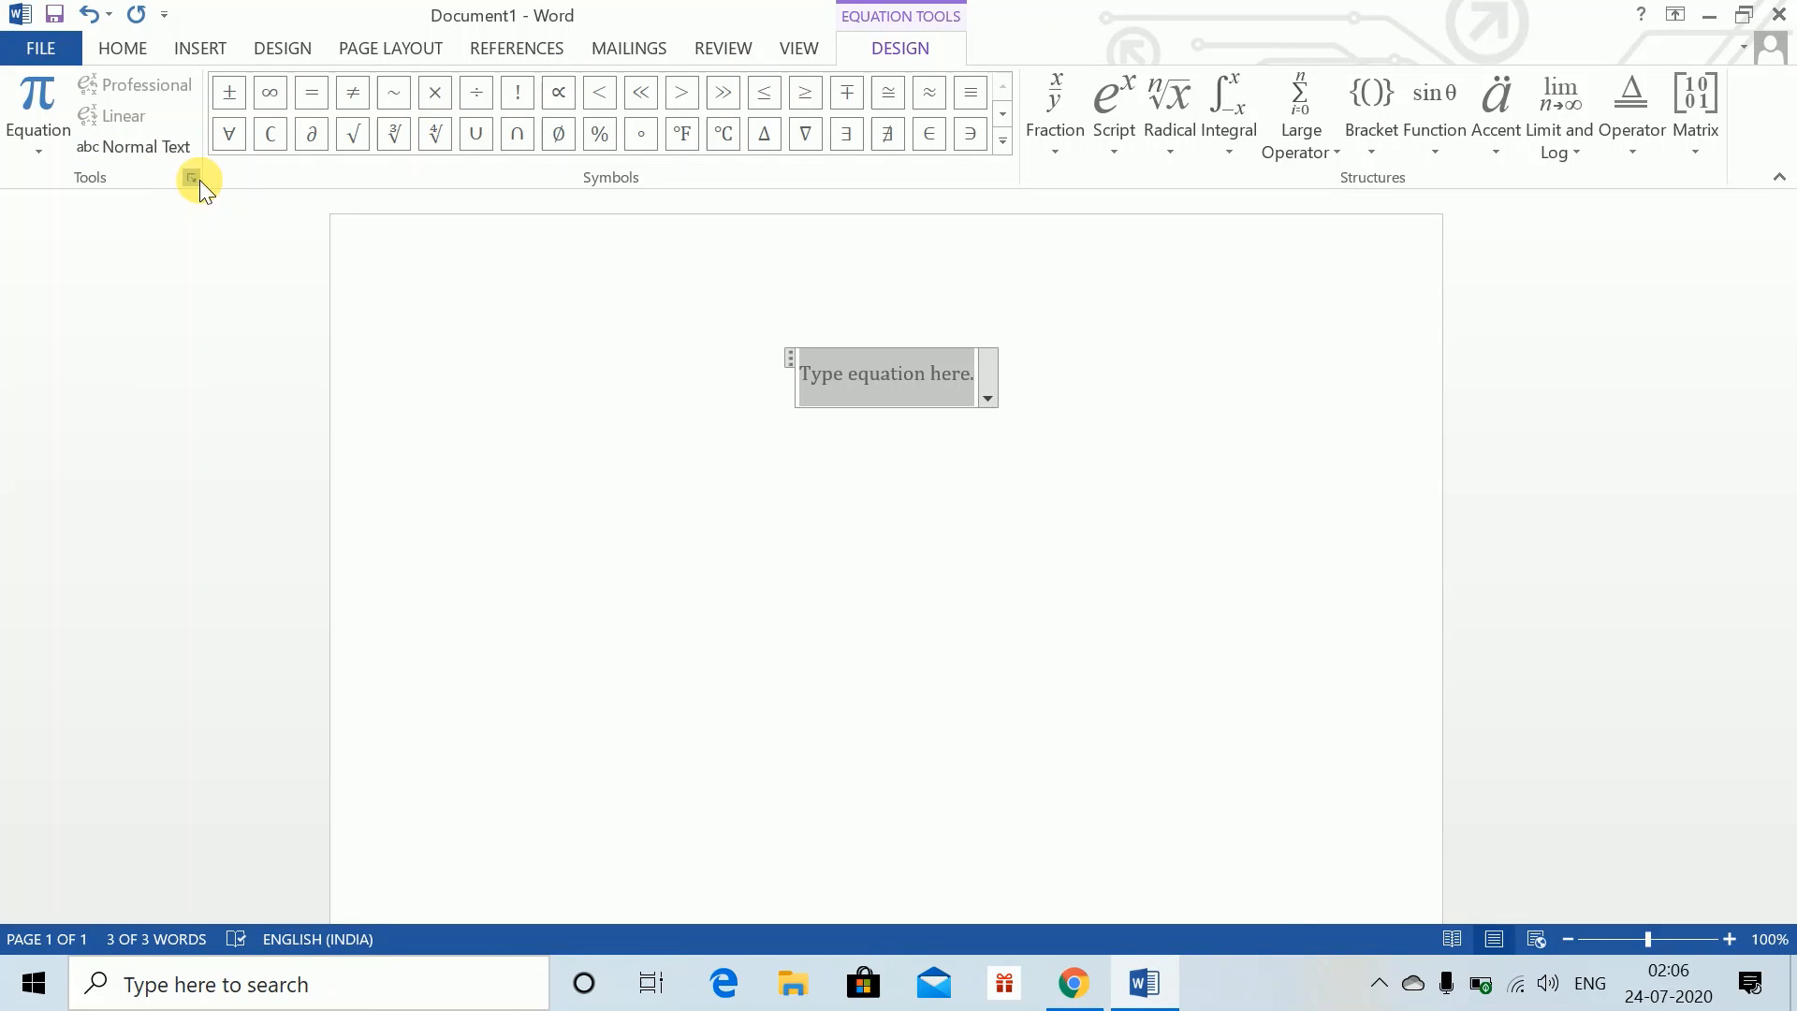
Set display-equation Justification to Left and save it as the default for new documents.
click(191, 180)
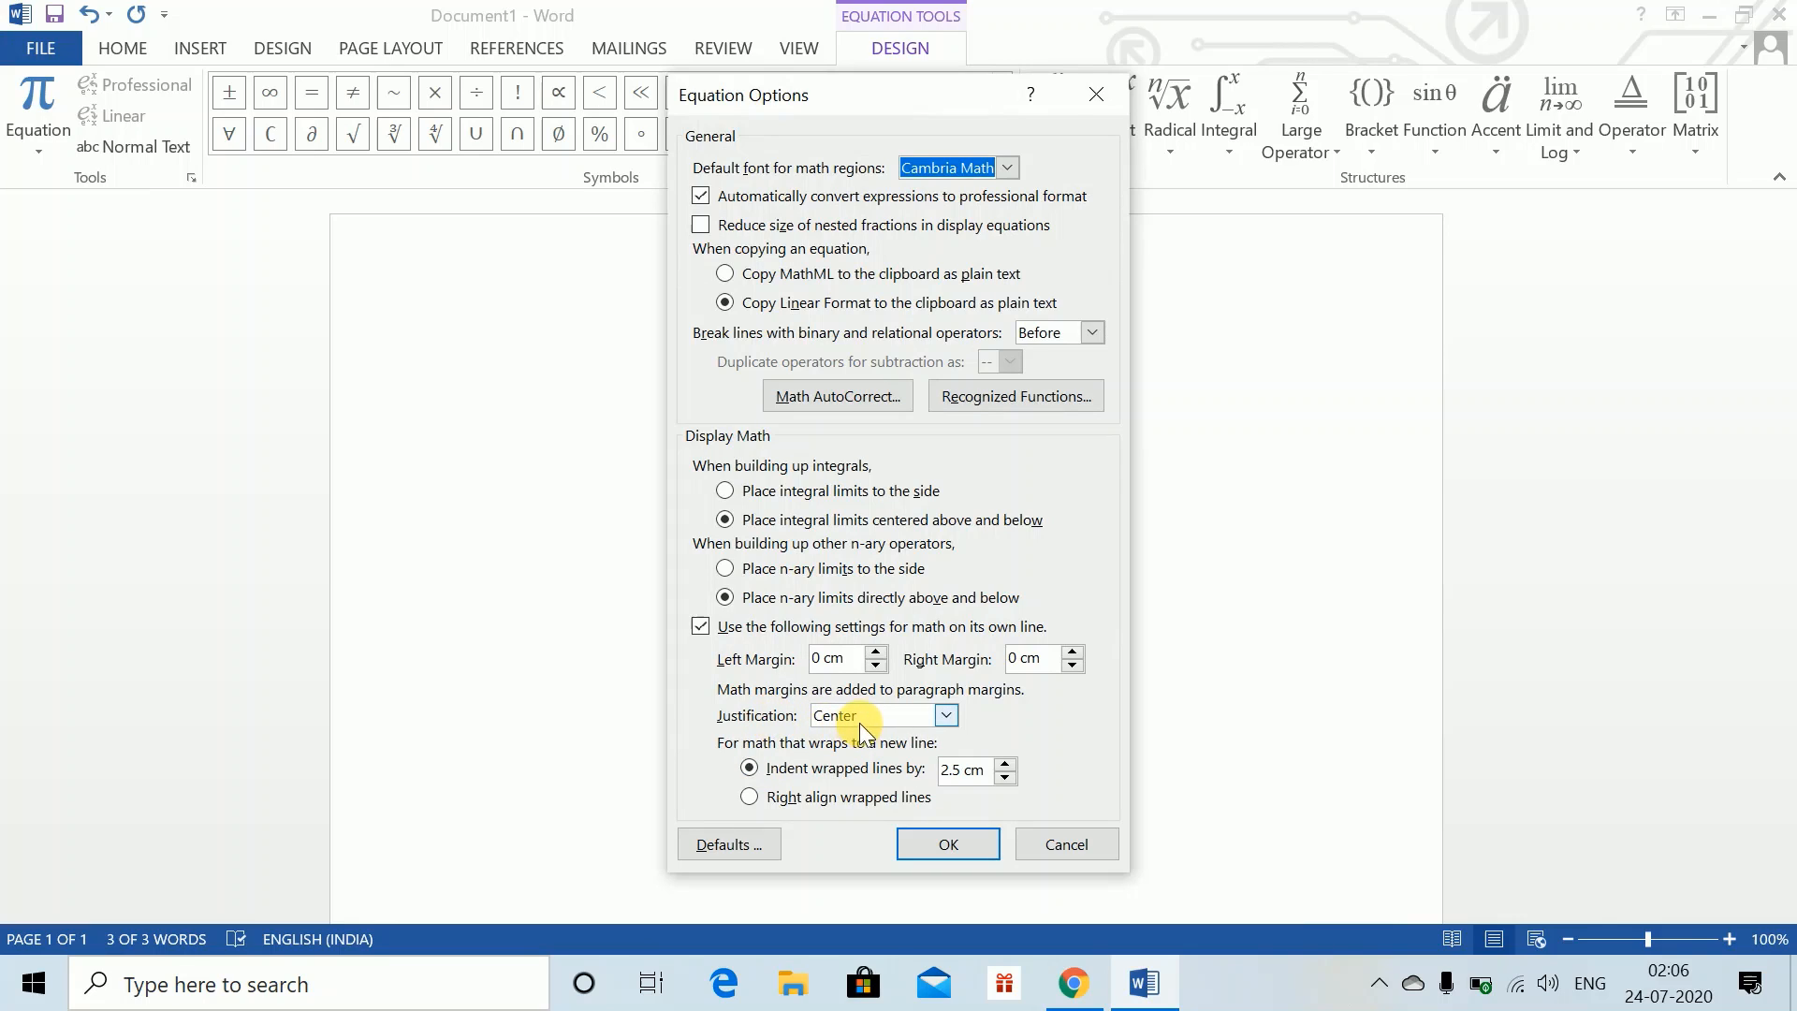
click(945, 716)
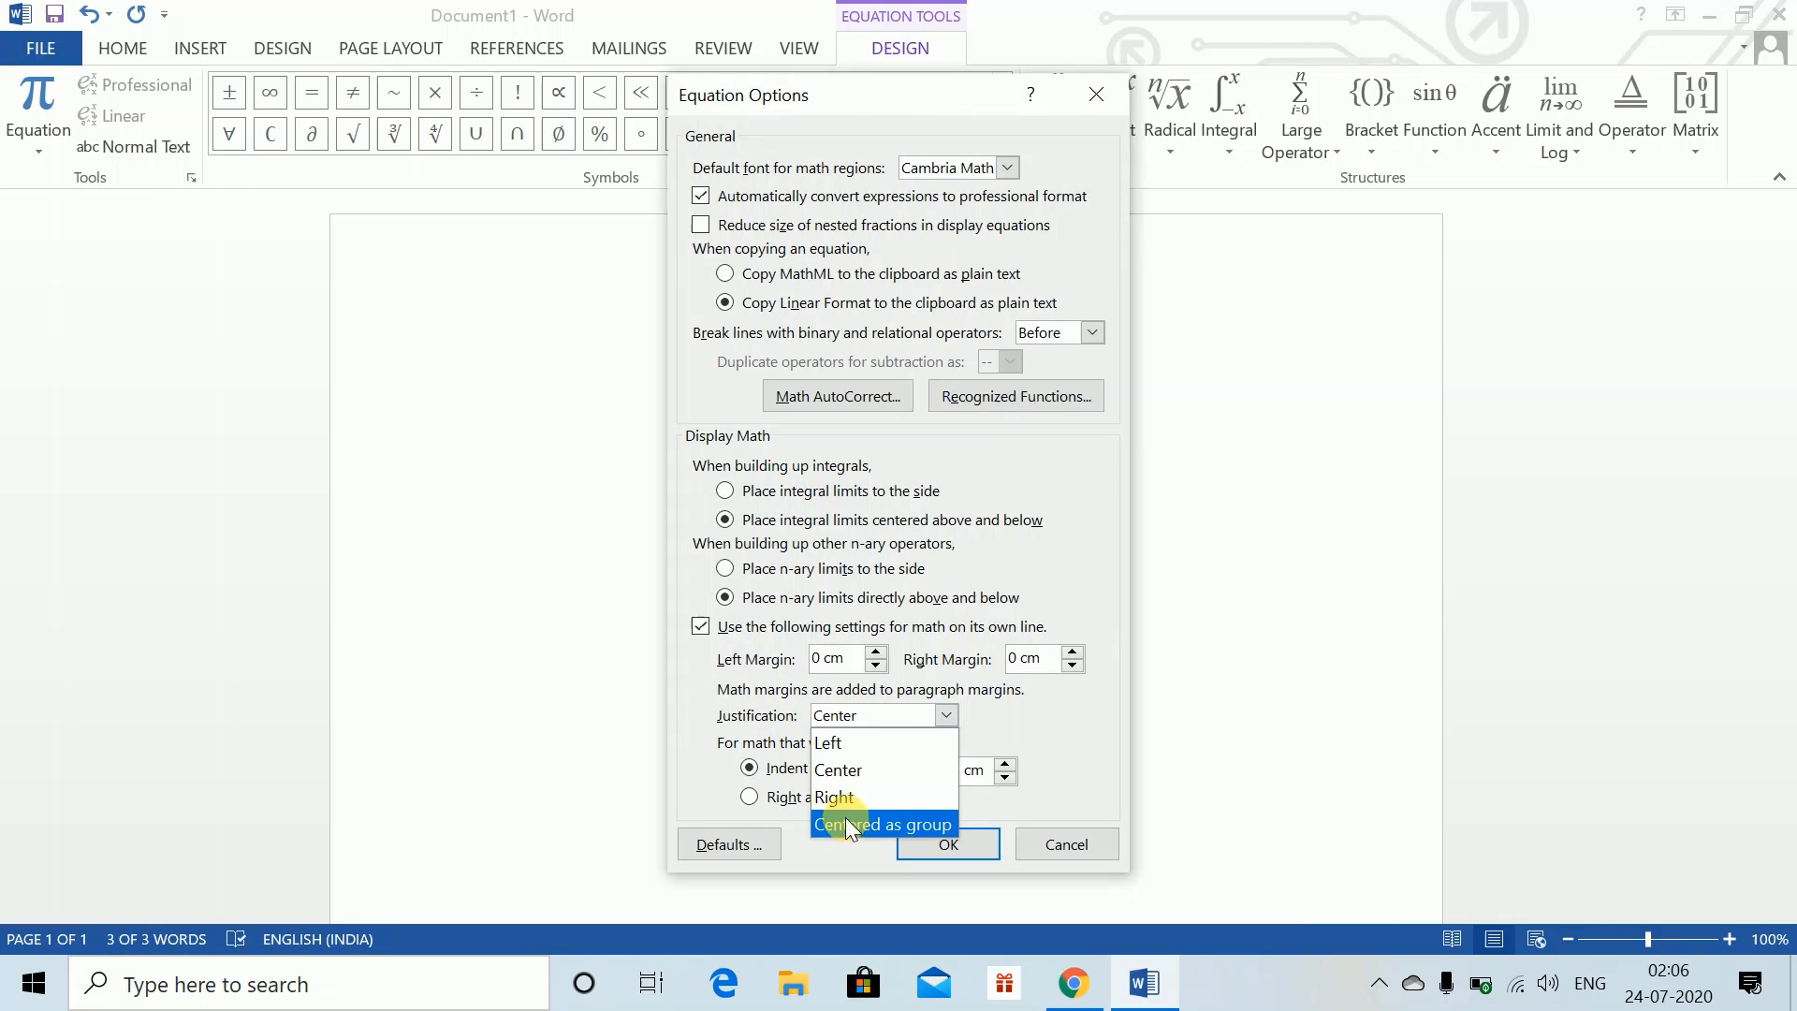
mouse_move(827, 743)
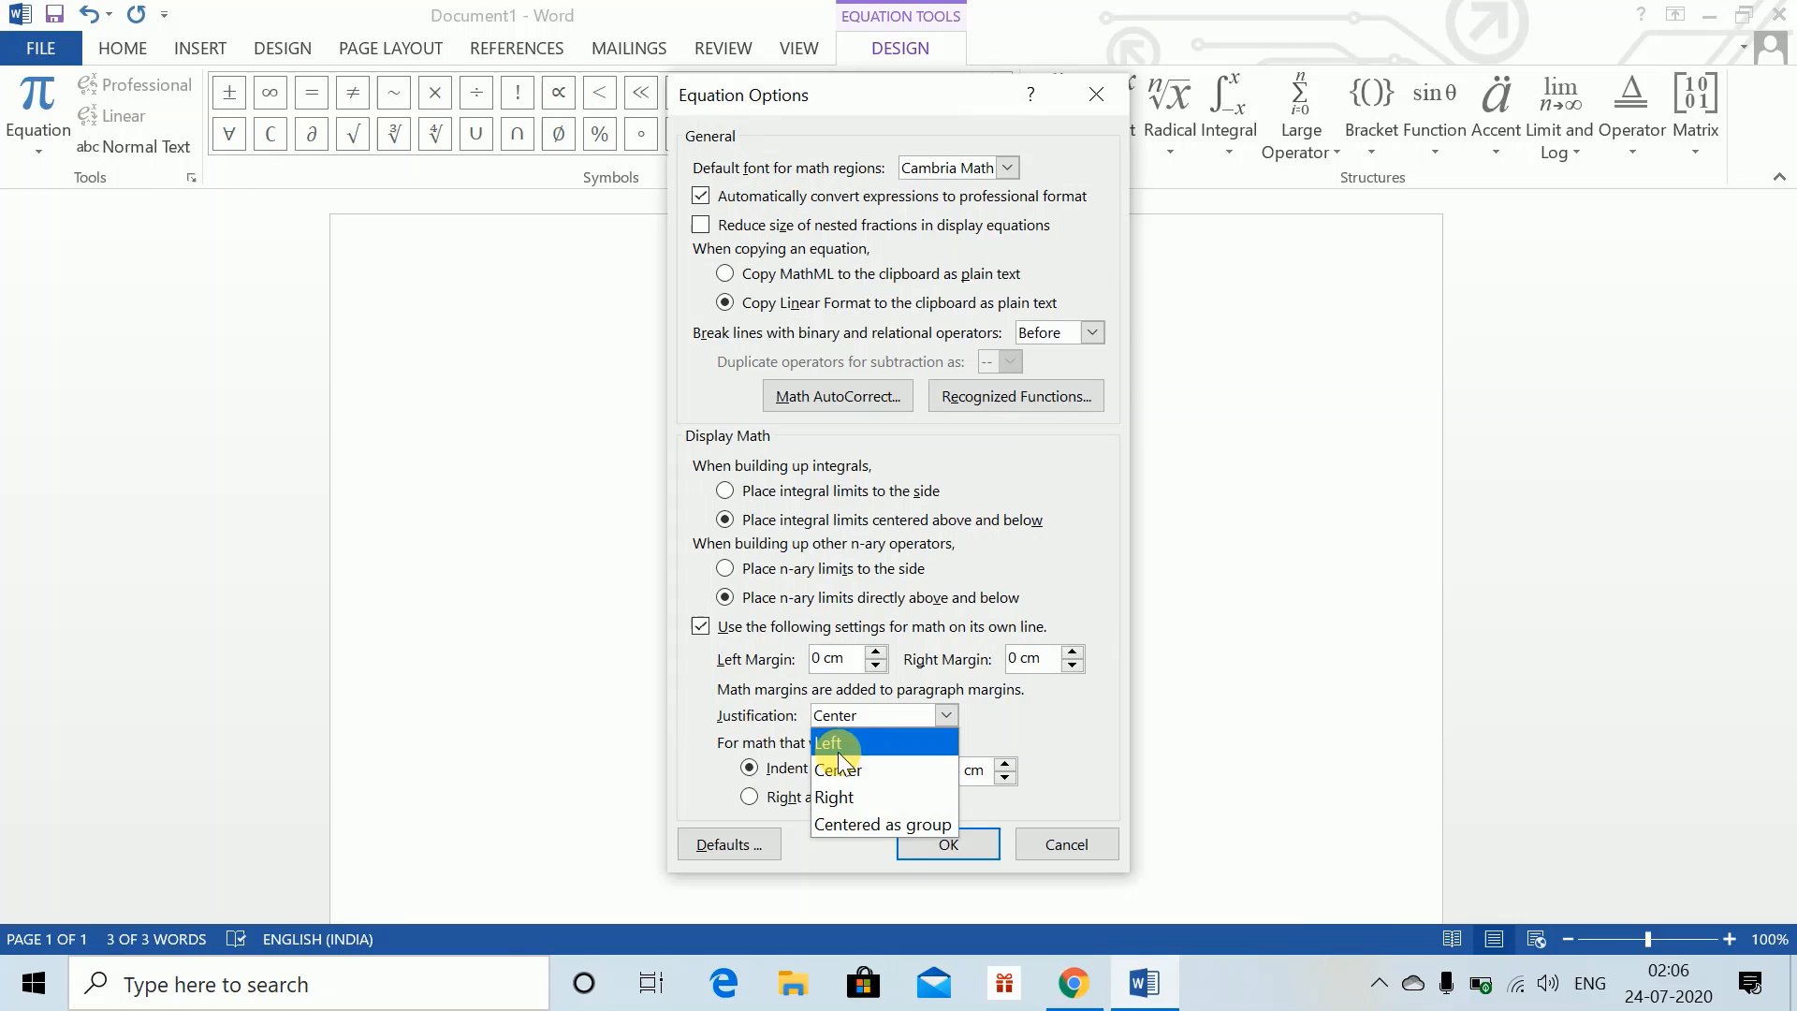
click(828, 743)
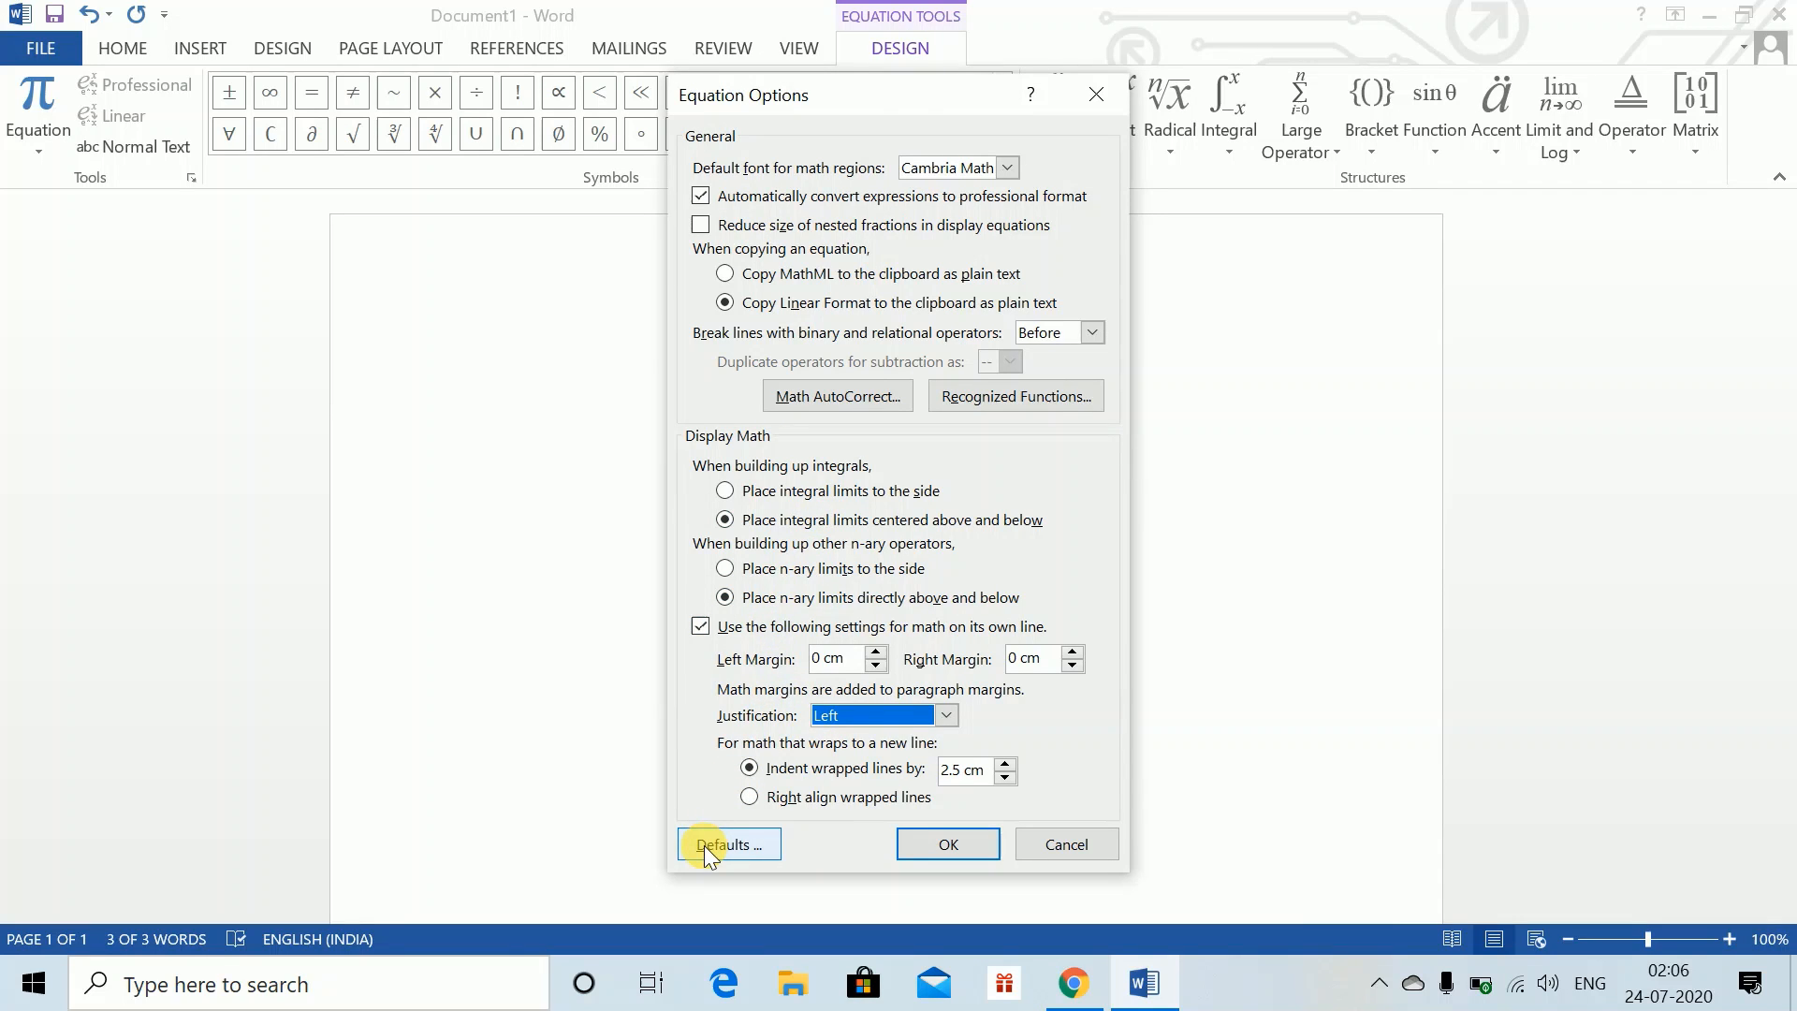
click(727, 845)
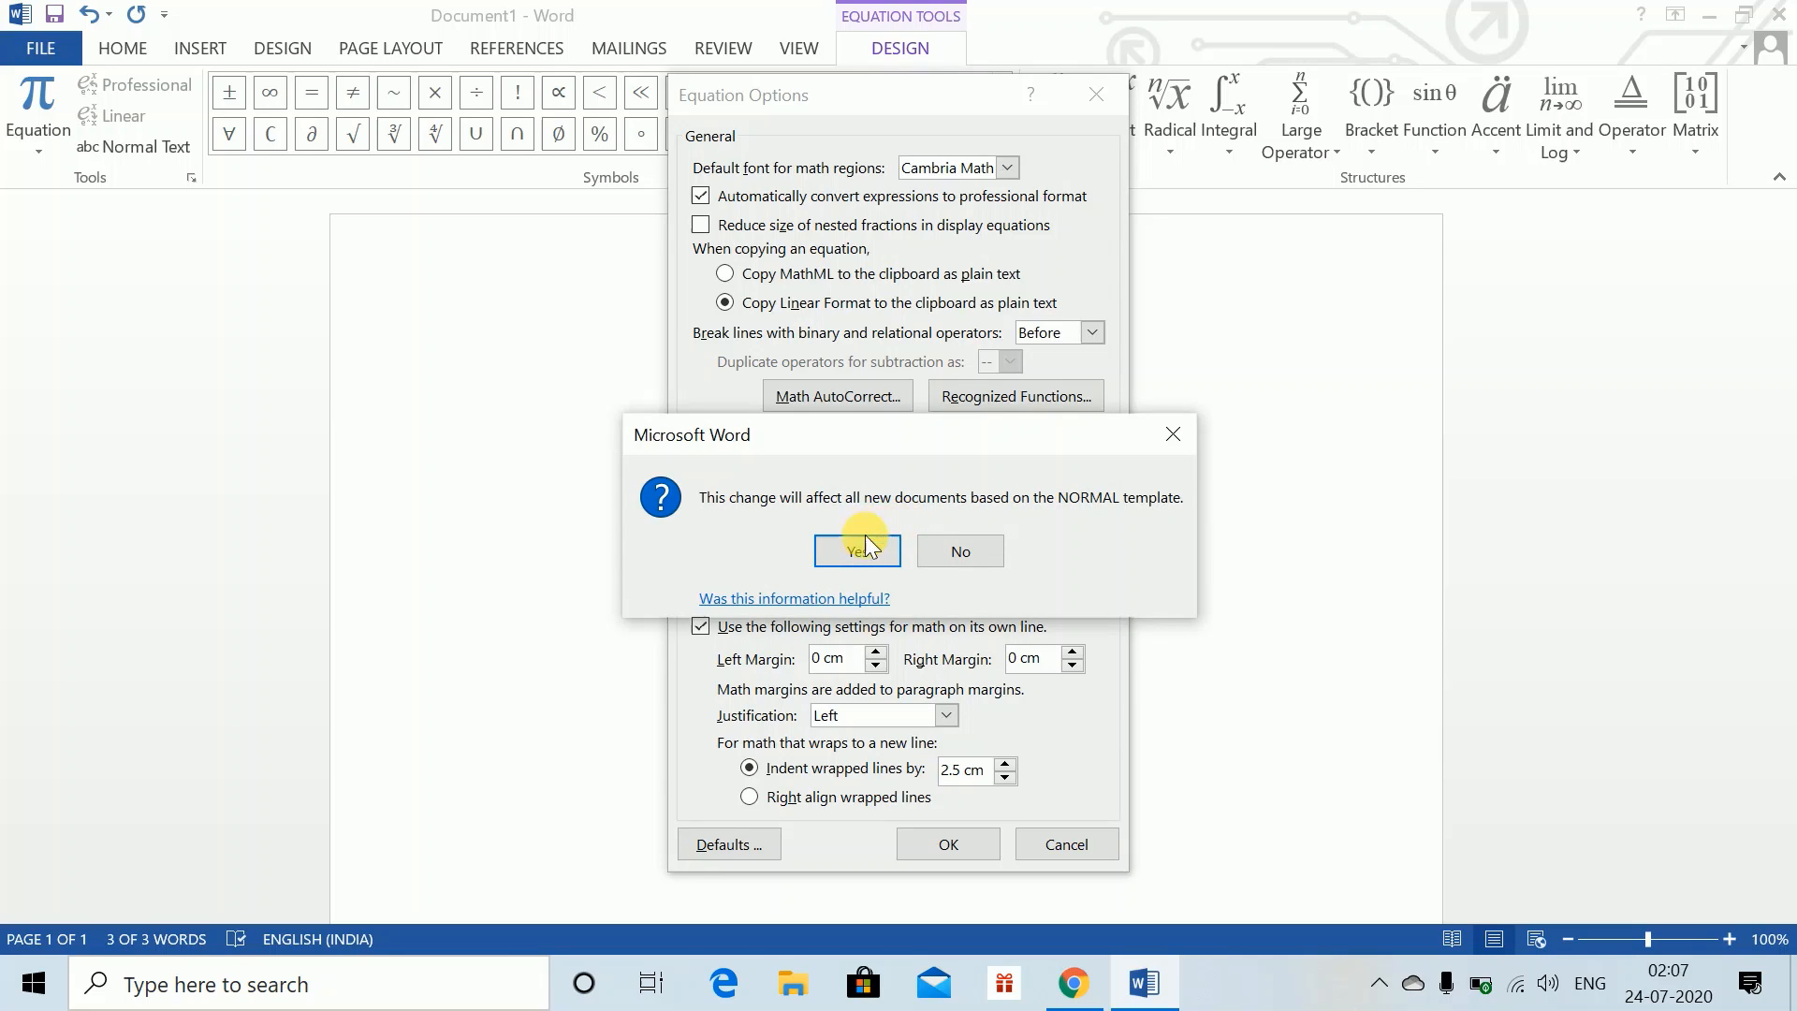
click(858, 550)
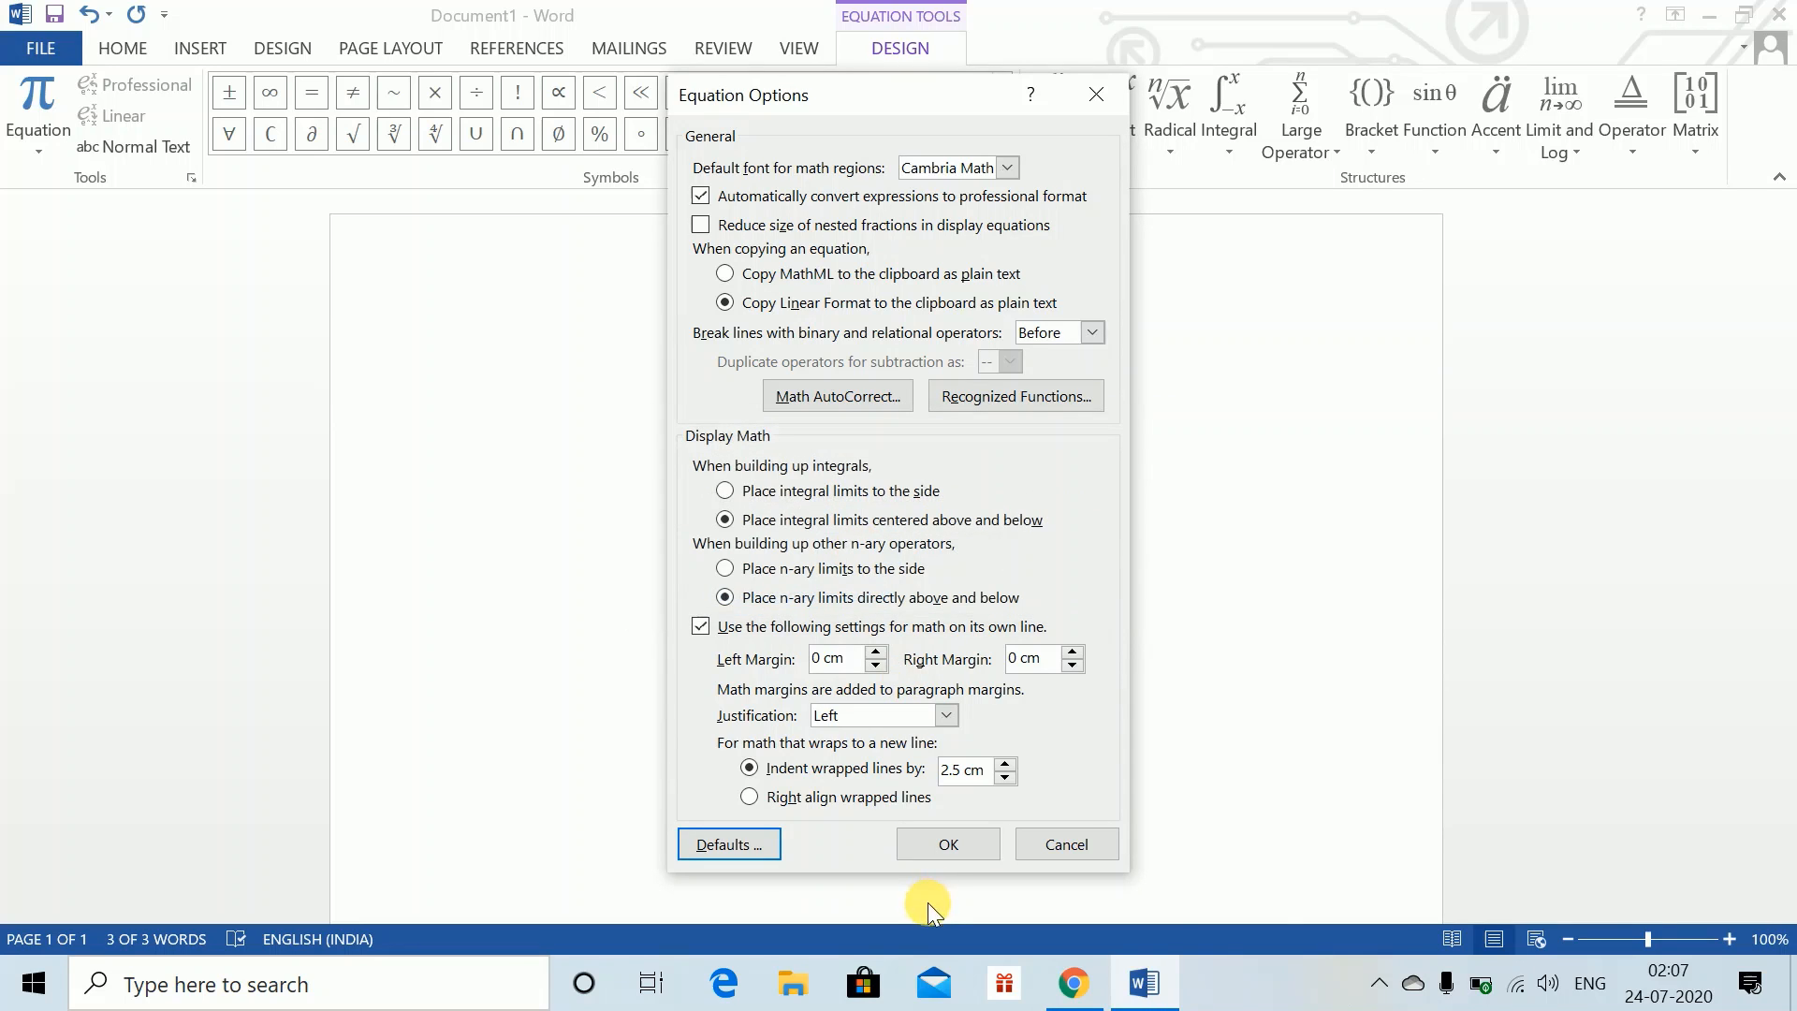
click(947, 844)
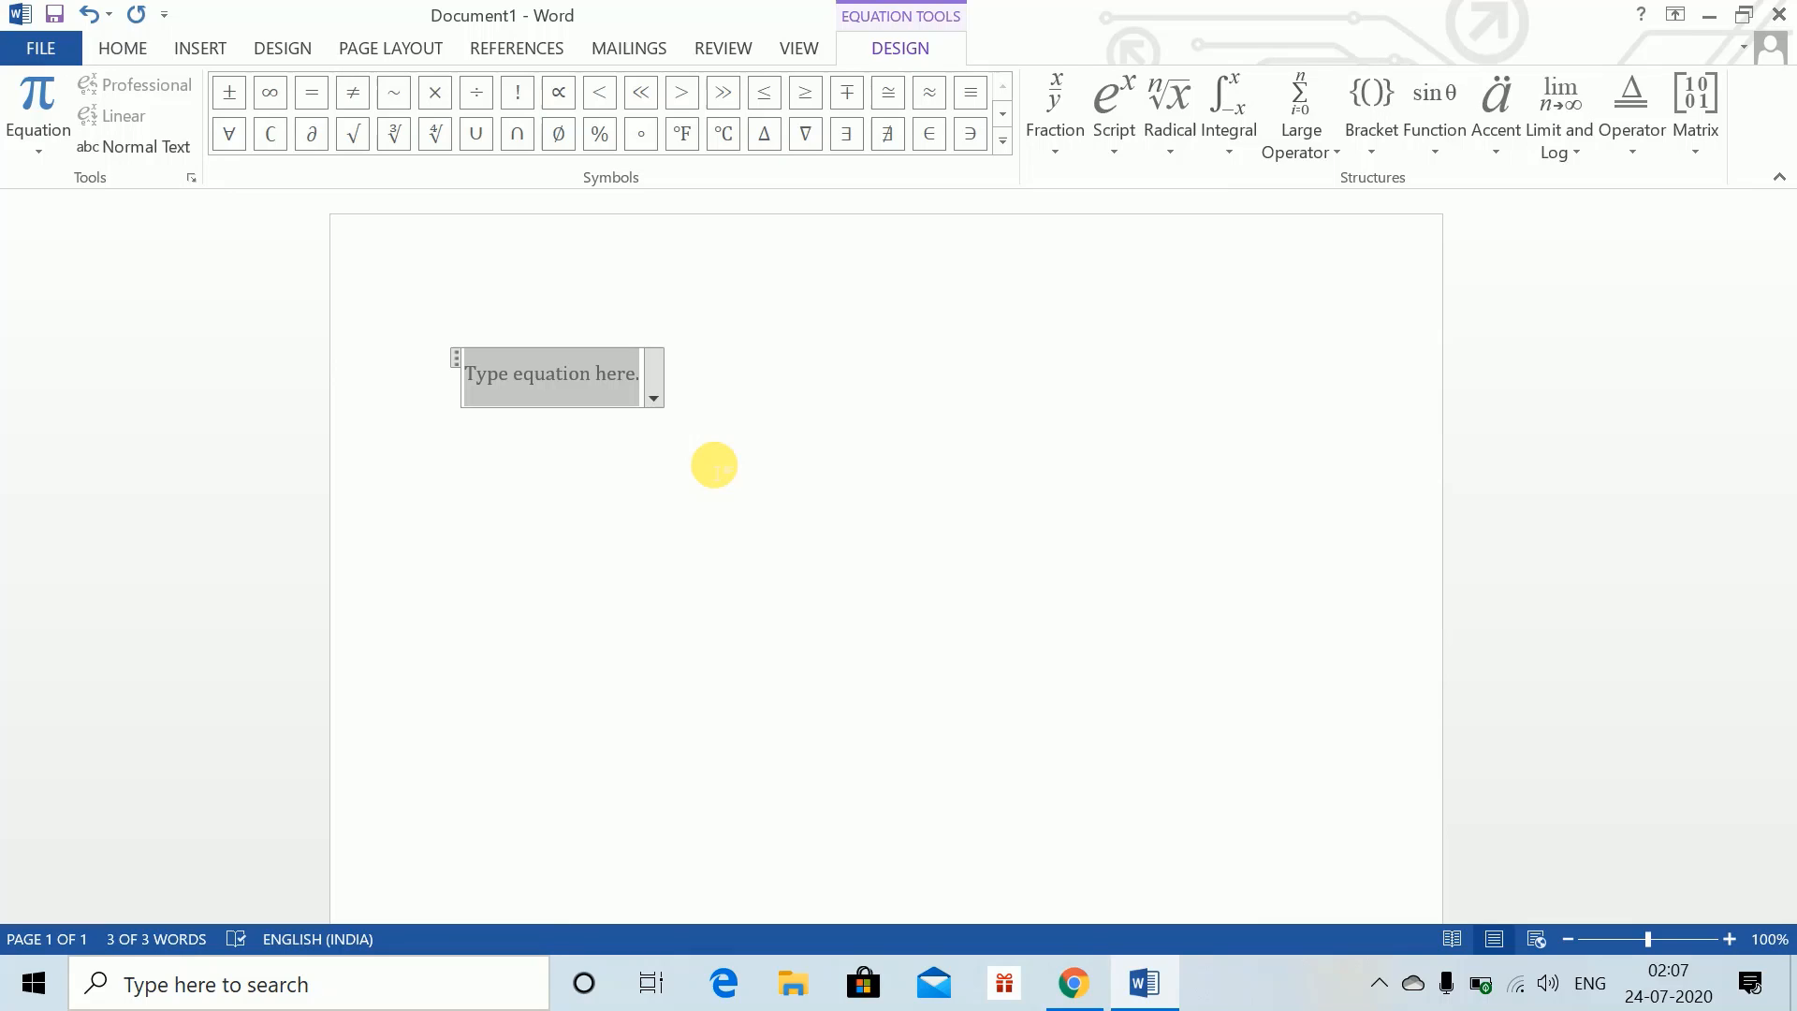
mouse_move(1200, 706)
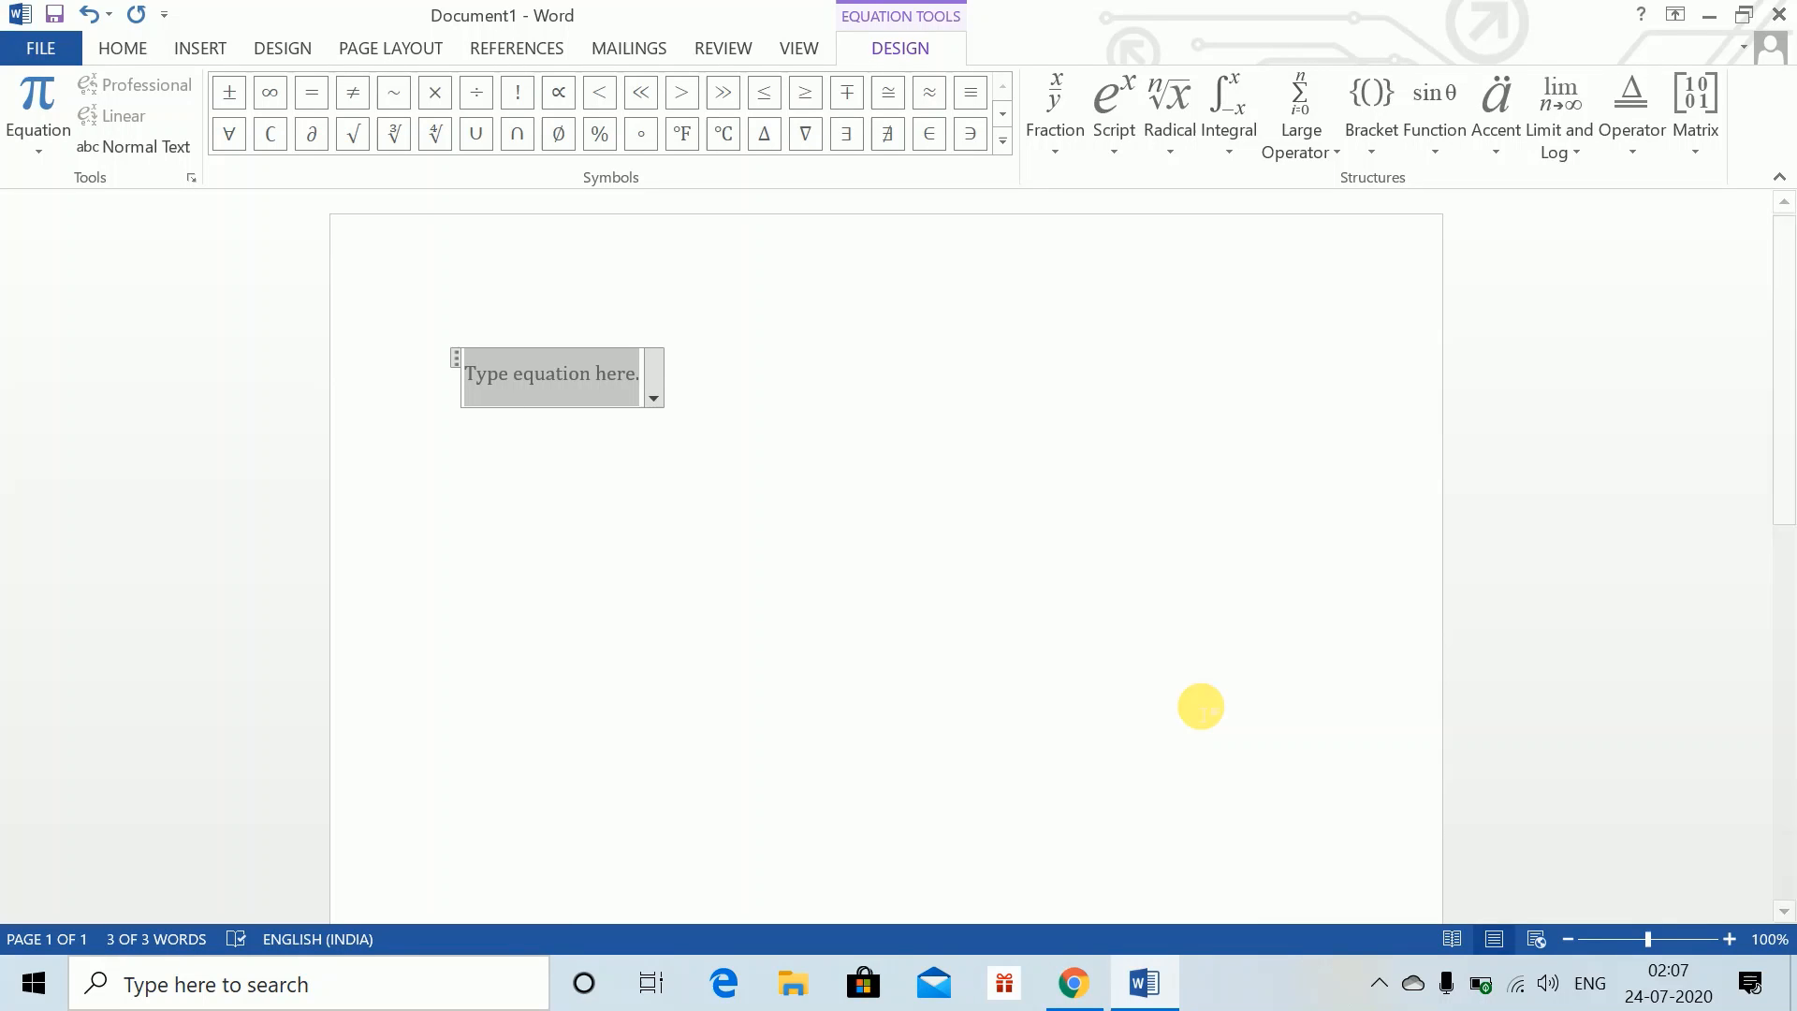
Build ä with angle-n subscript by entering a\ddot then _(n\) in the equation box.
text(a)
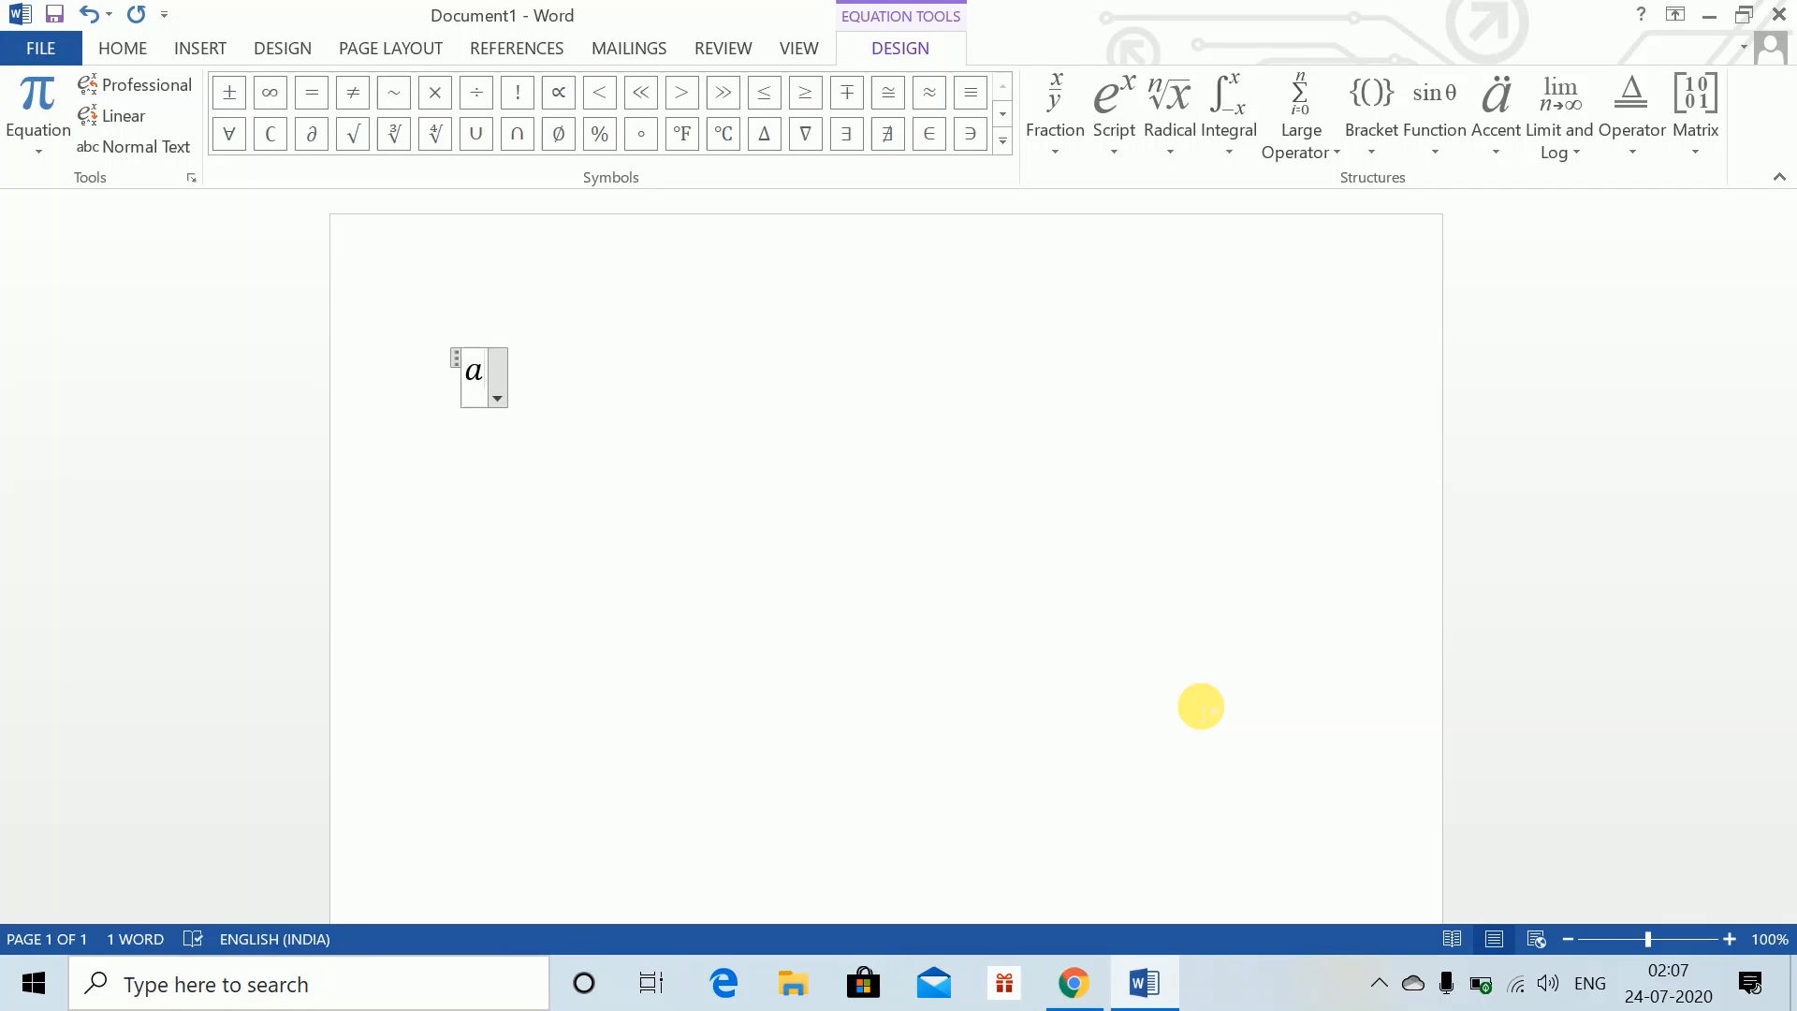
text(\ddot)
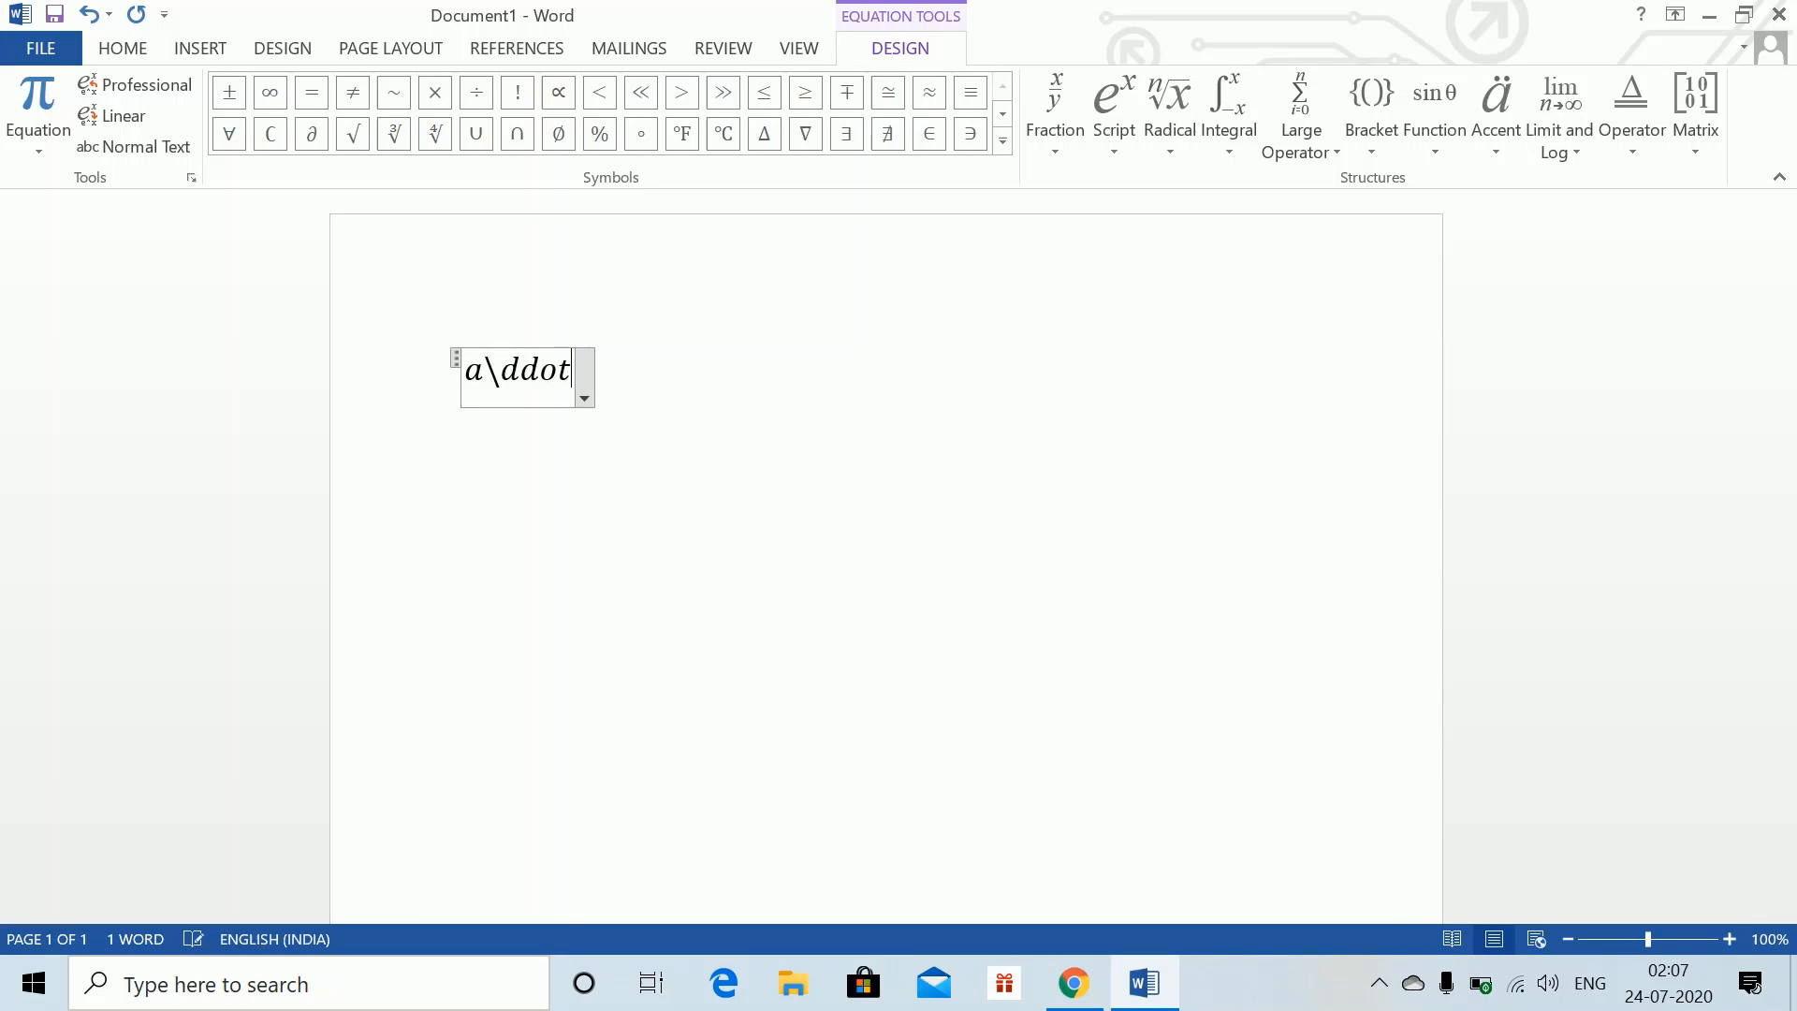
key(space)
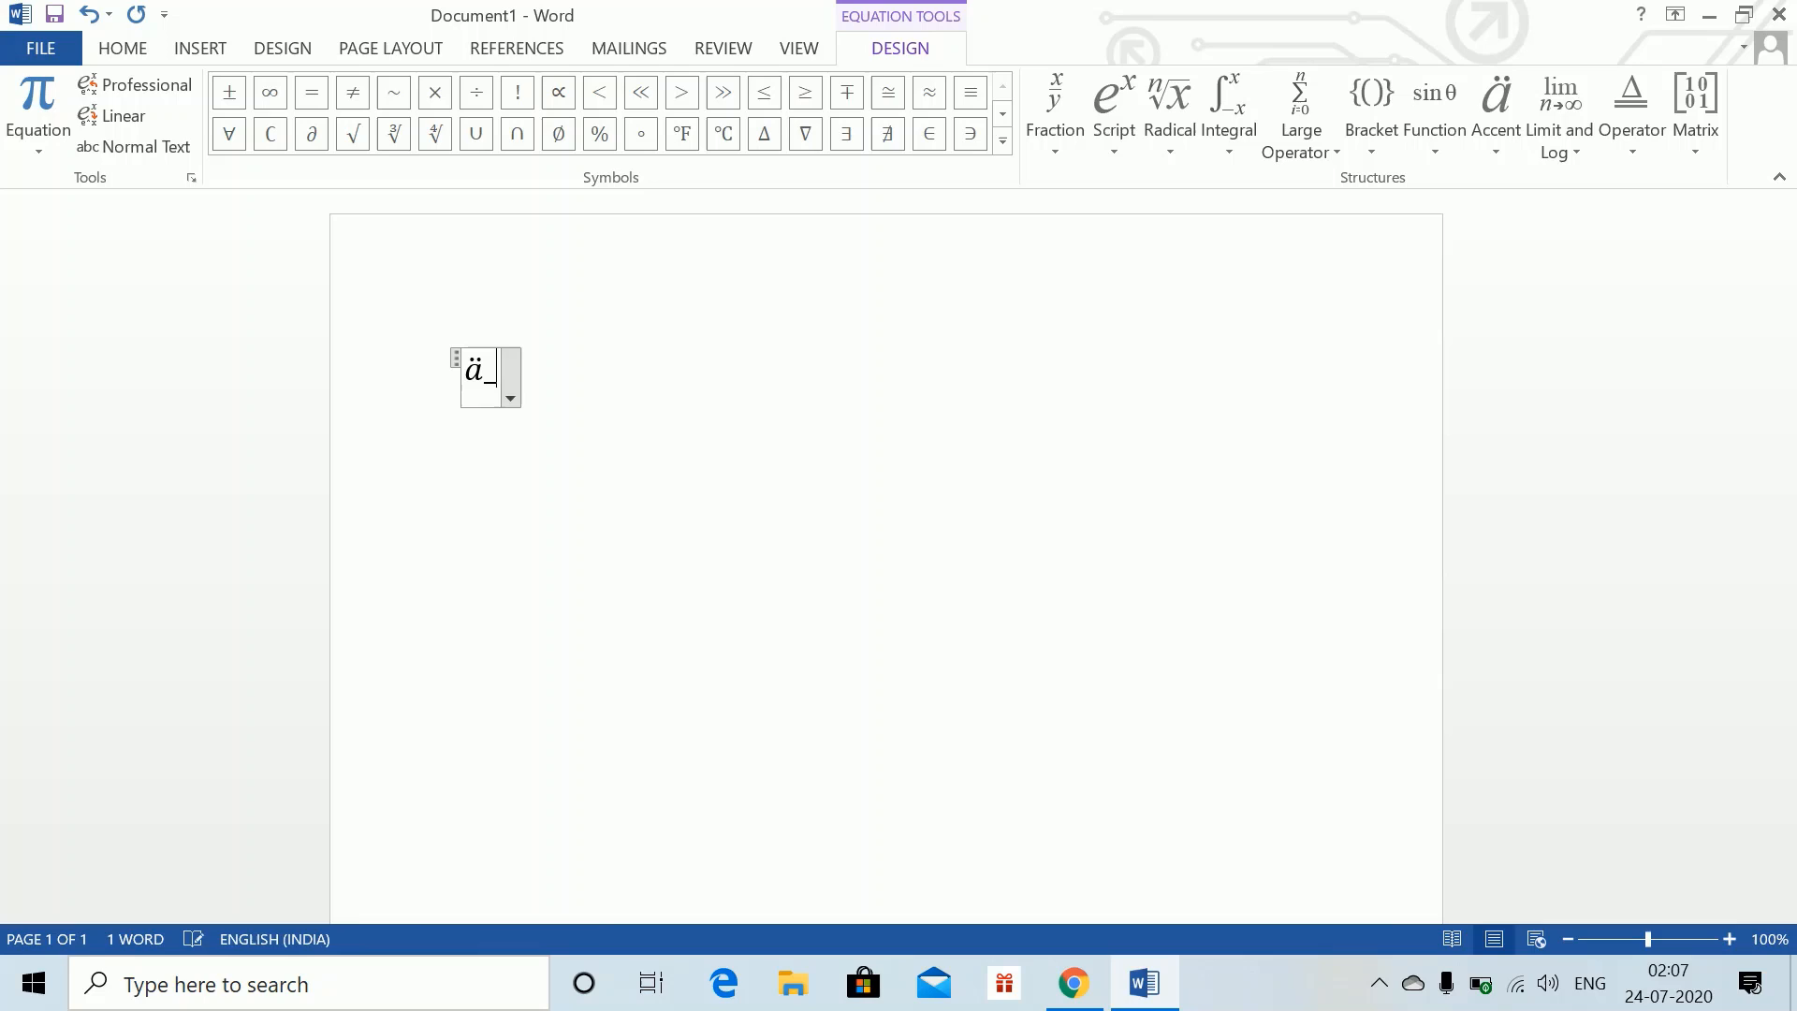
text((n\)
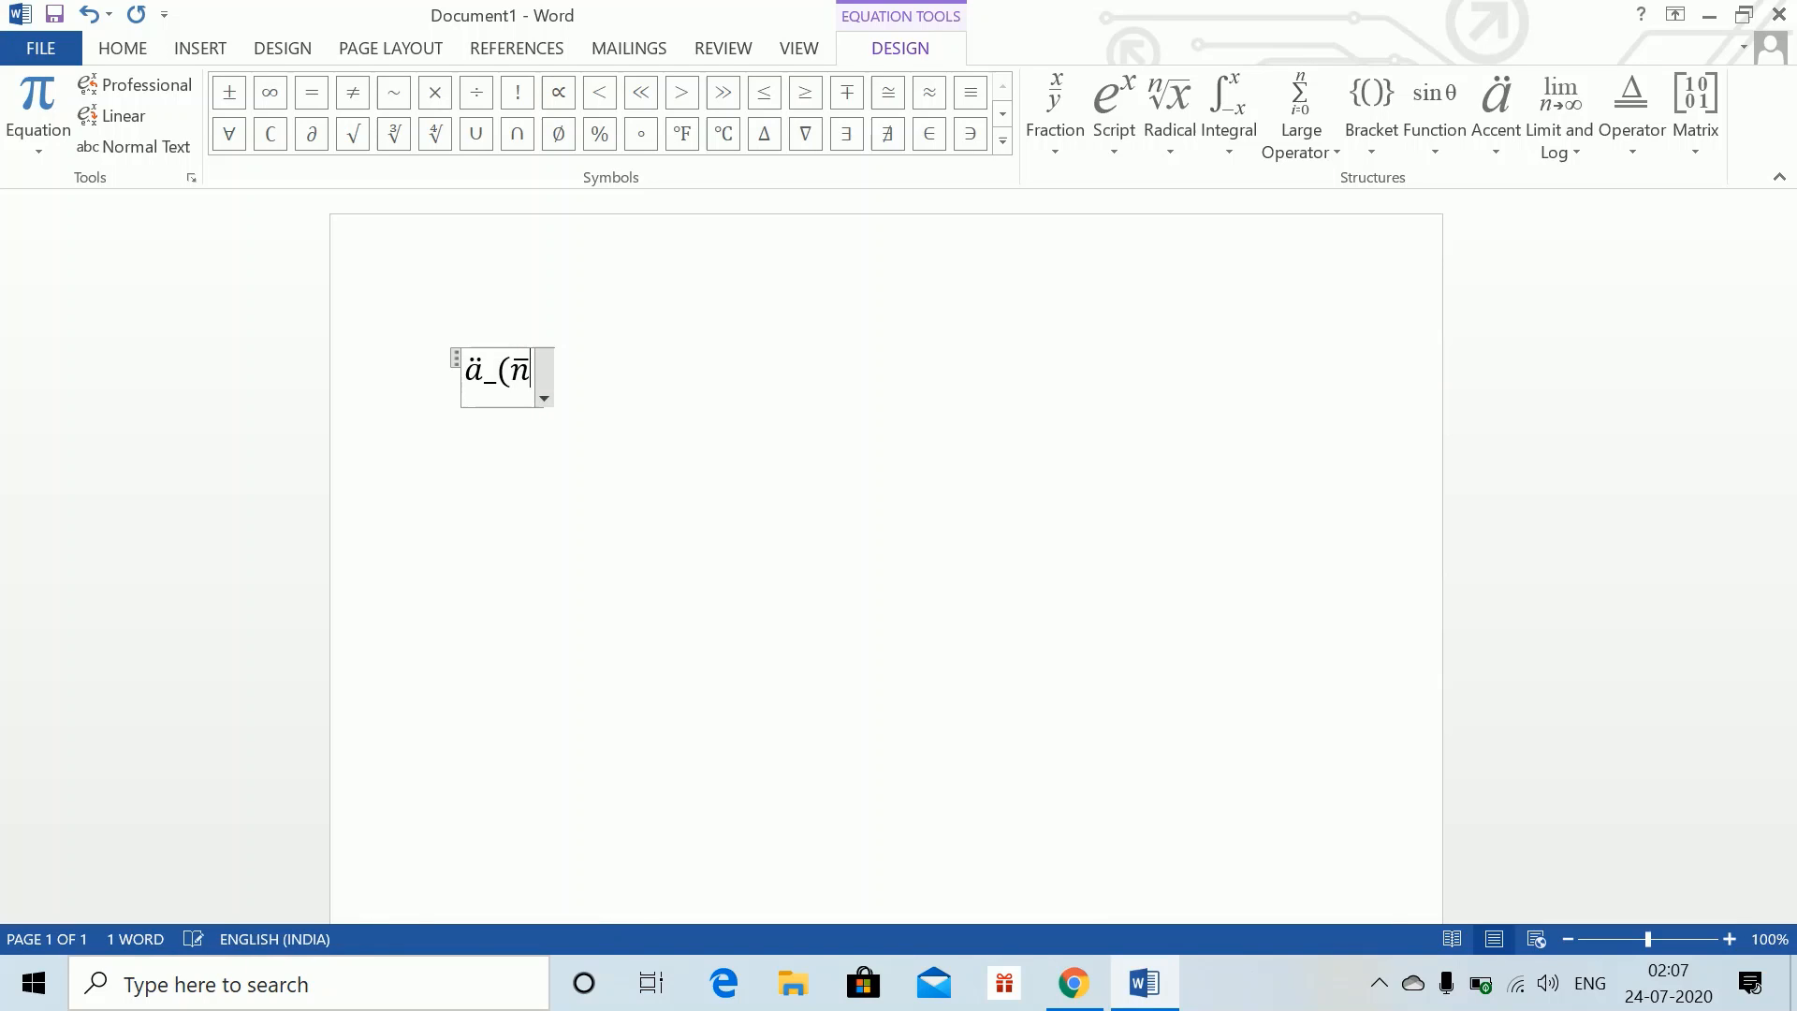
text())
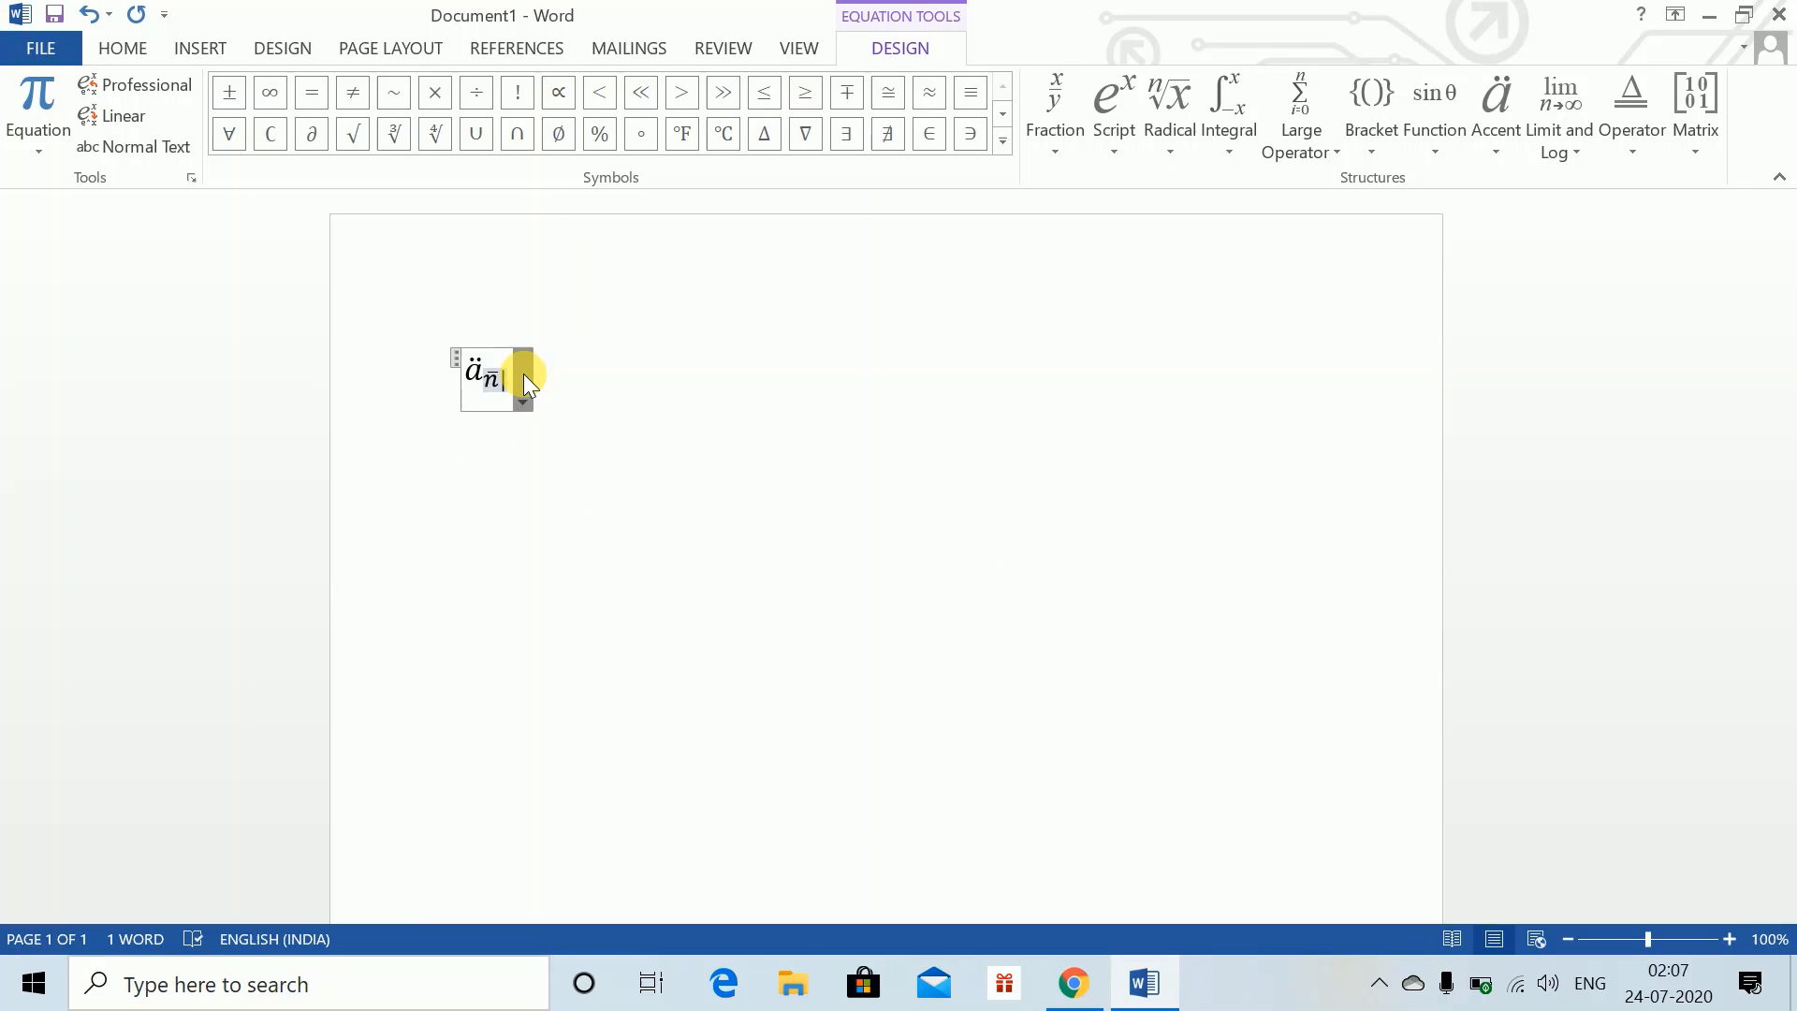
click(522, 399)
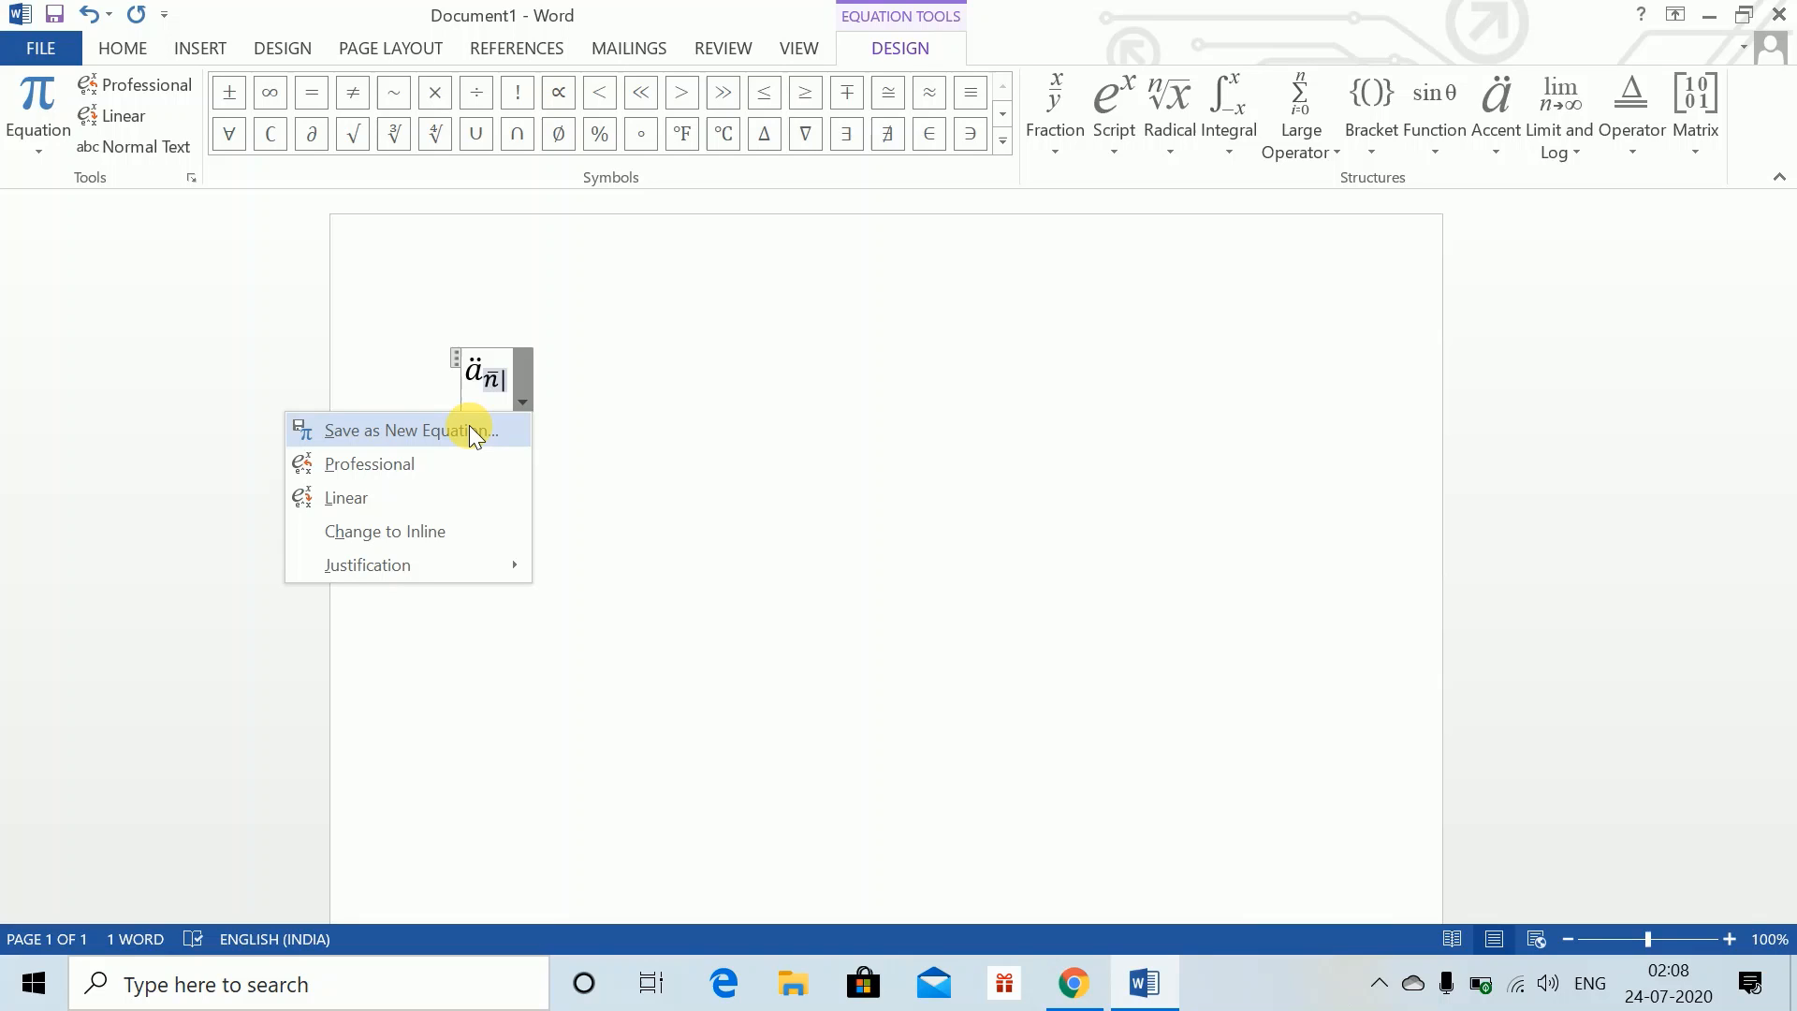
Start a new building block named Advanced Annuity and create the Actuarial category for it.
click(406, 431)
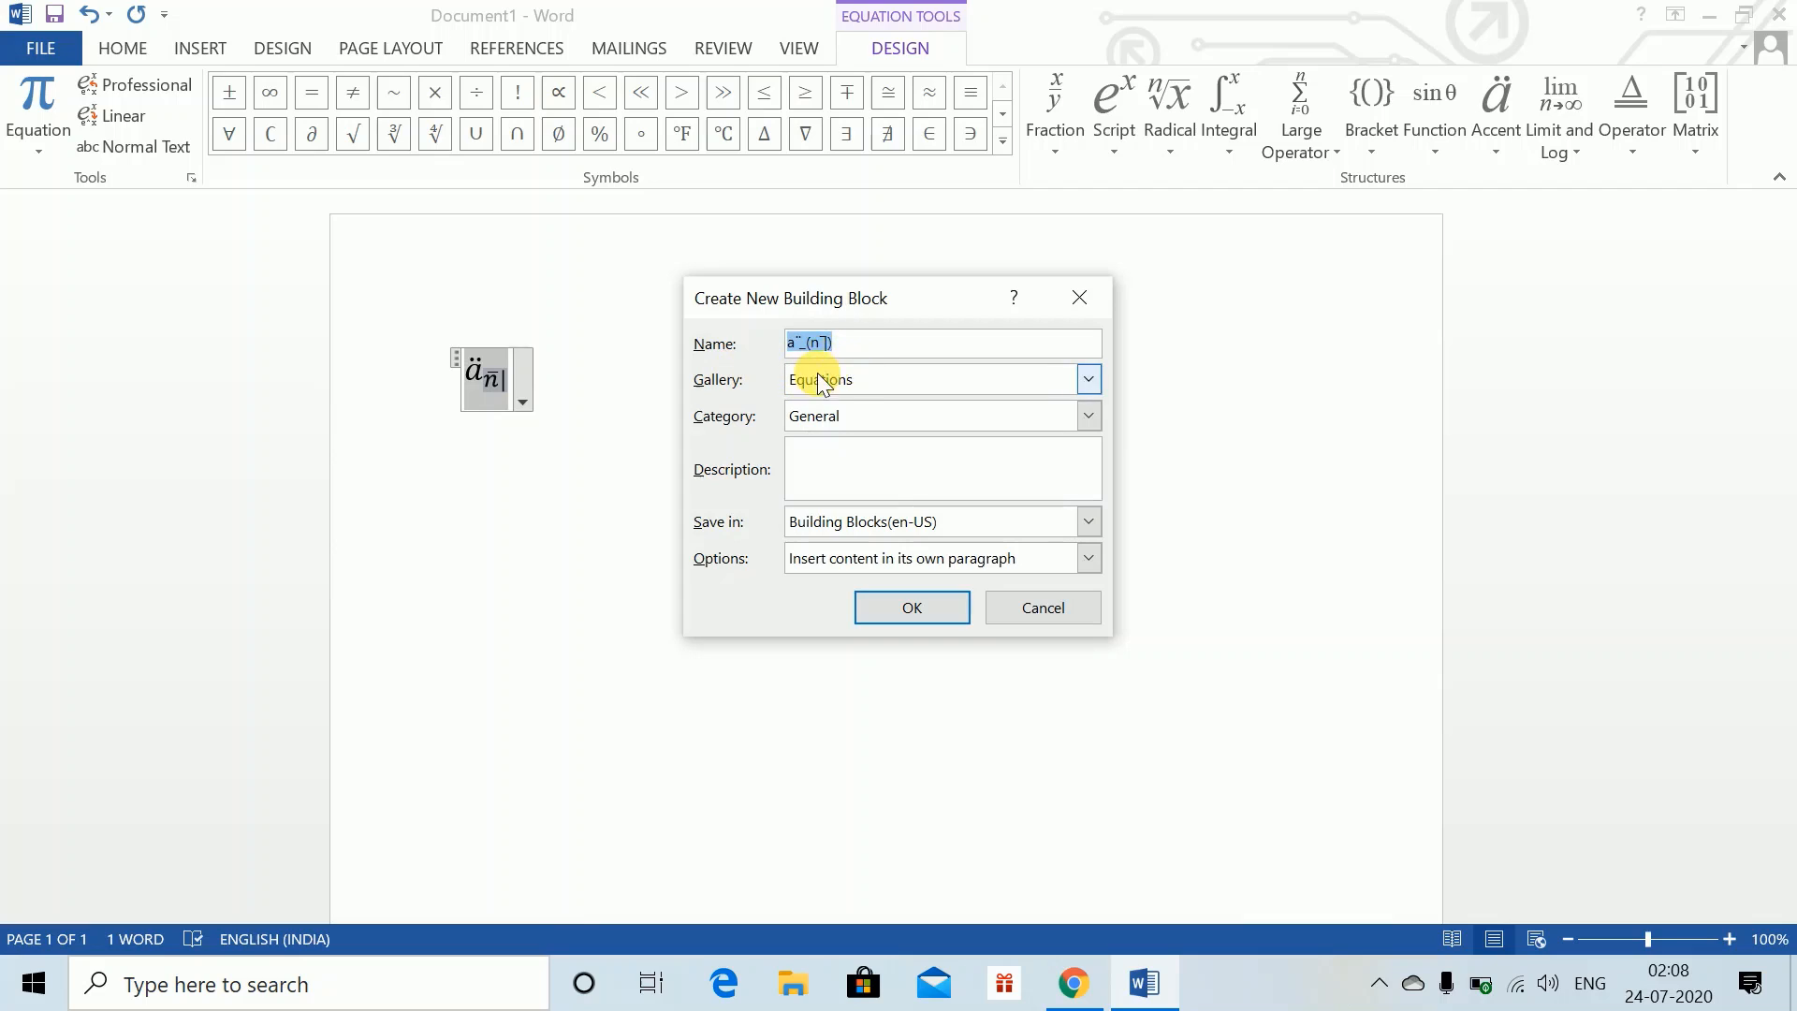
text(A)
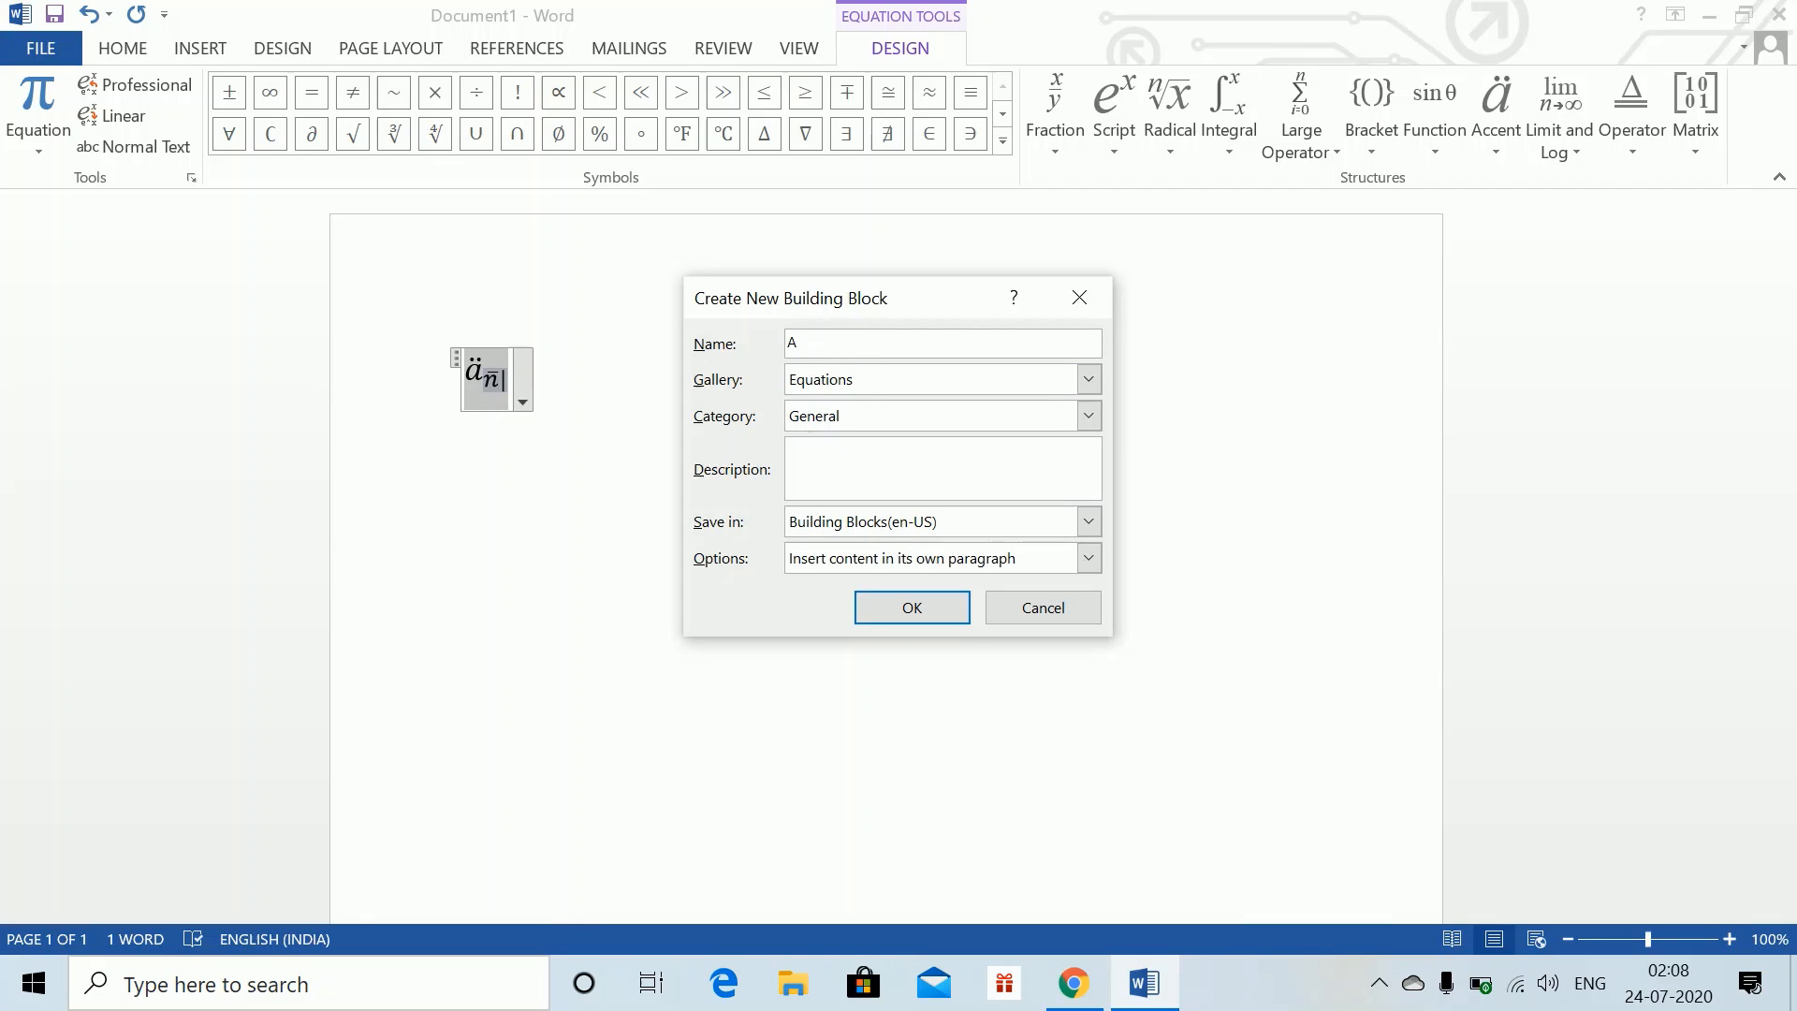
text(danv)
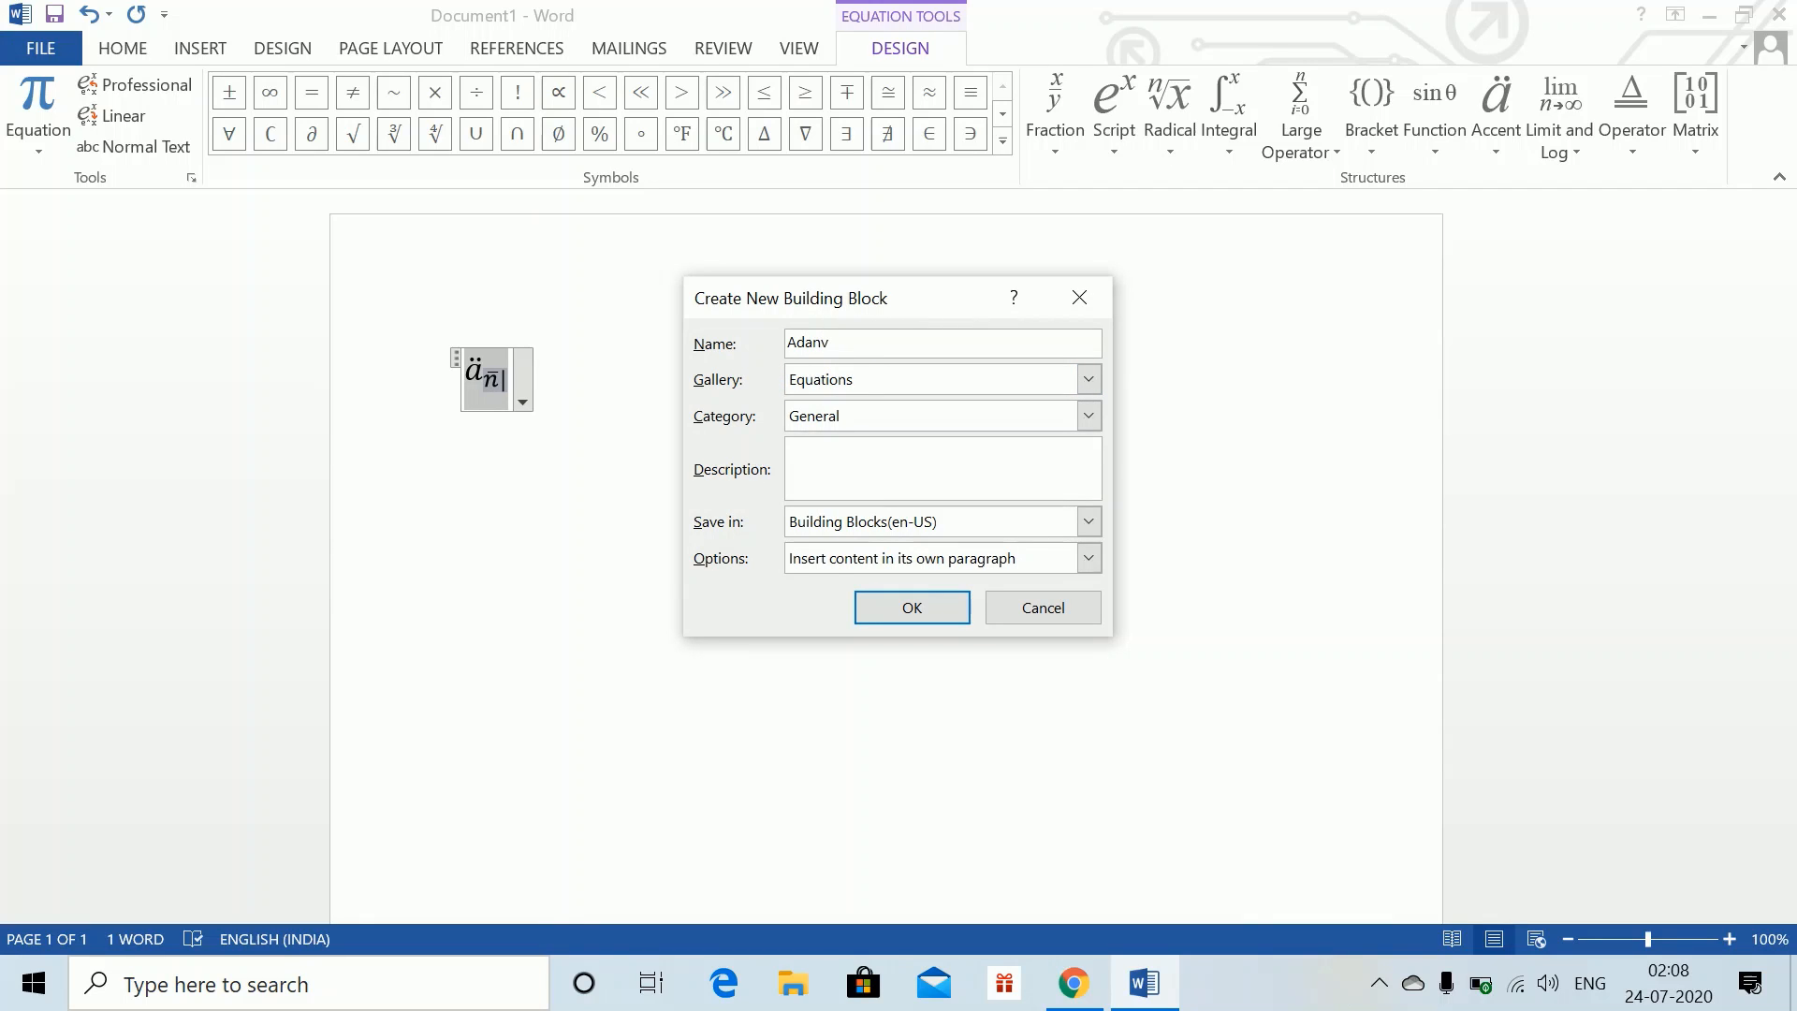
text(Advanced Annuity)
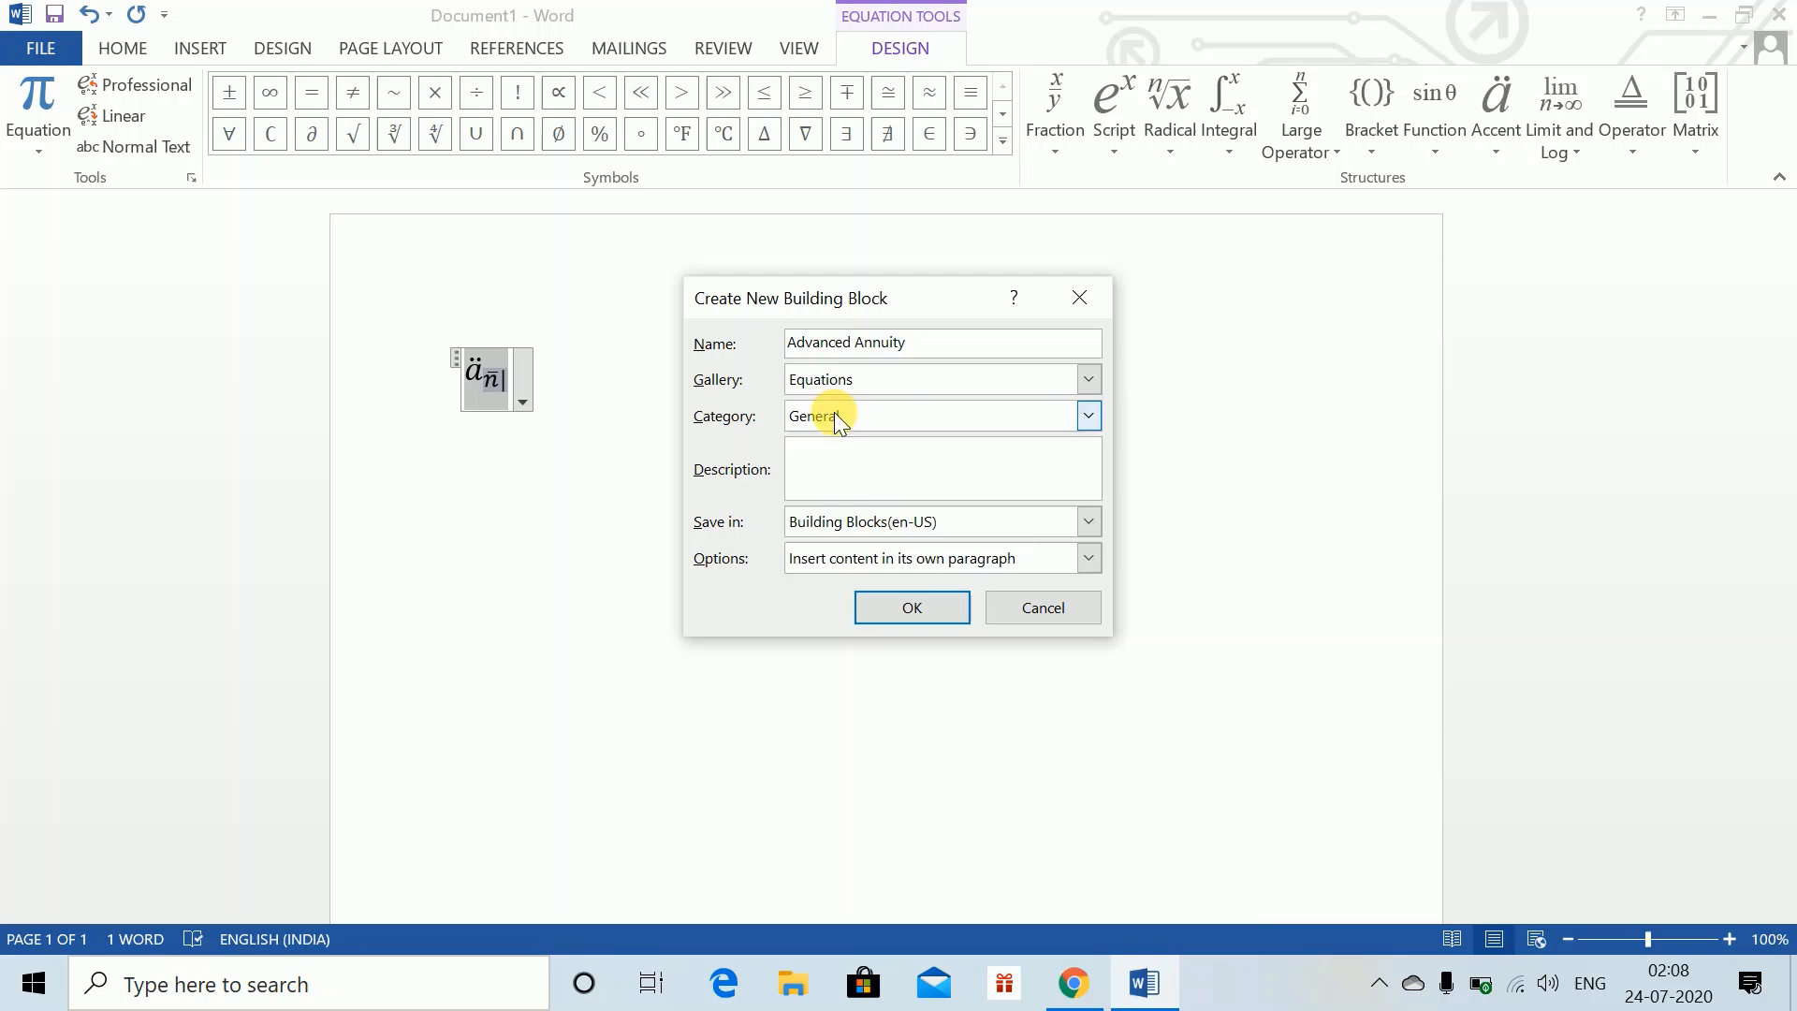
click(1085, 416)
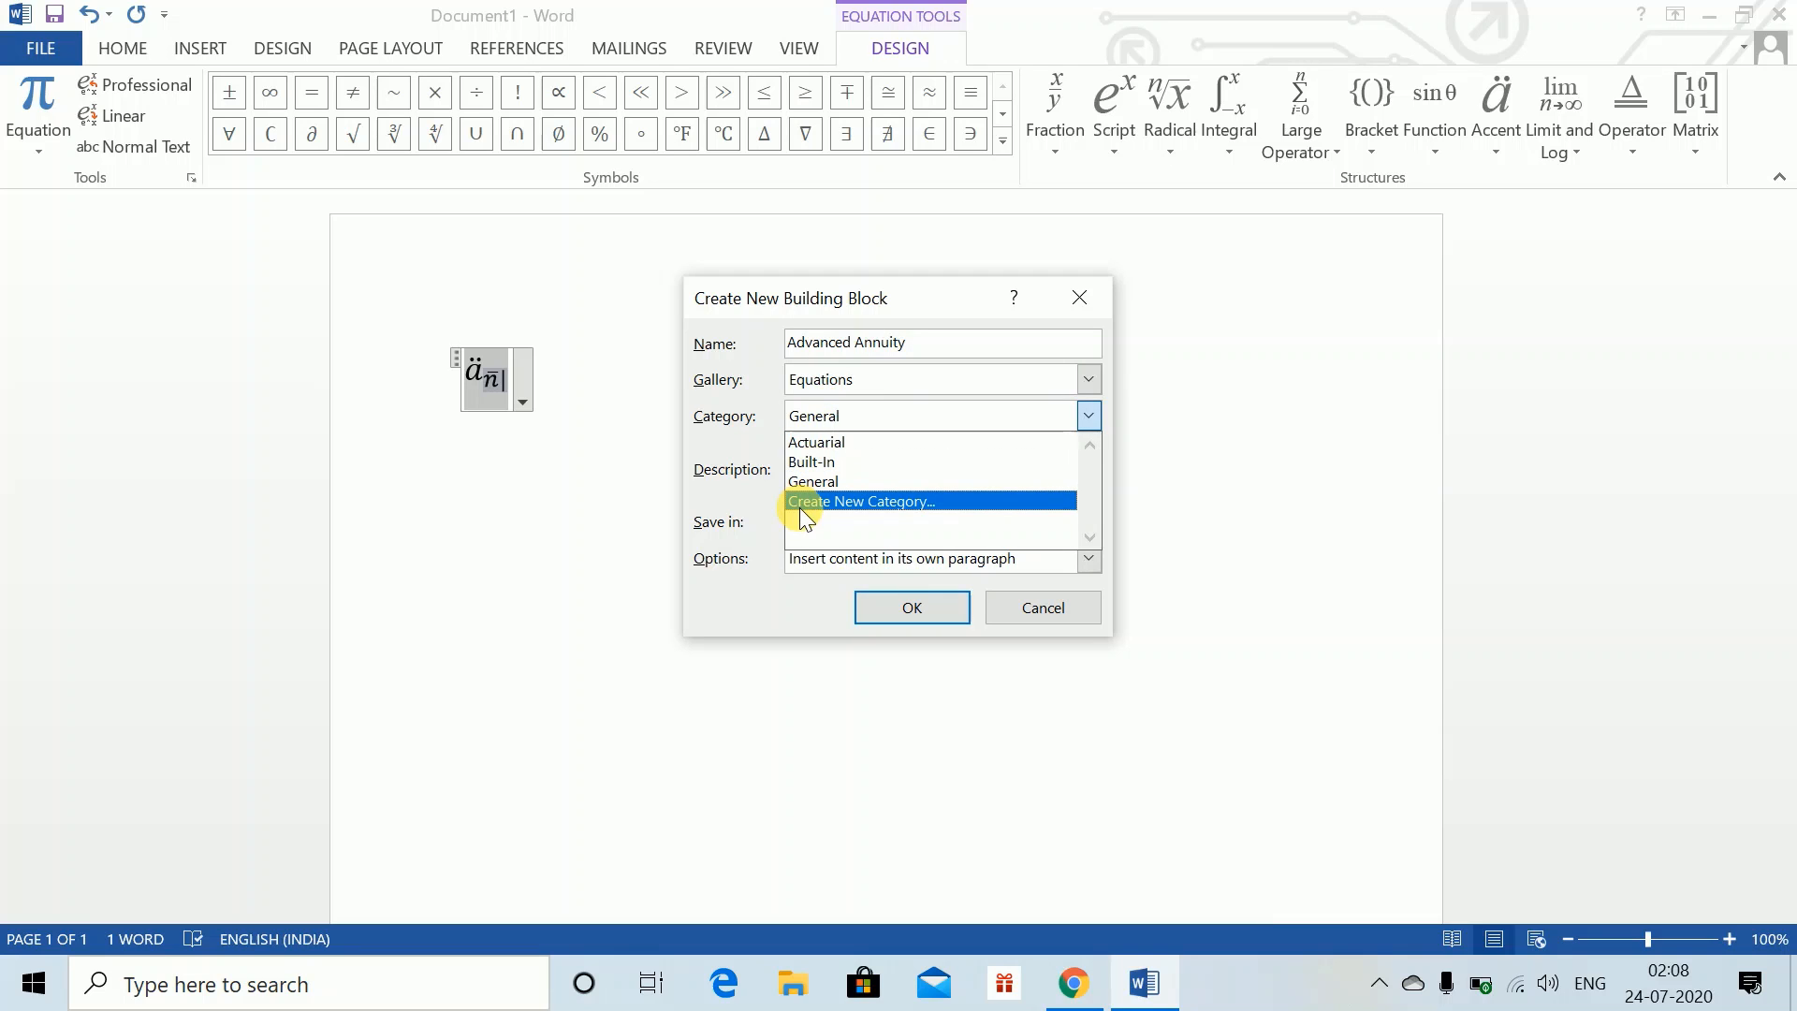
click(862, 501)
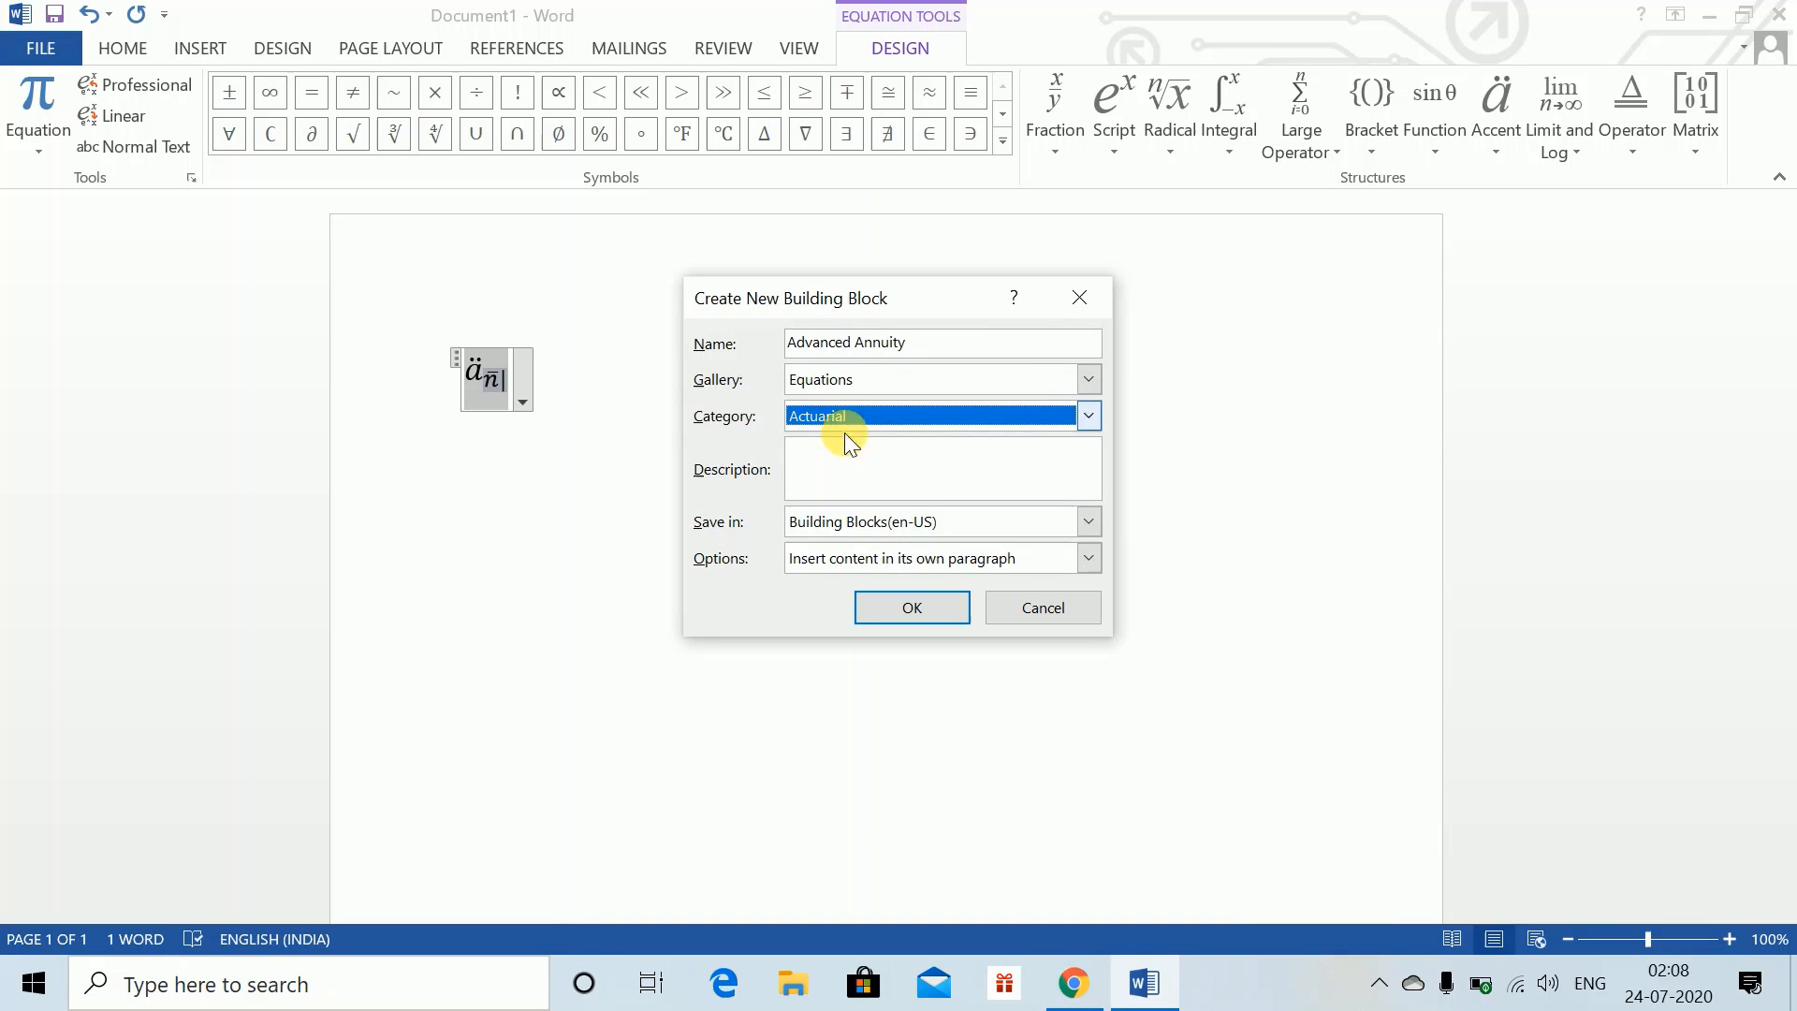
mouse_move(921, 395)
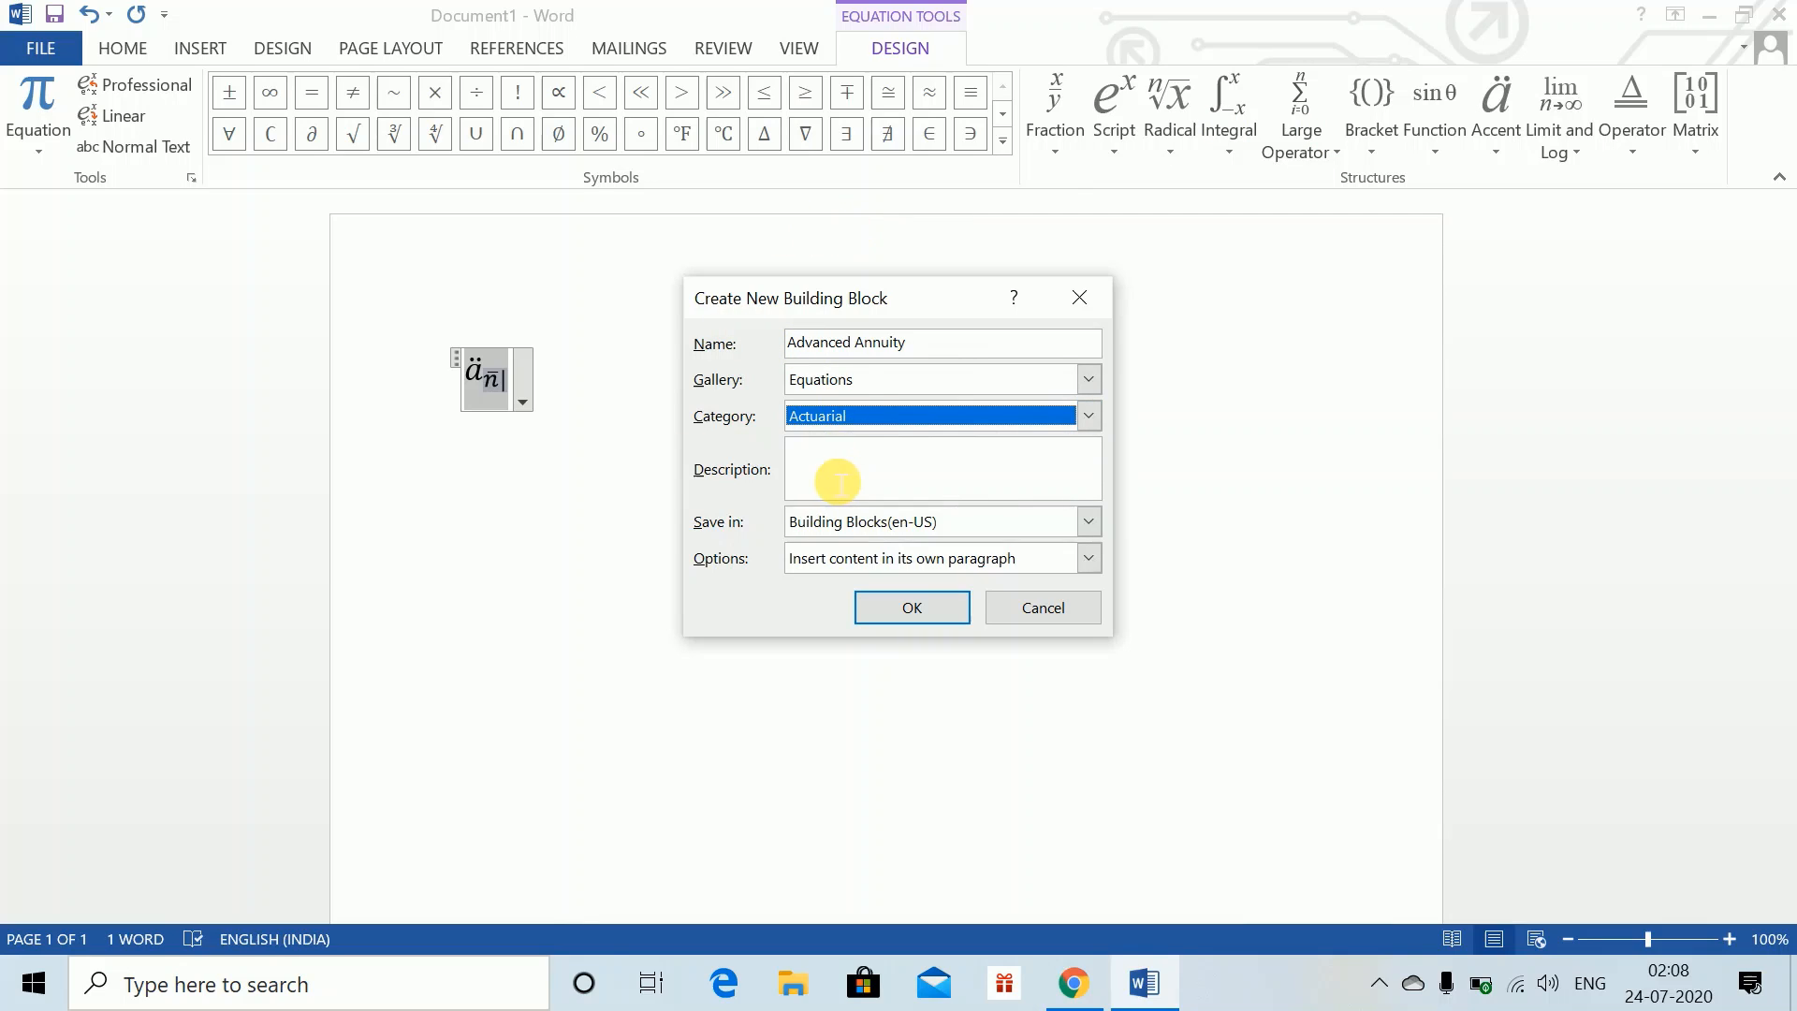
mouse_move(818, 466)
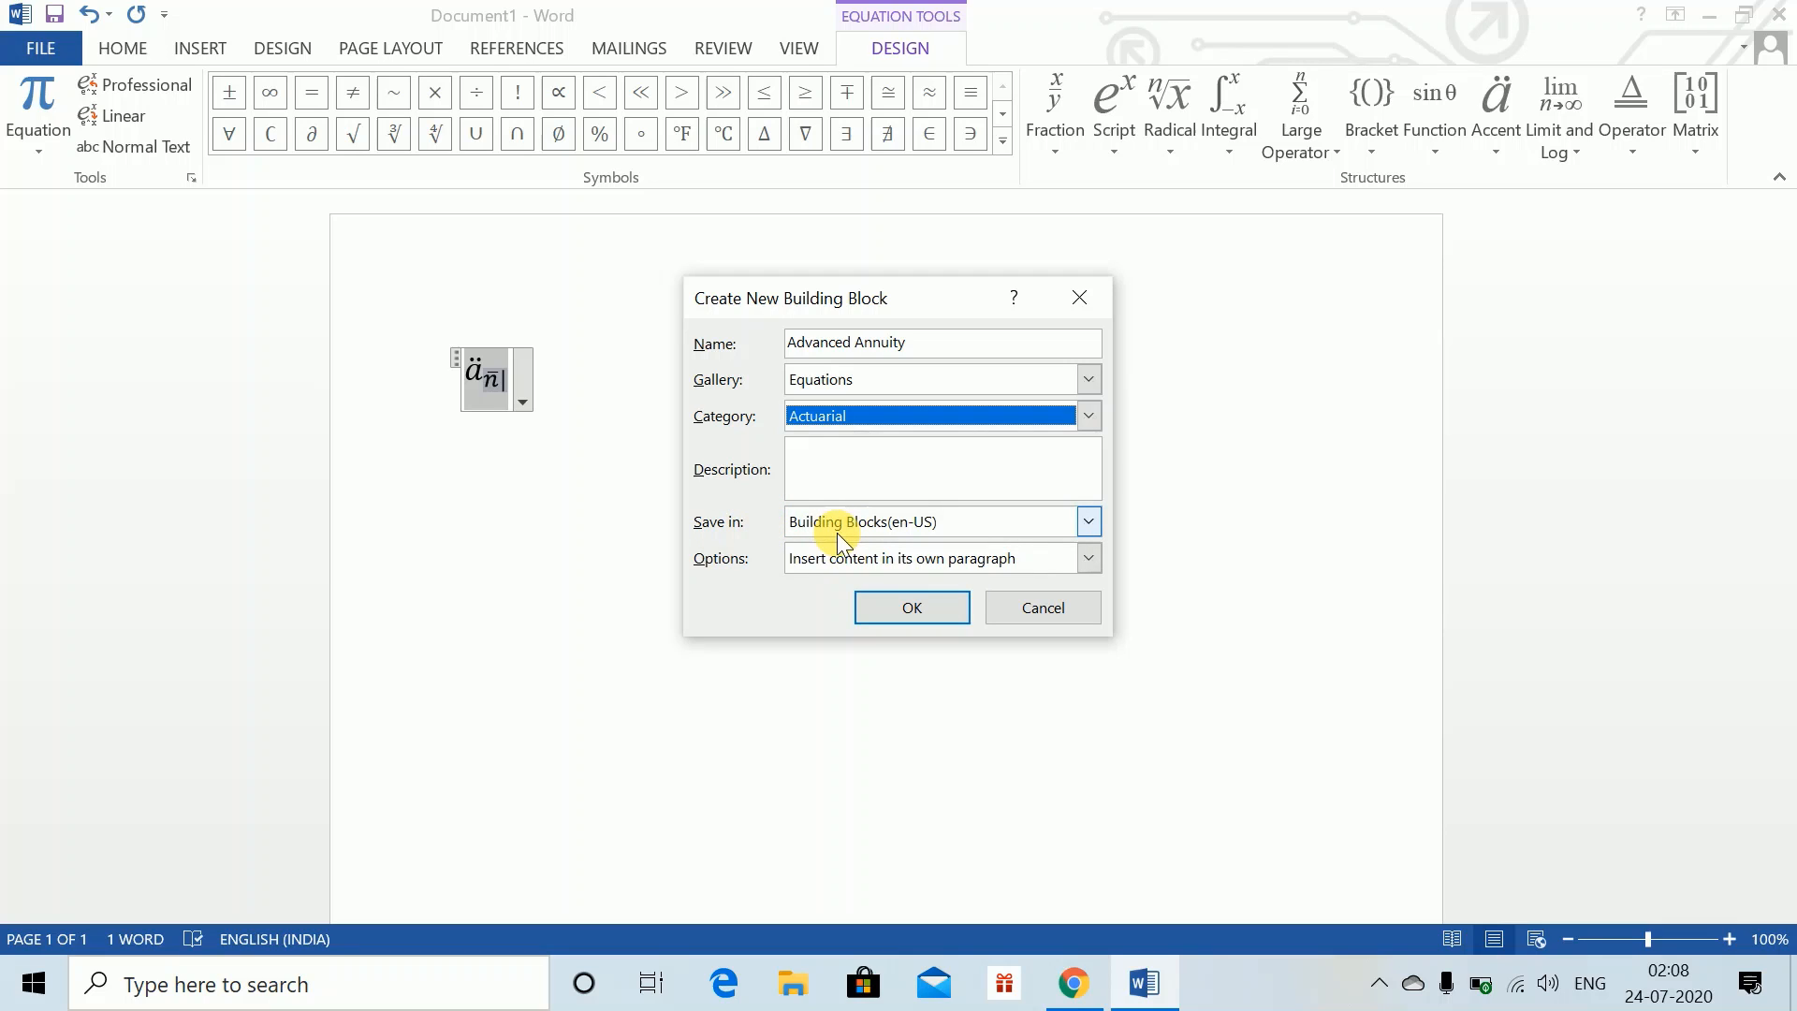
Set the block to 'Insert content only' and save the Advanced Annuity building block.
click(1086, 558)
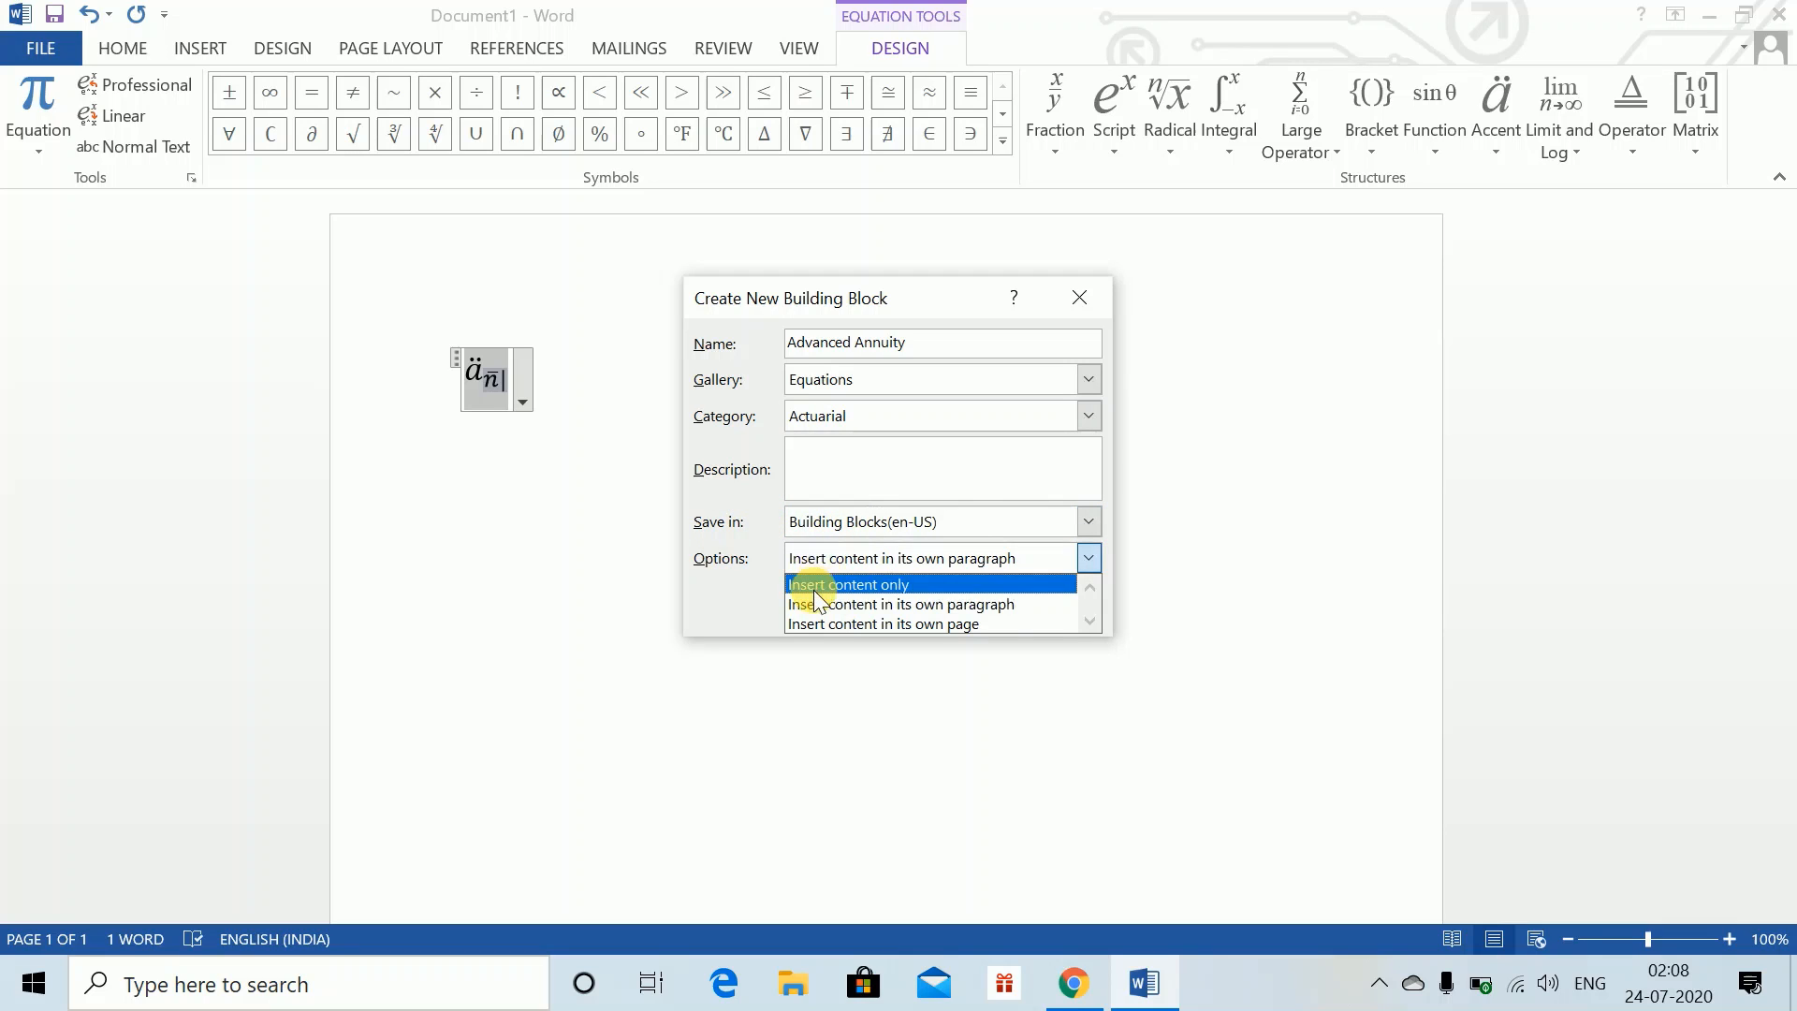
click(847, 584)
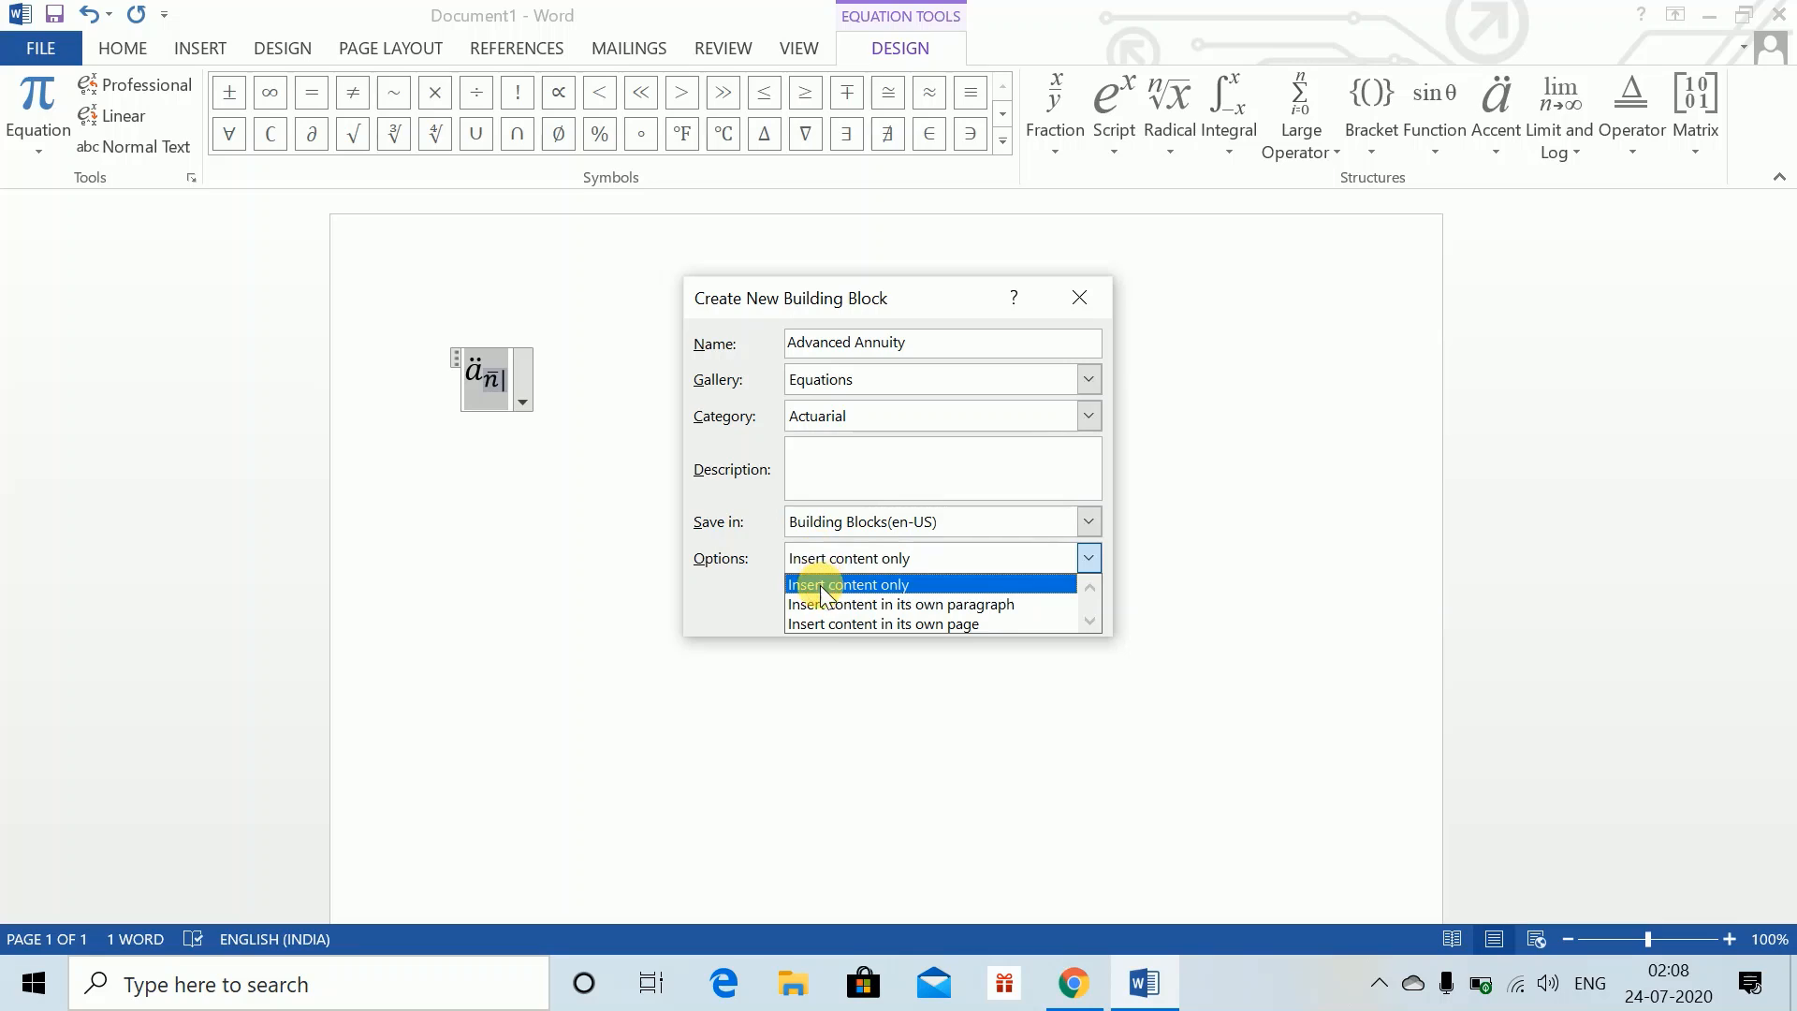
click(846, 584)
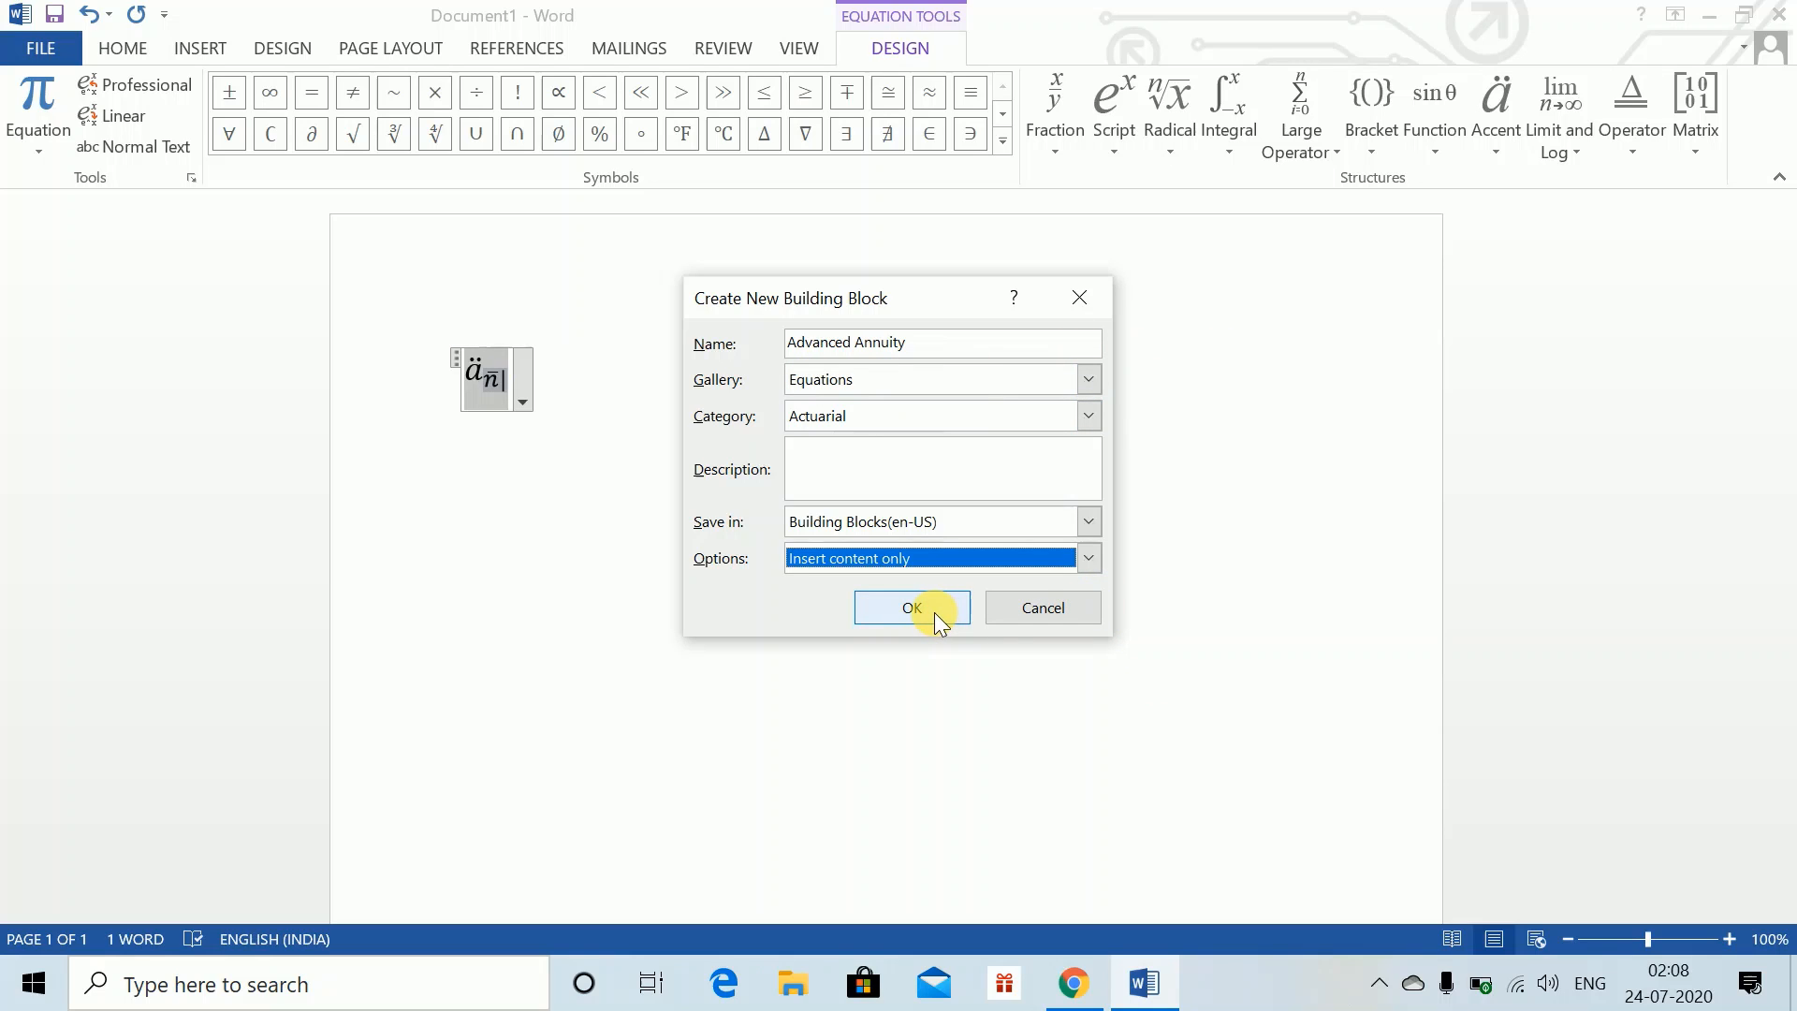
click(912, 606)
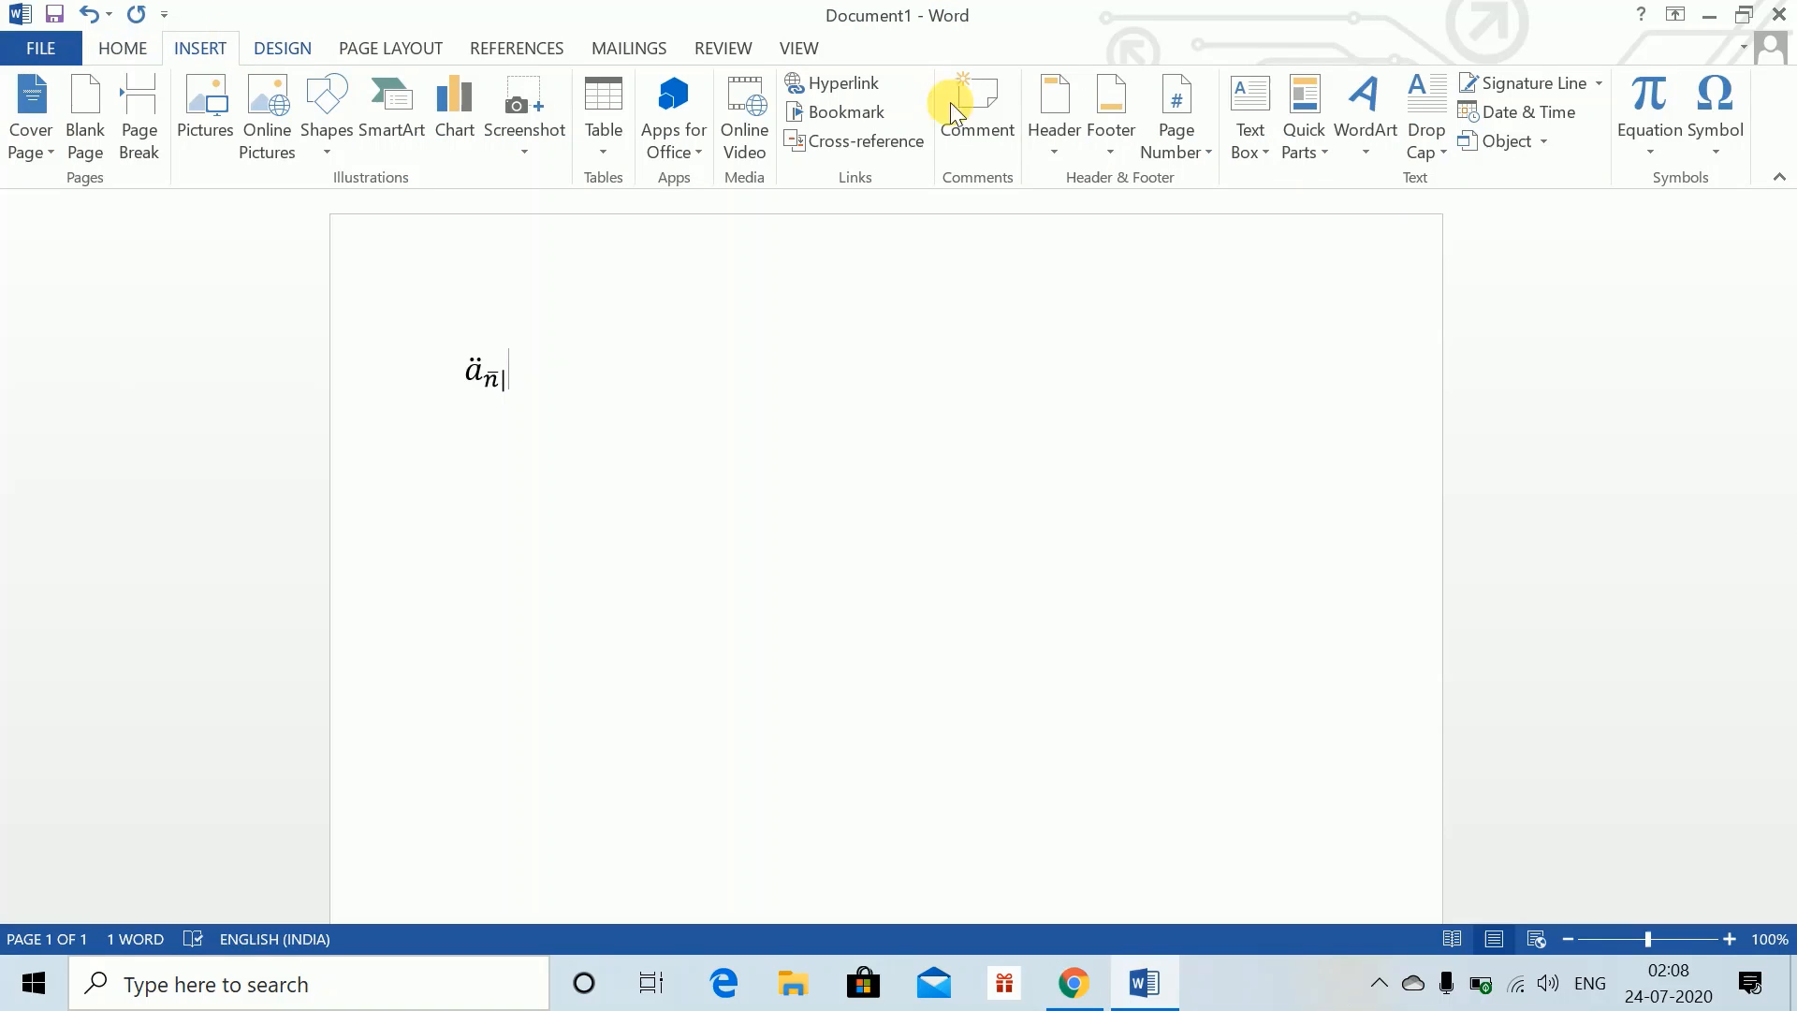
Check the Equation gallery, start a new equation with 1000 below, and go to File > Options.
click(1647, 109)
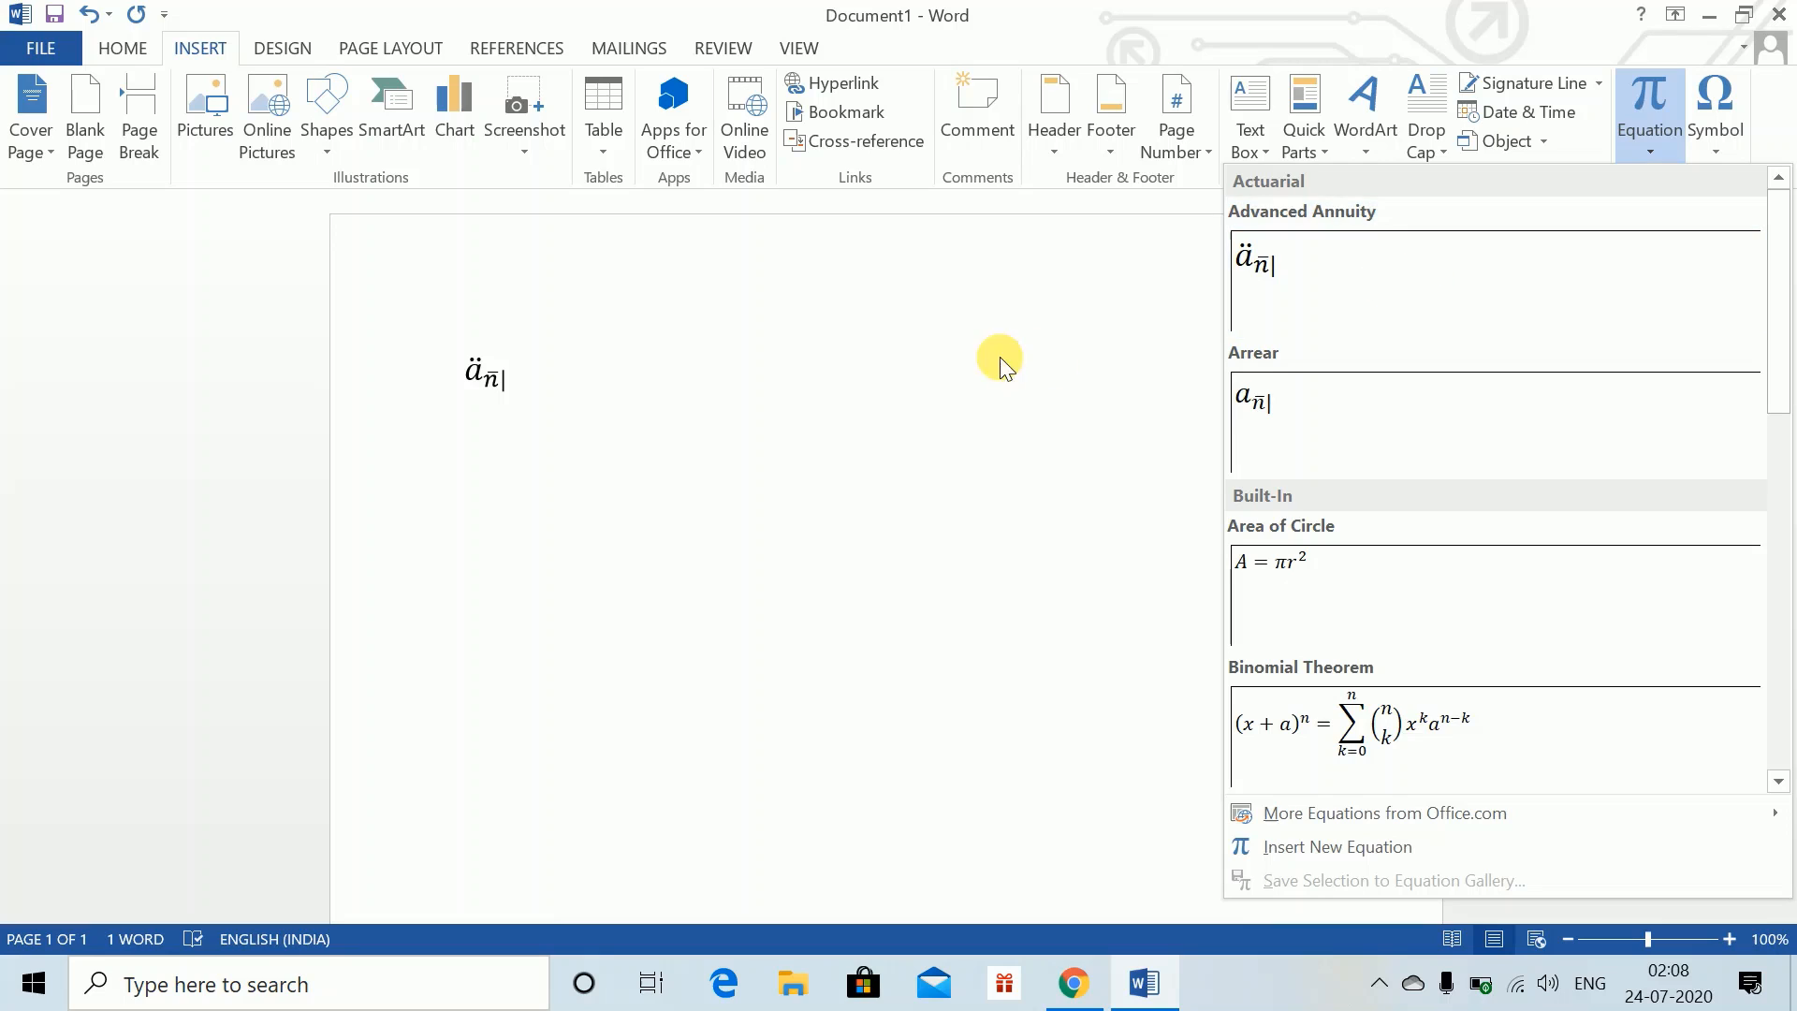
text(1000)
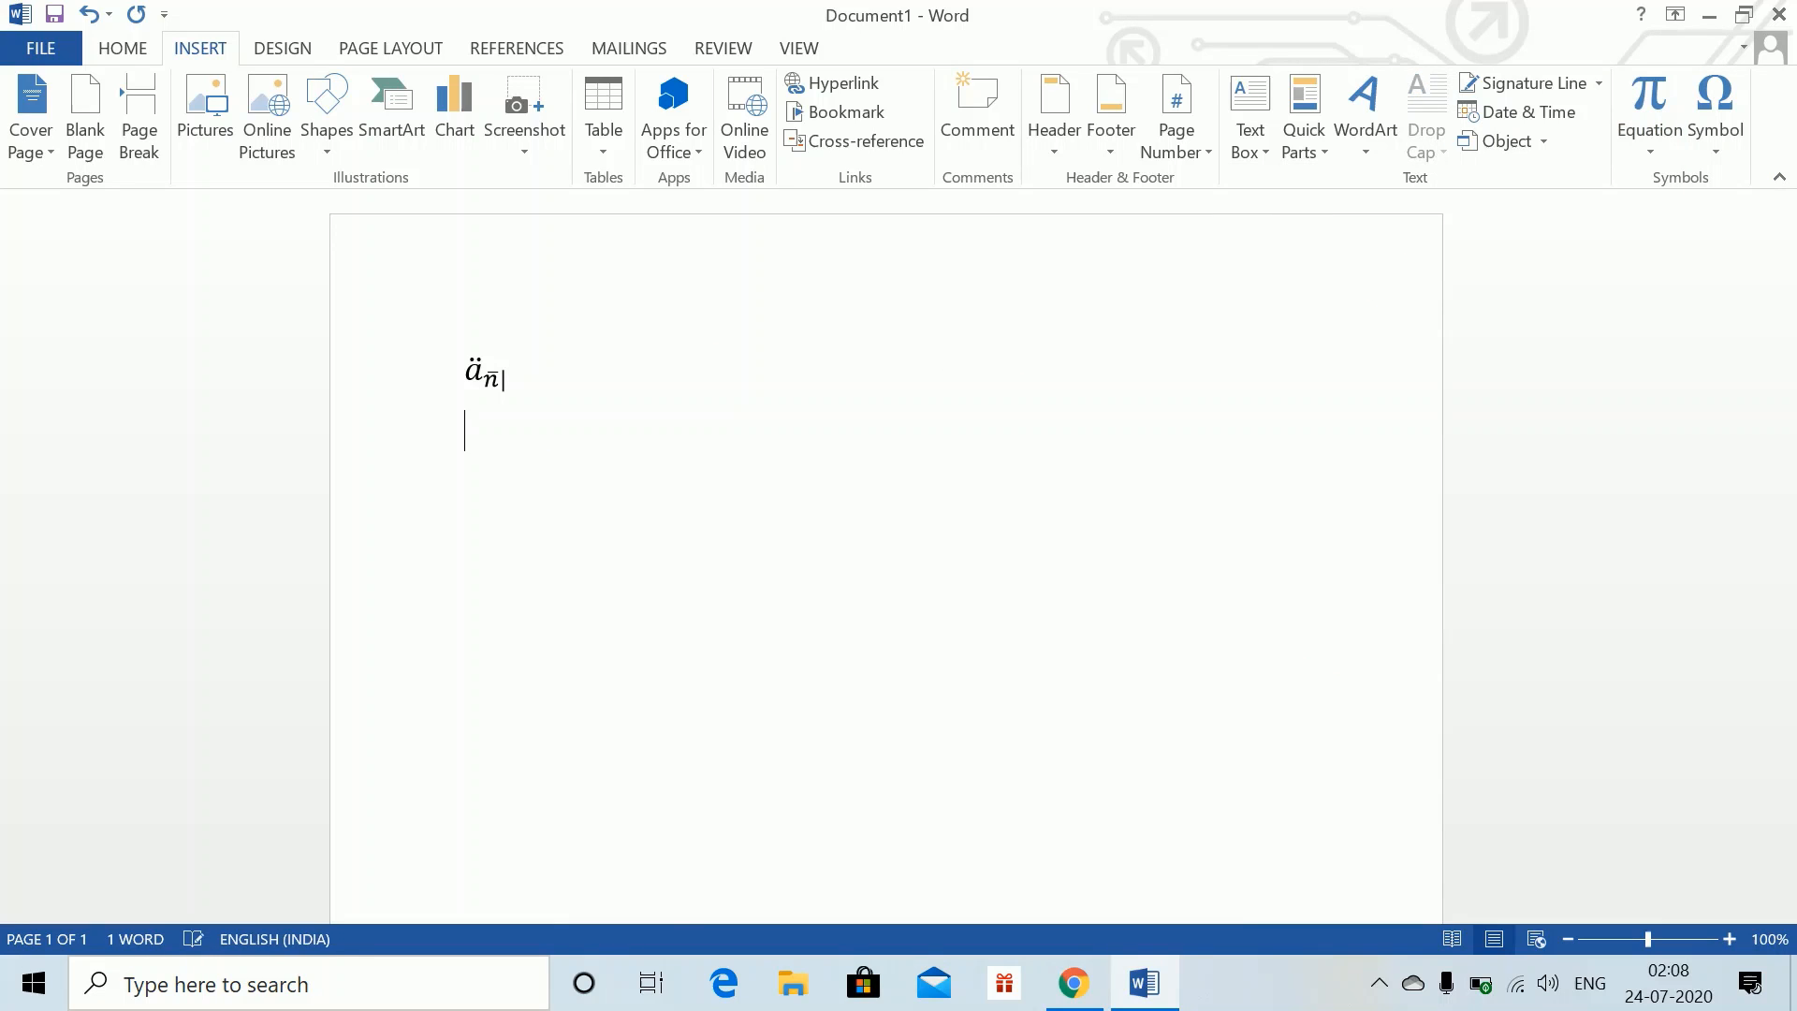
text(1000)
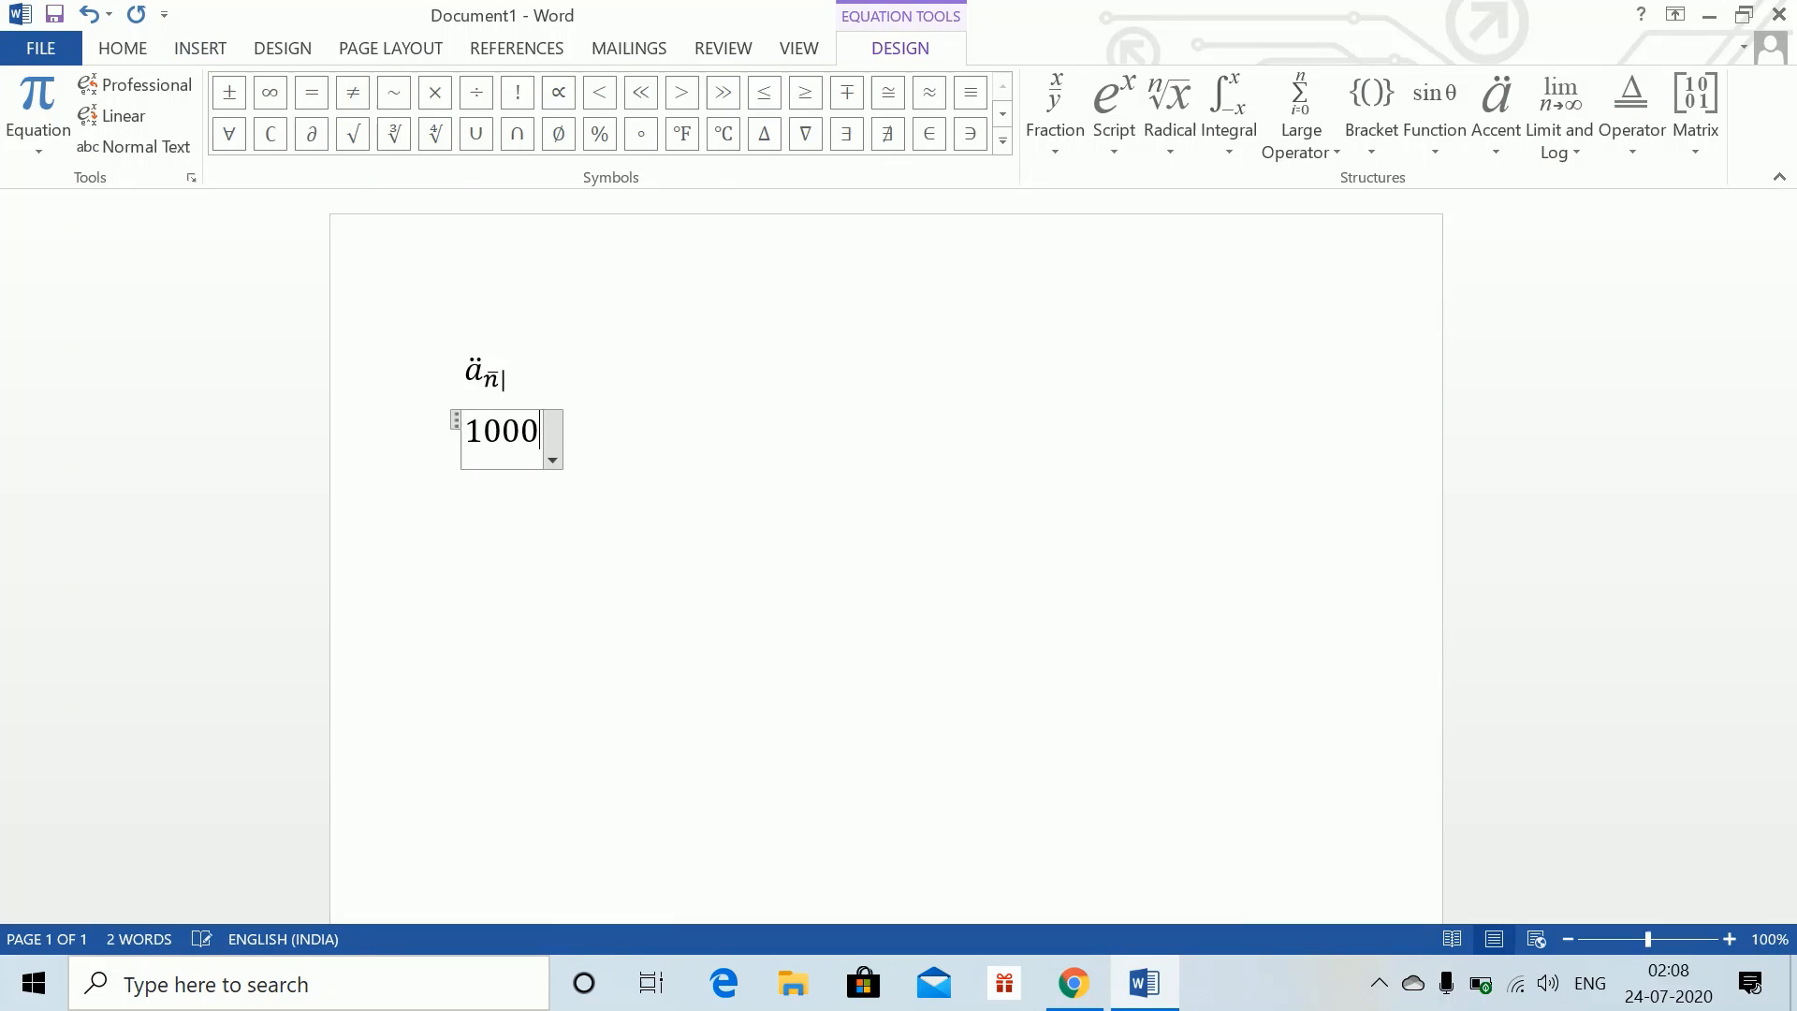
click(200, 49)
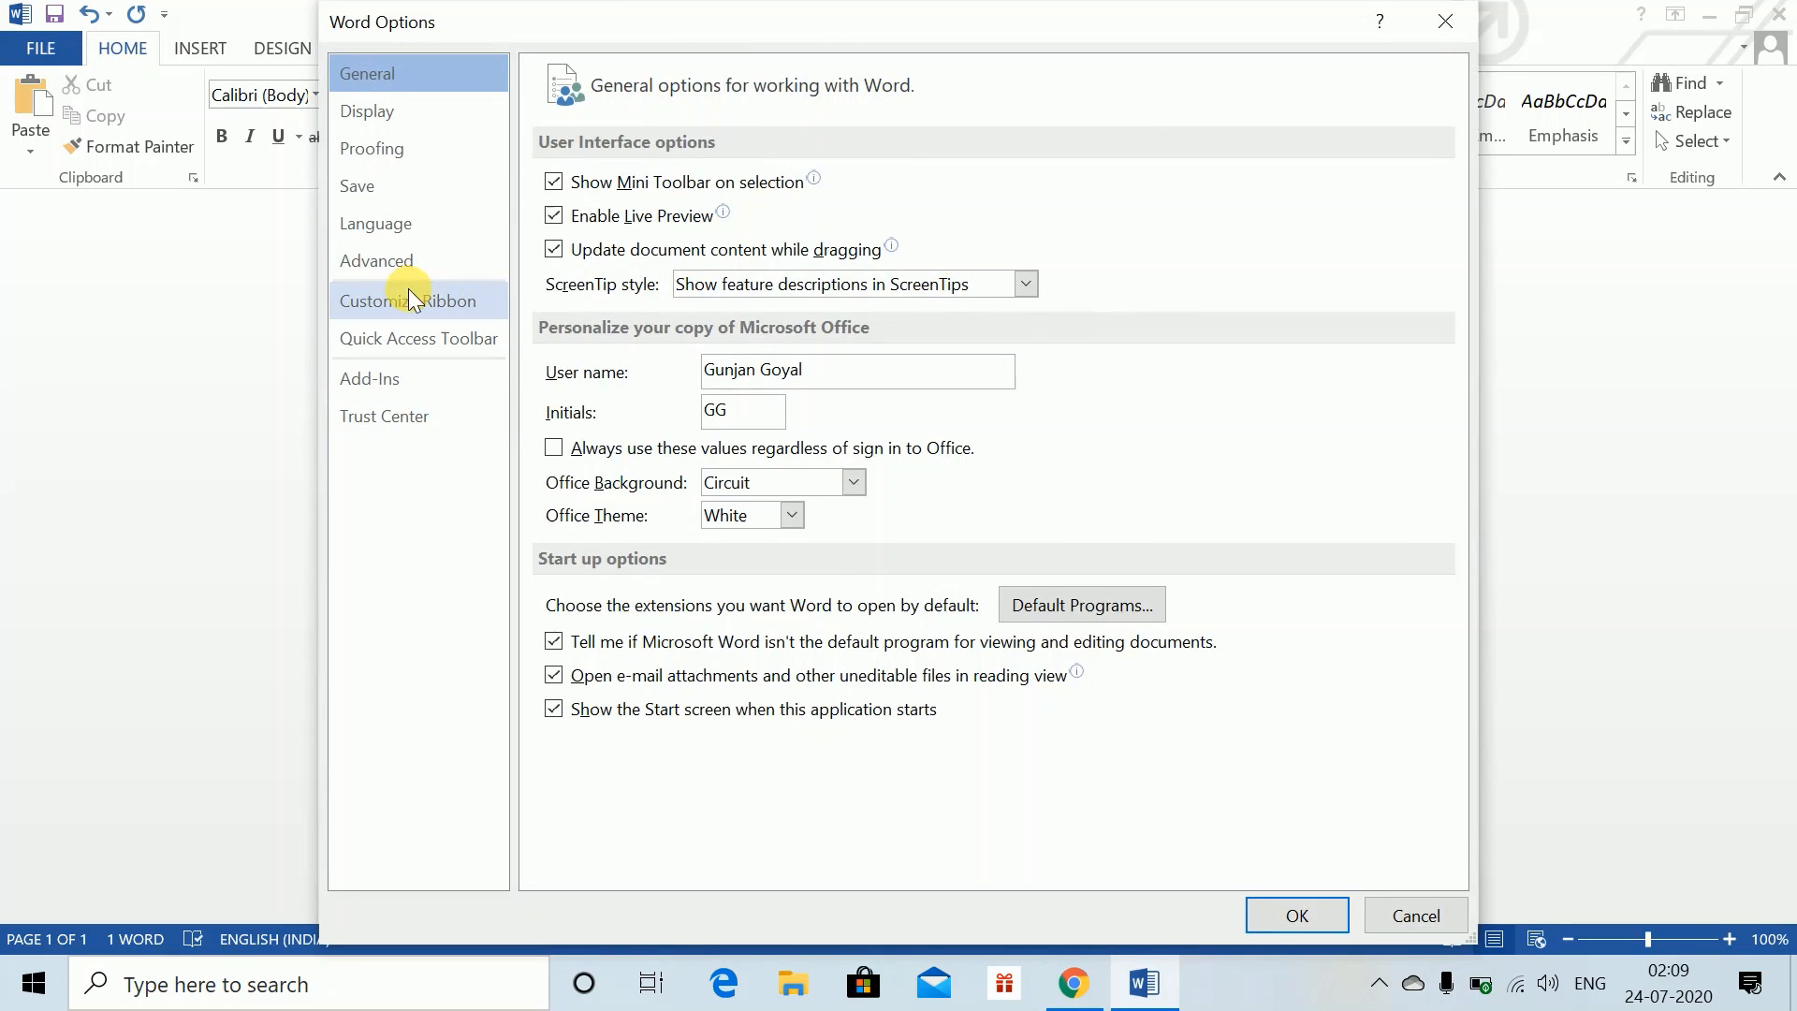
Reach Customize Keyboard from Customize Ribbon and select the Advanced Annuity building block.
click(764, 852)
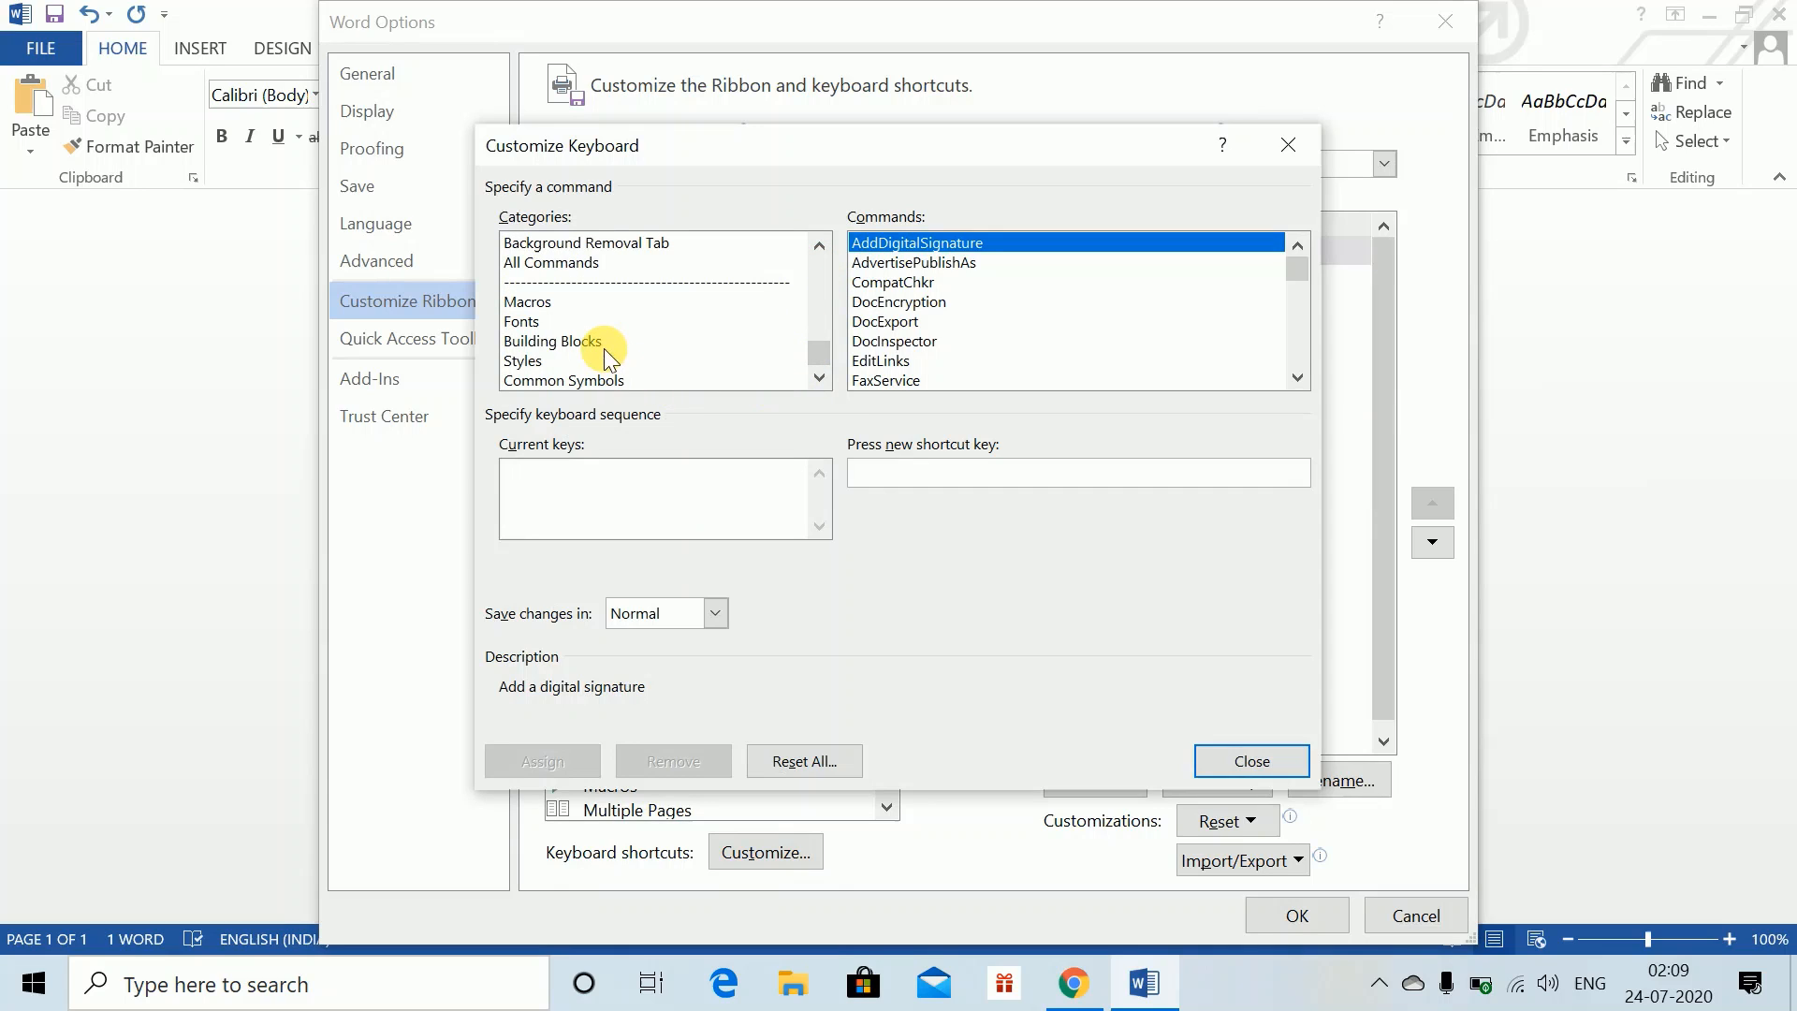
click(554, 341)
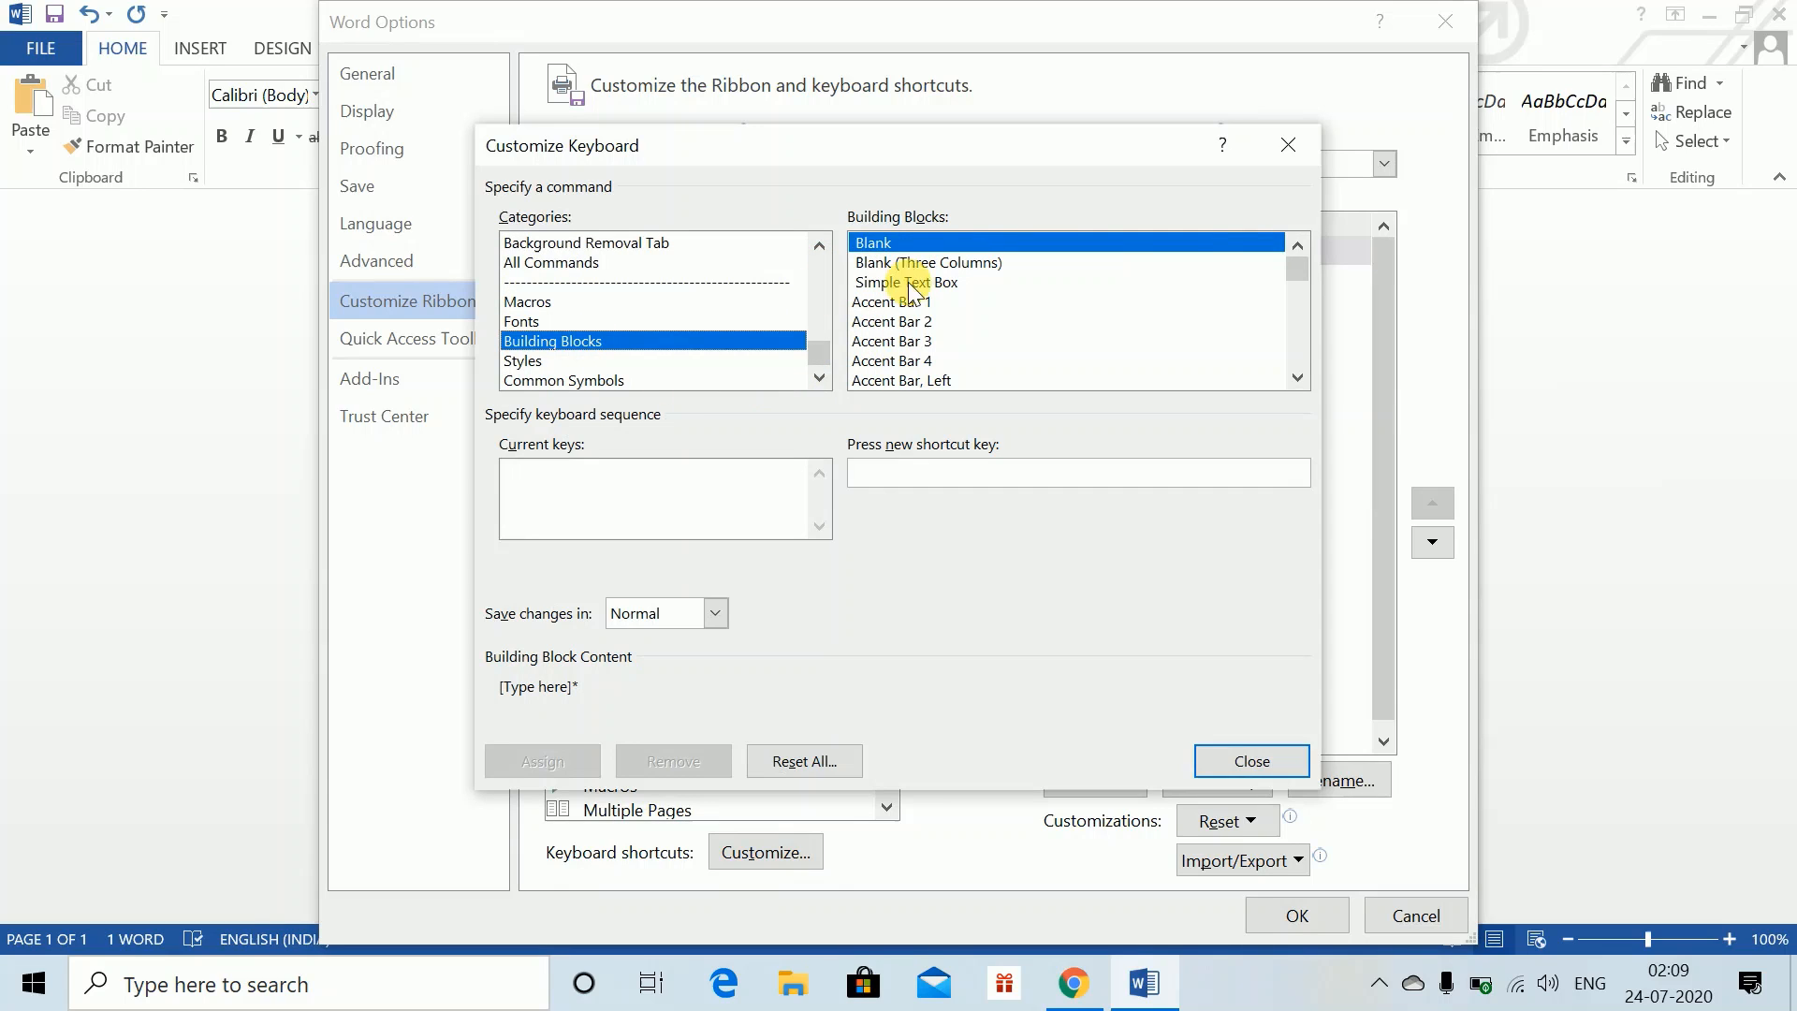
click(928, 262)
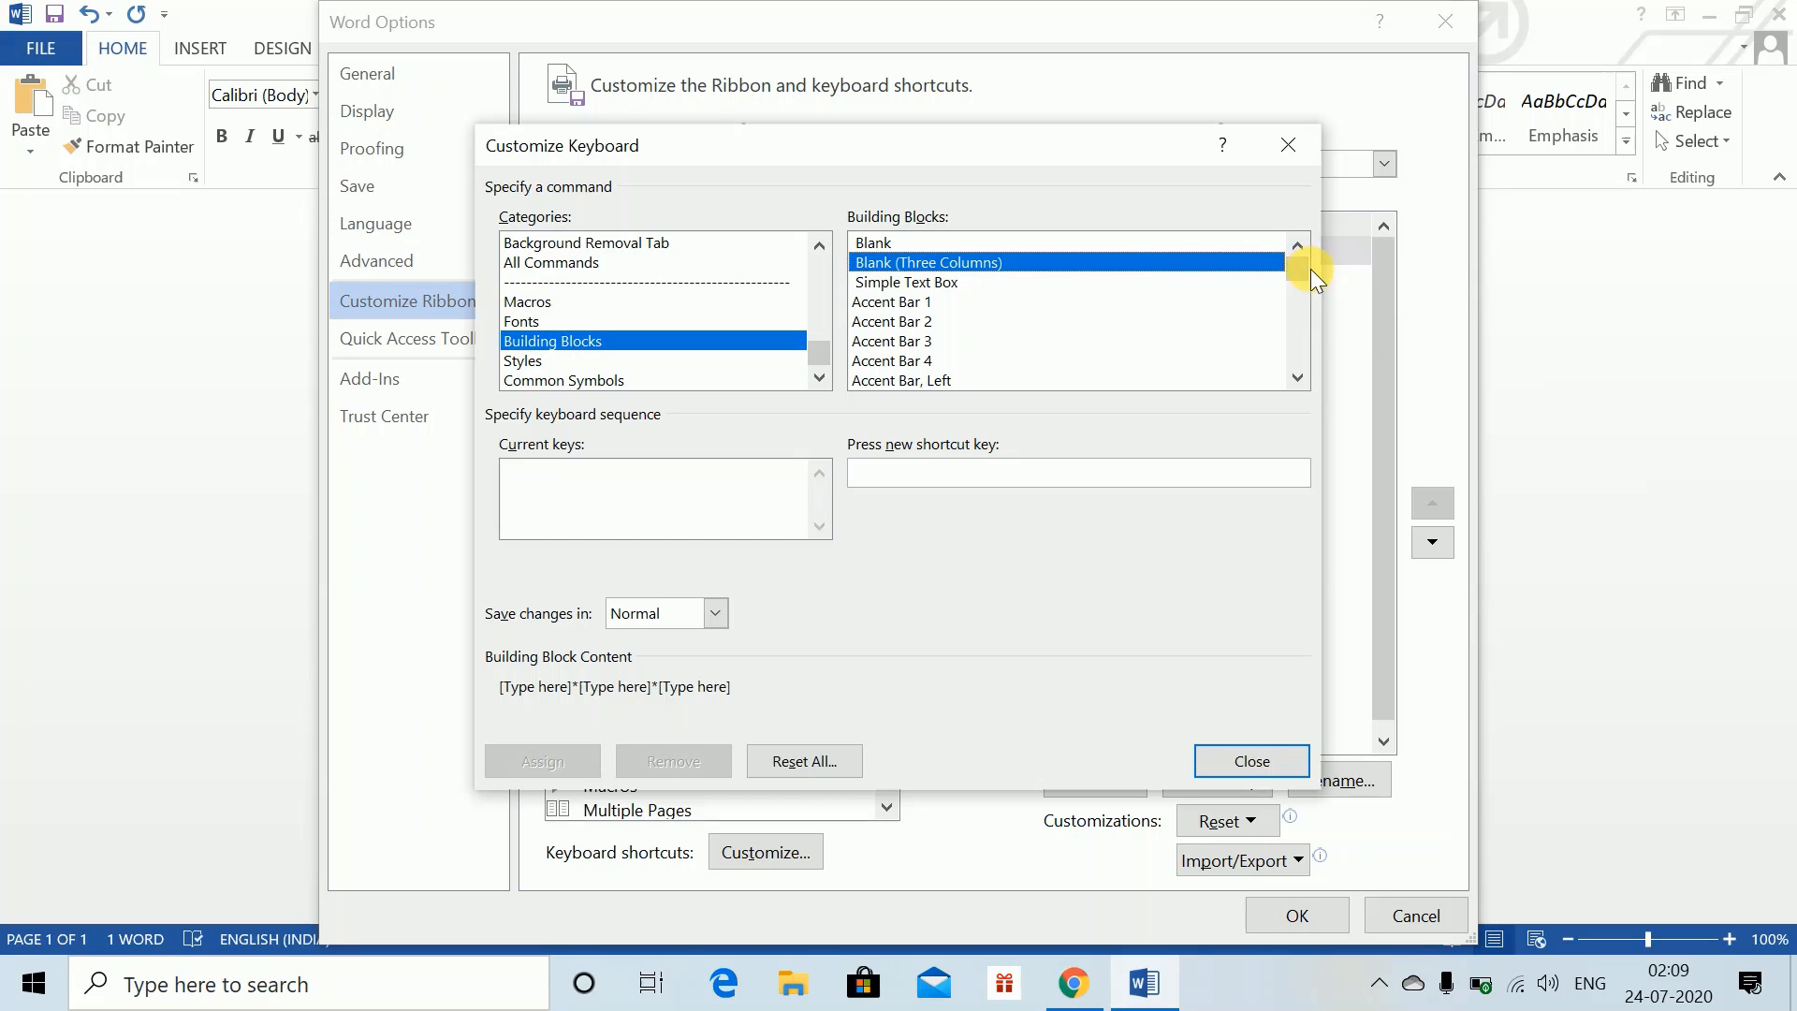
click(1295, 246)
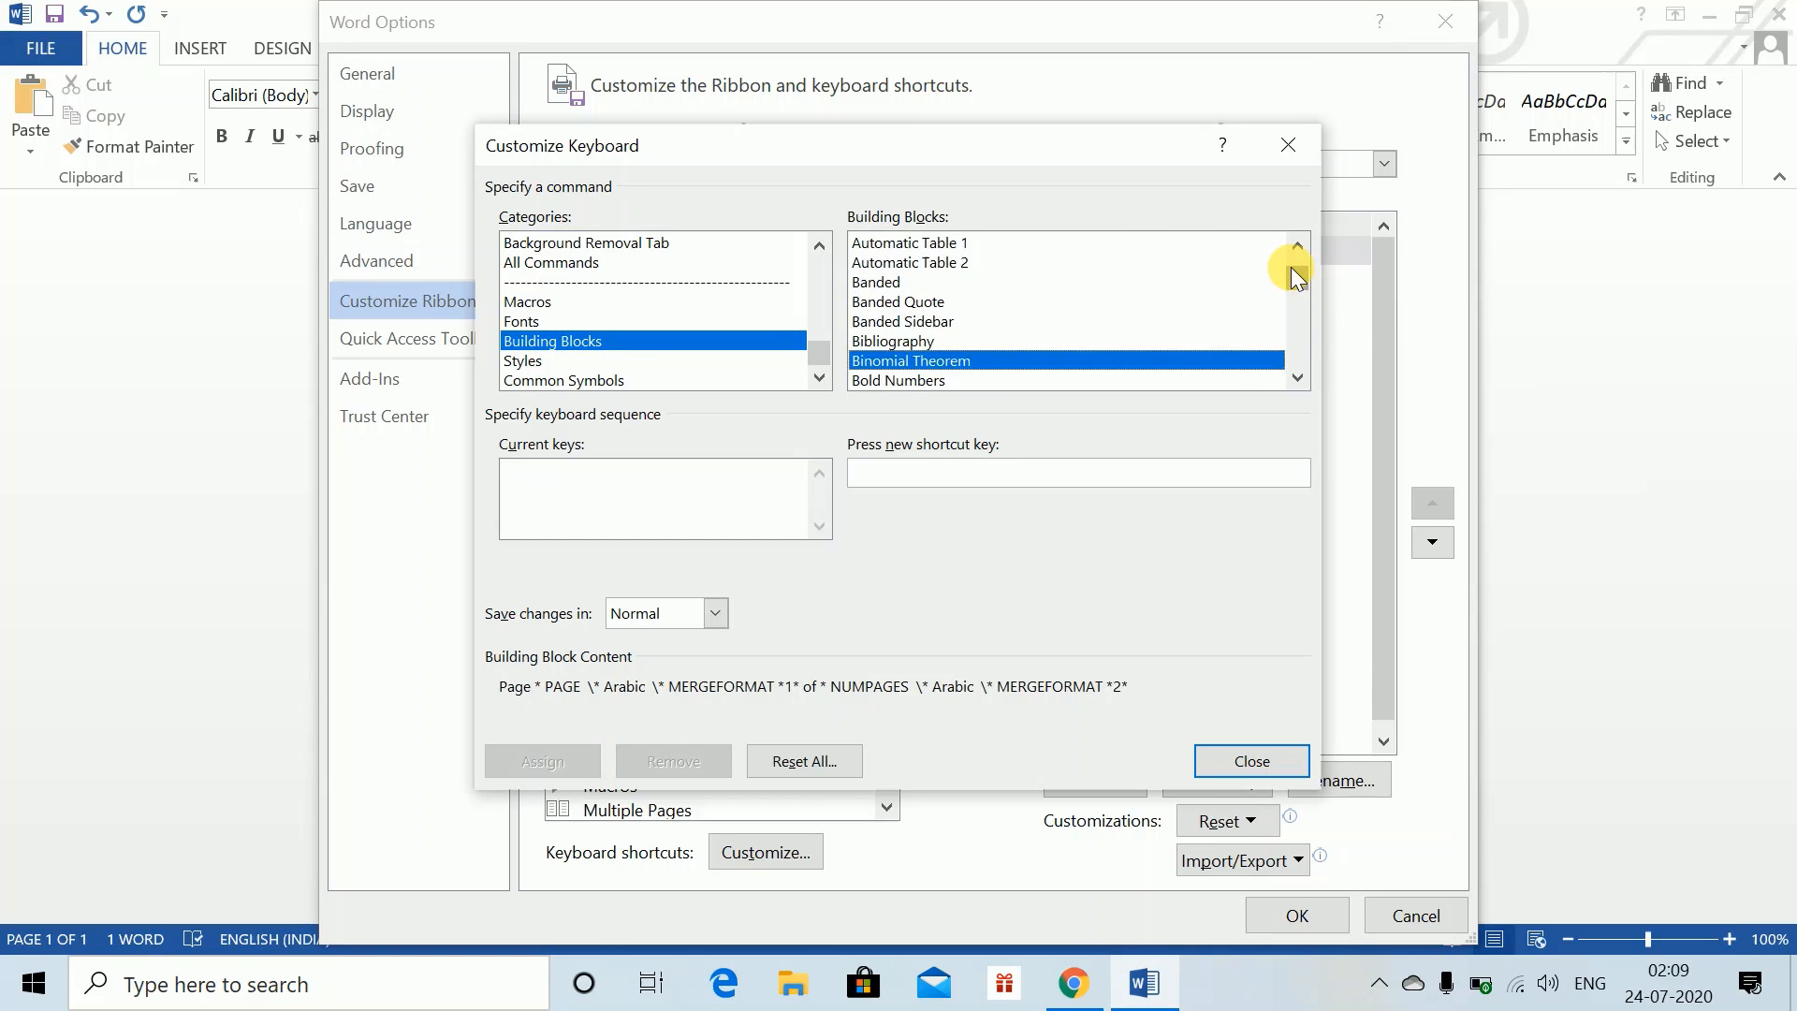
click(1296, 244)
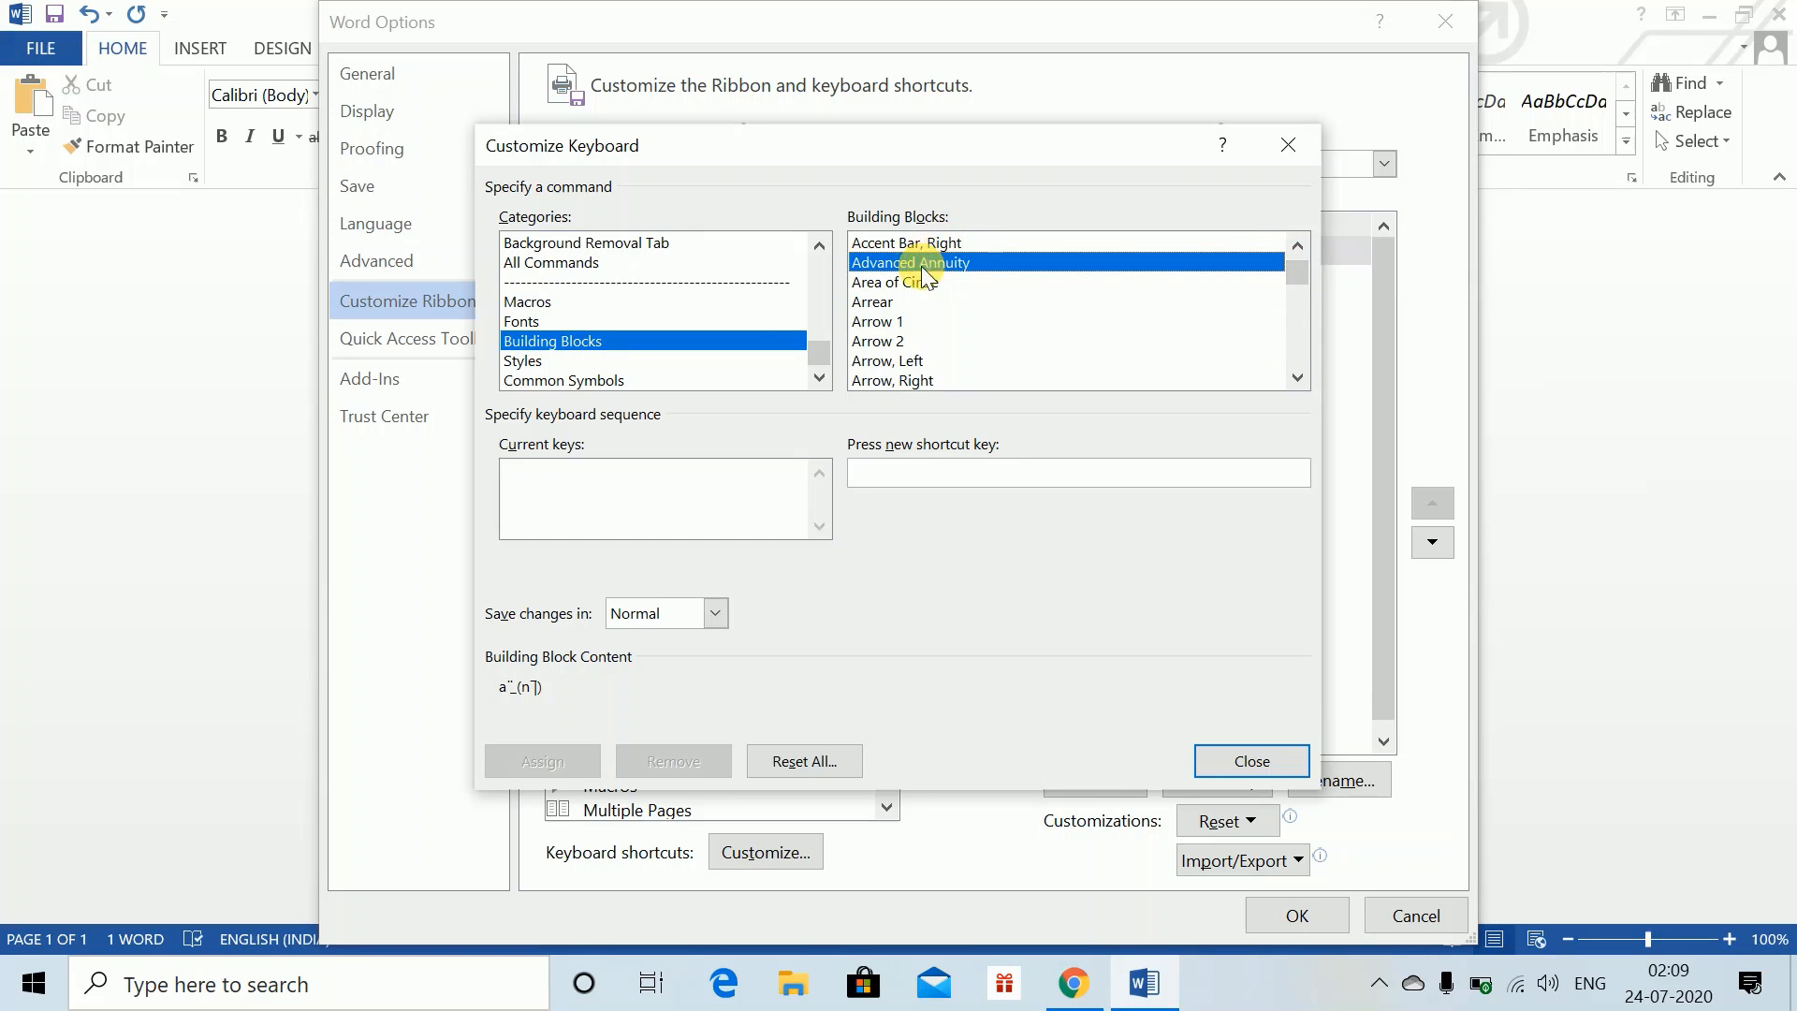
mouse_move(619, 528)
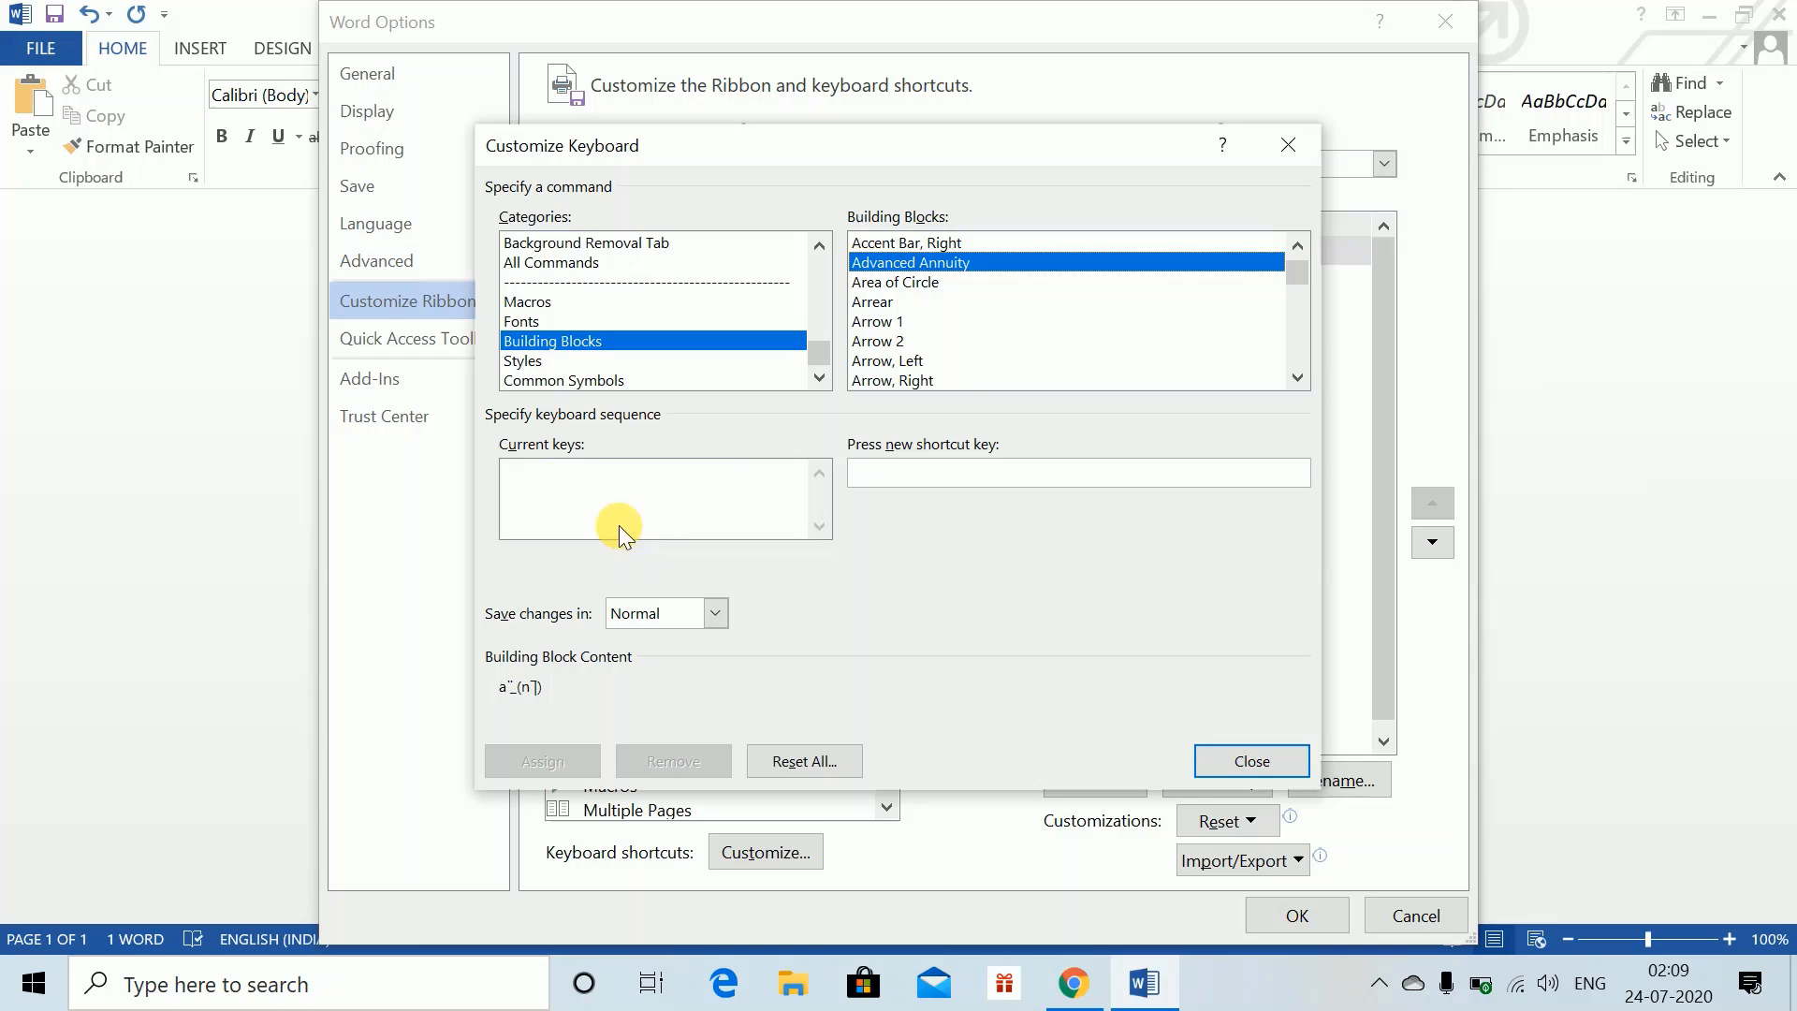
Assign the shortcut Ctrl+Shift+A to the Advanced Annuity building block.
click(1076, 472)
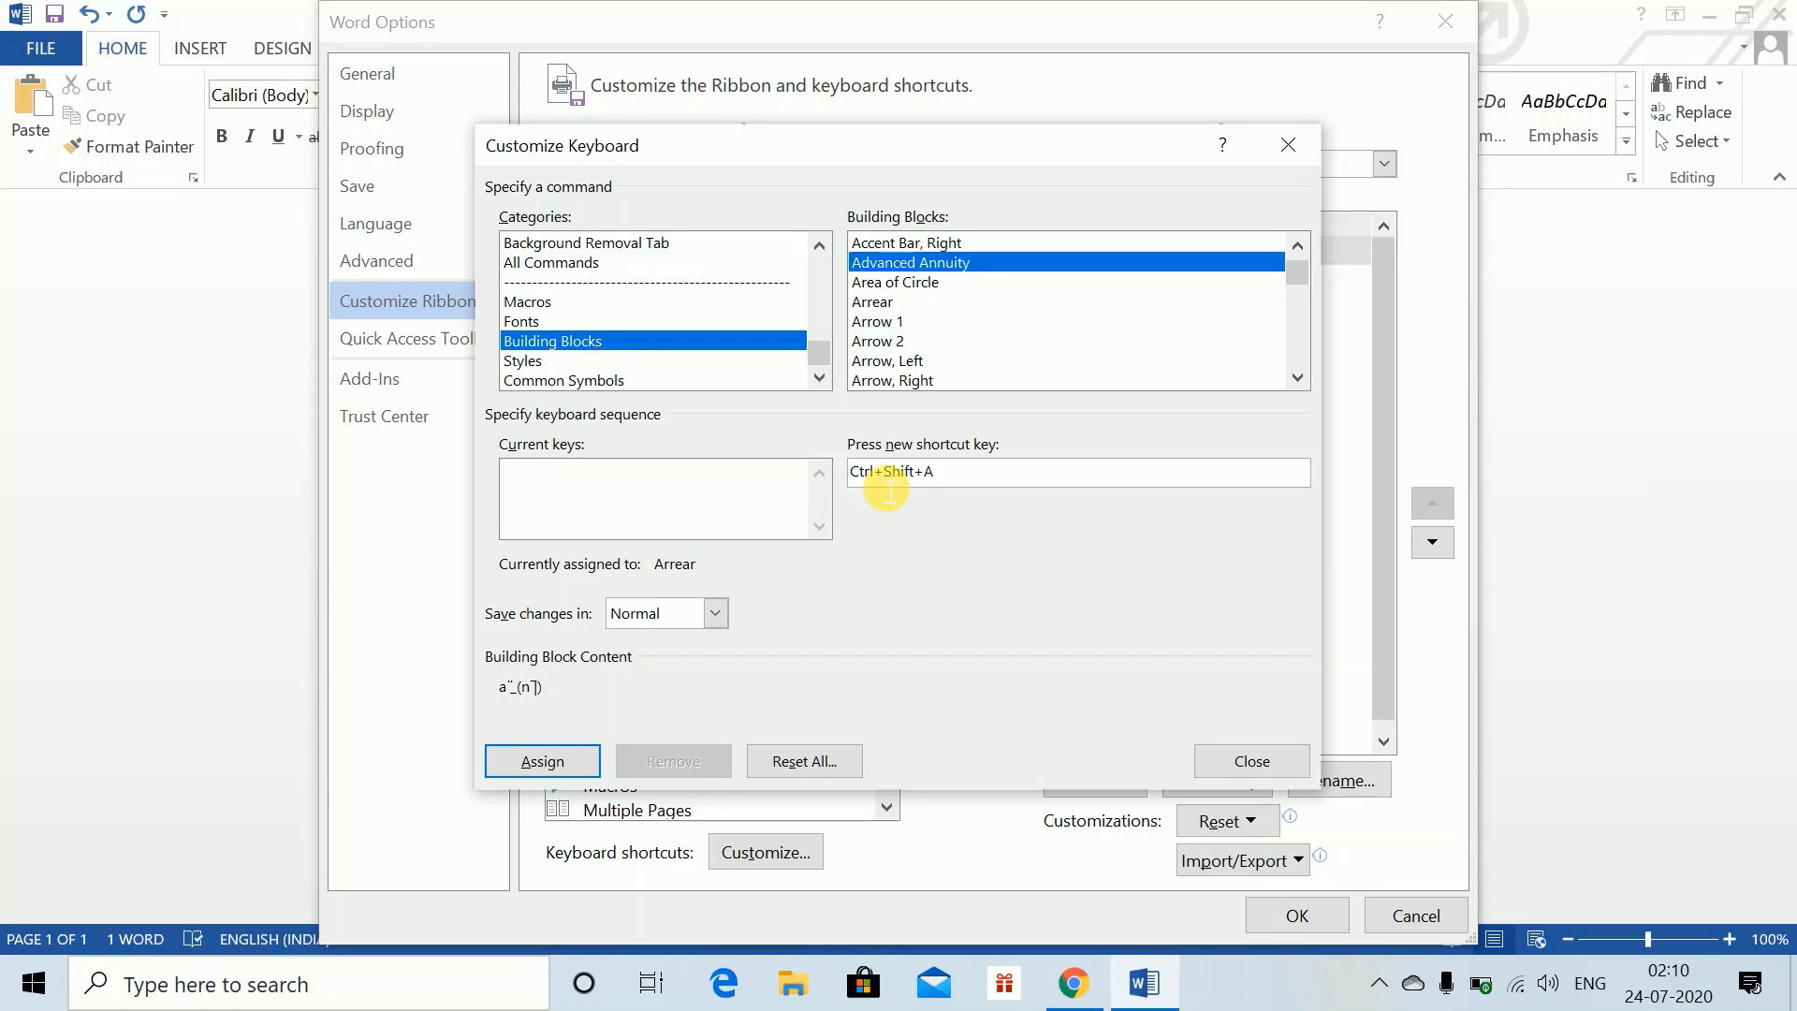
click(541, 761)
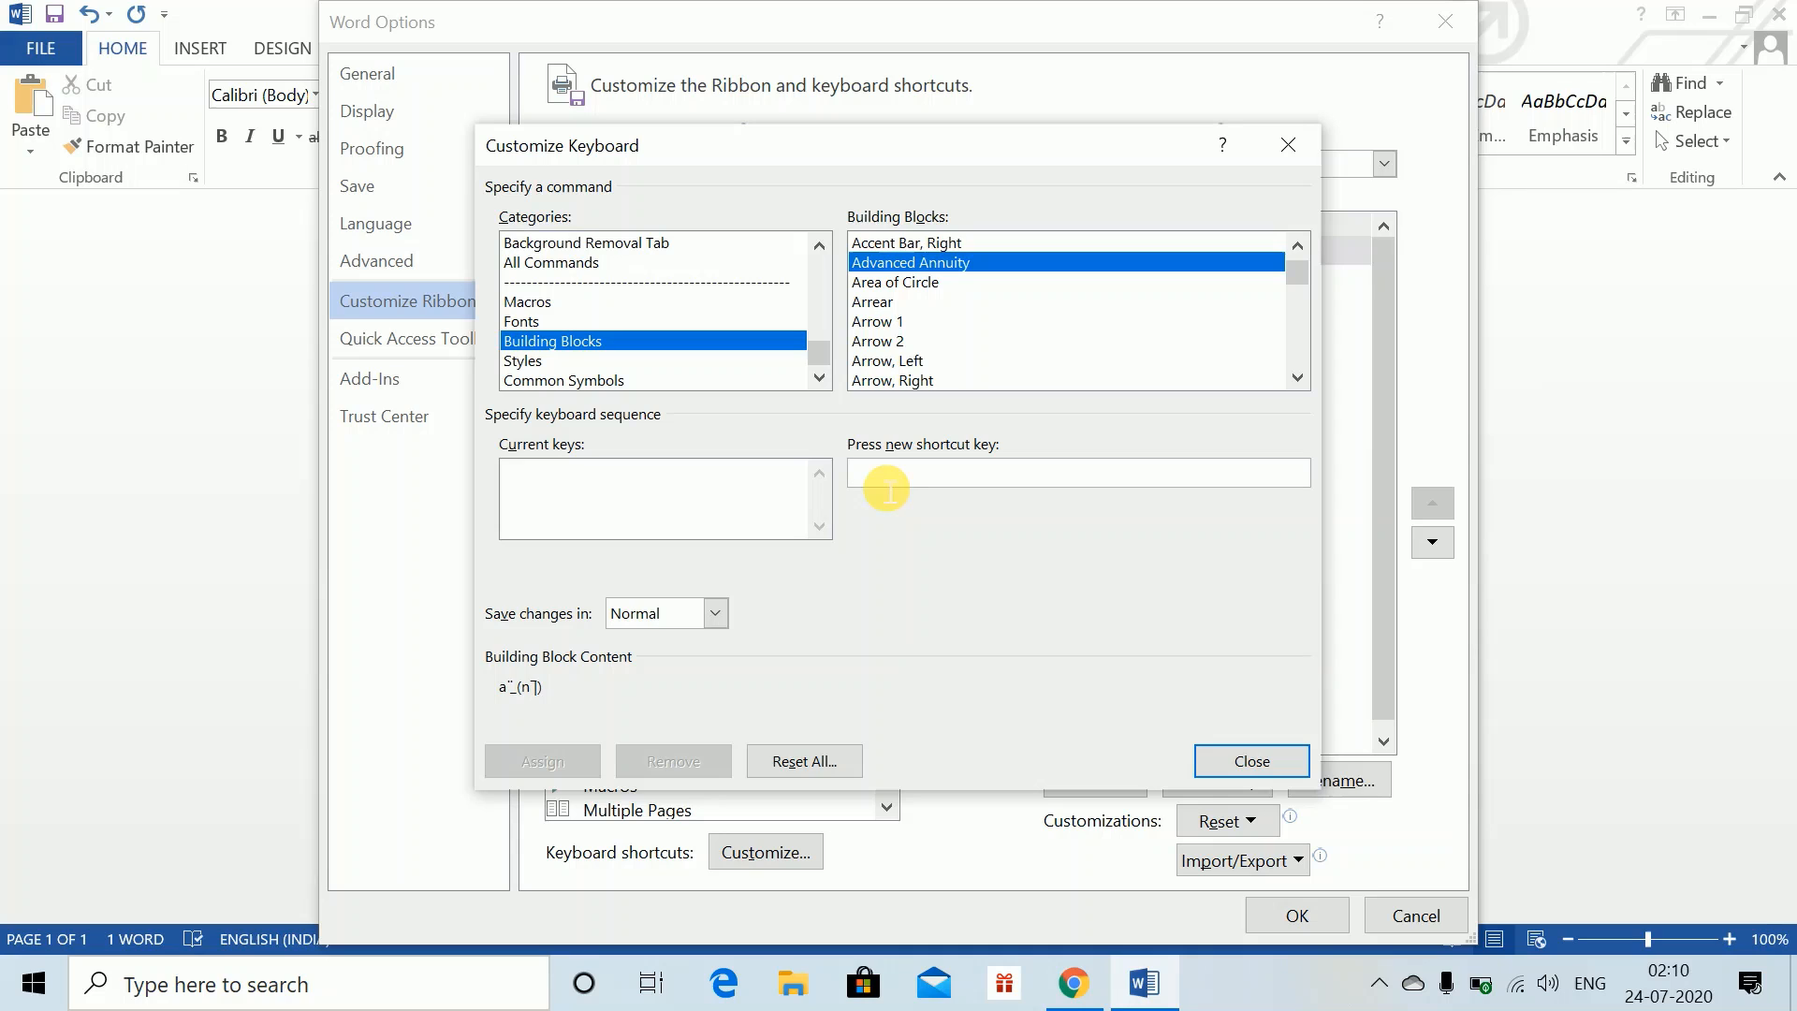
click(1221, 144)
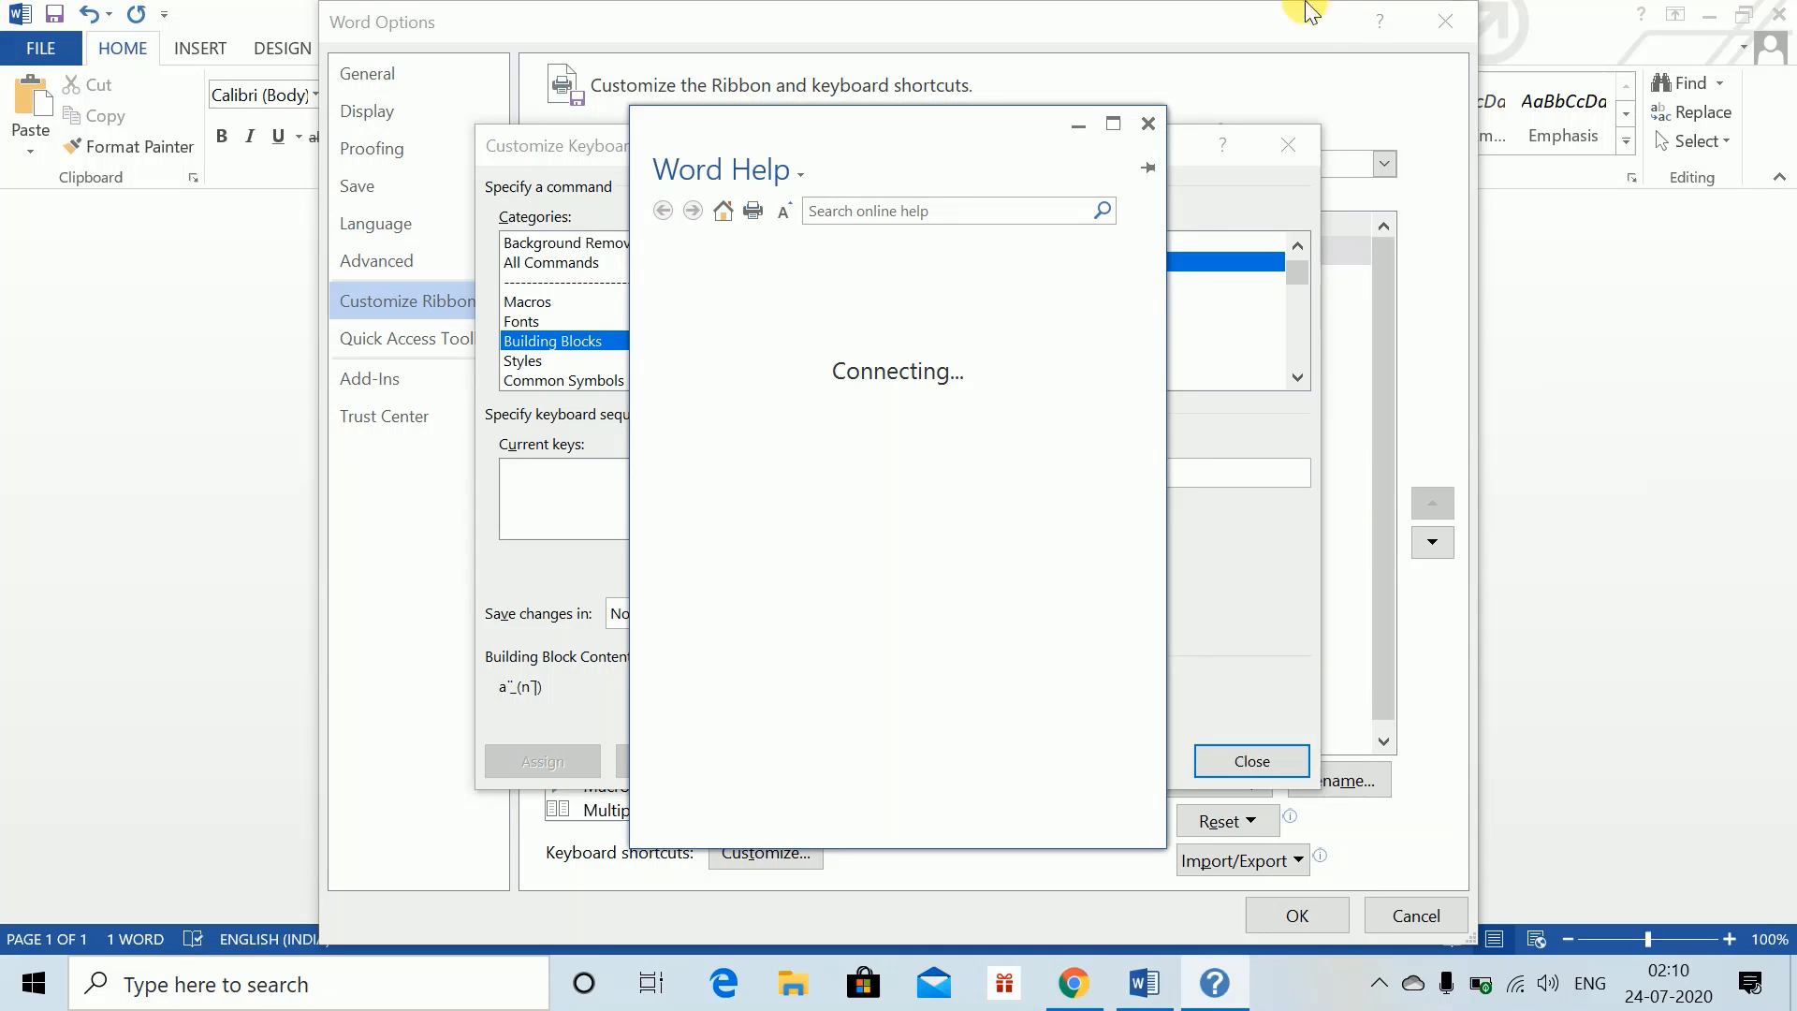
click(1147, 124)
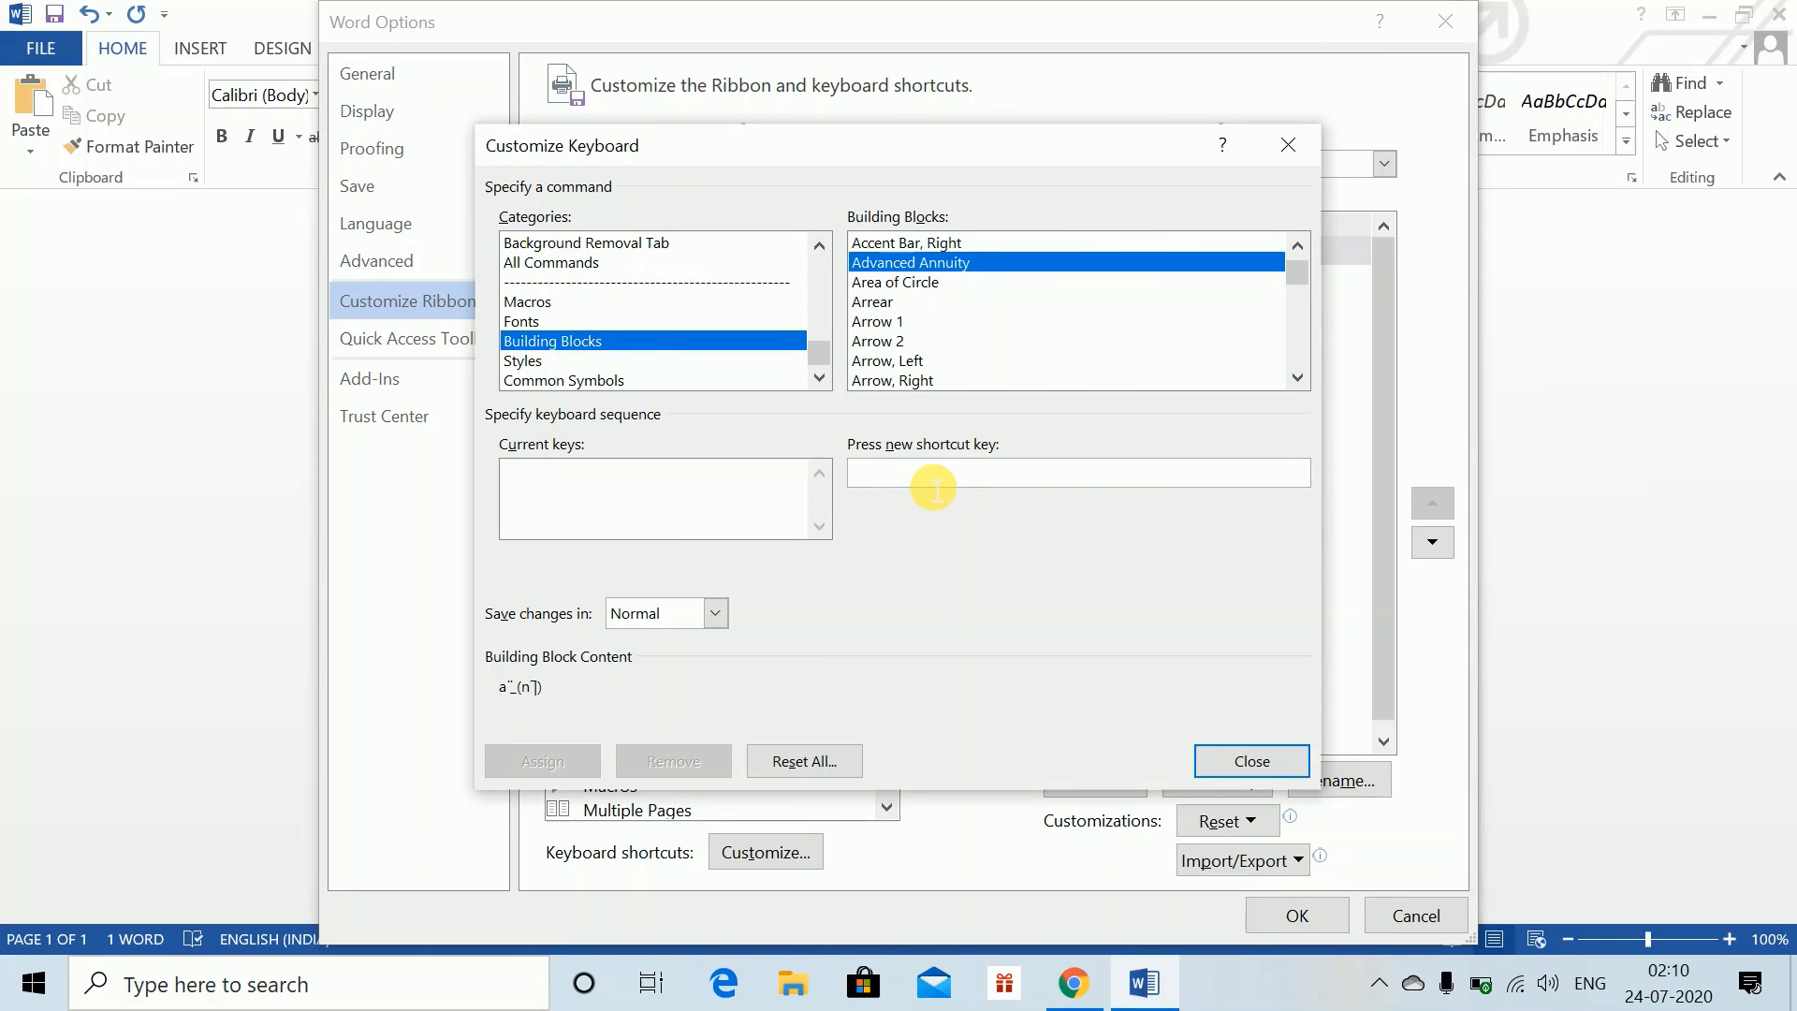
text(Ctrl+2)
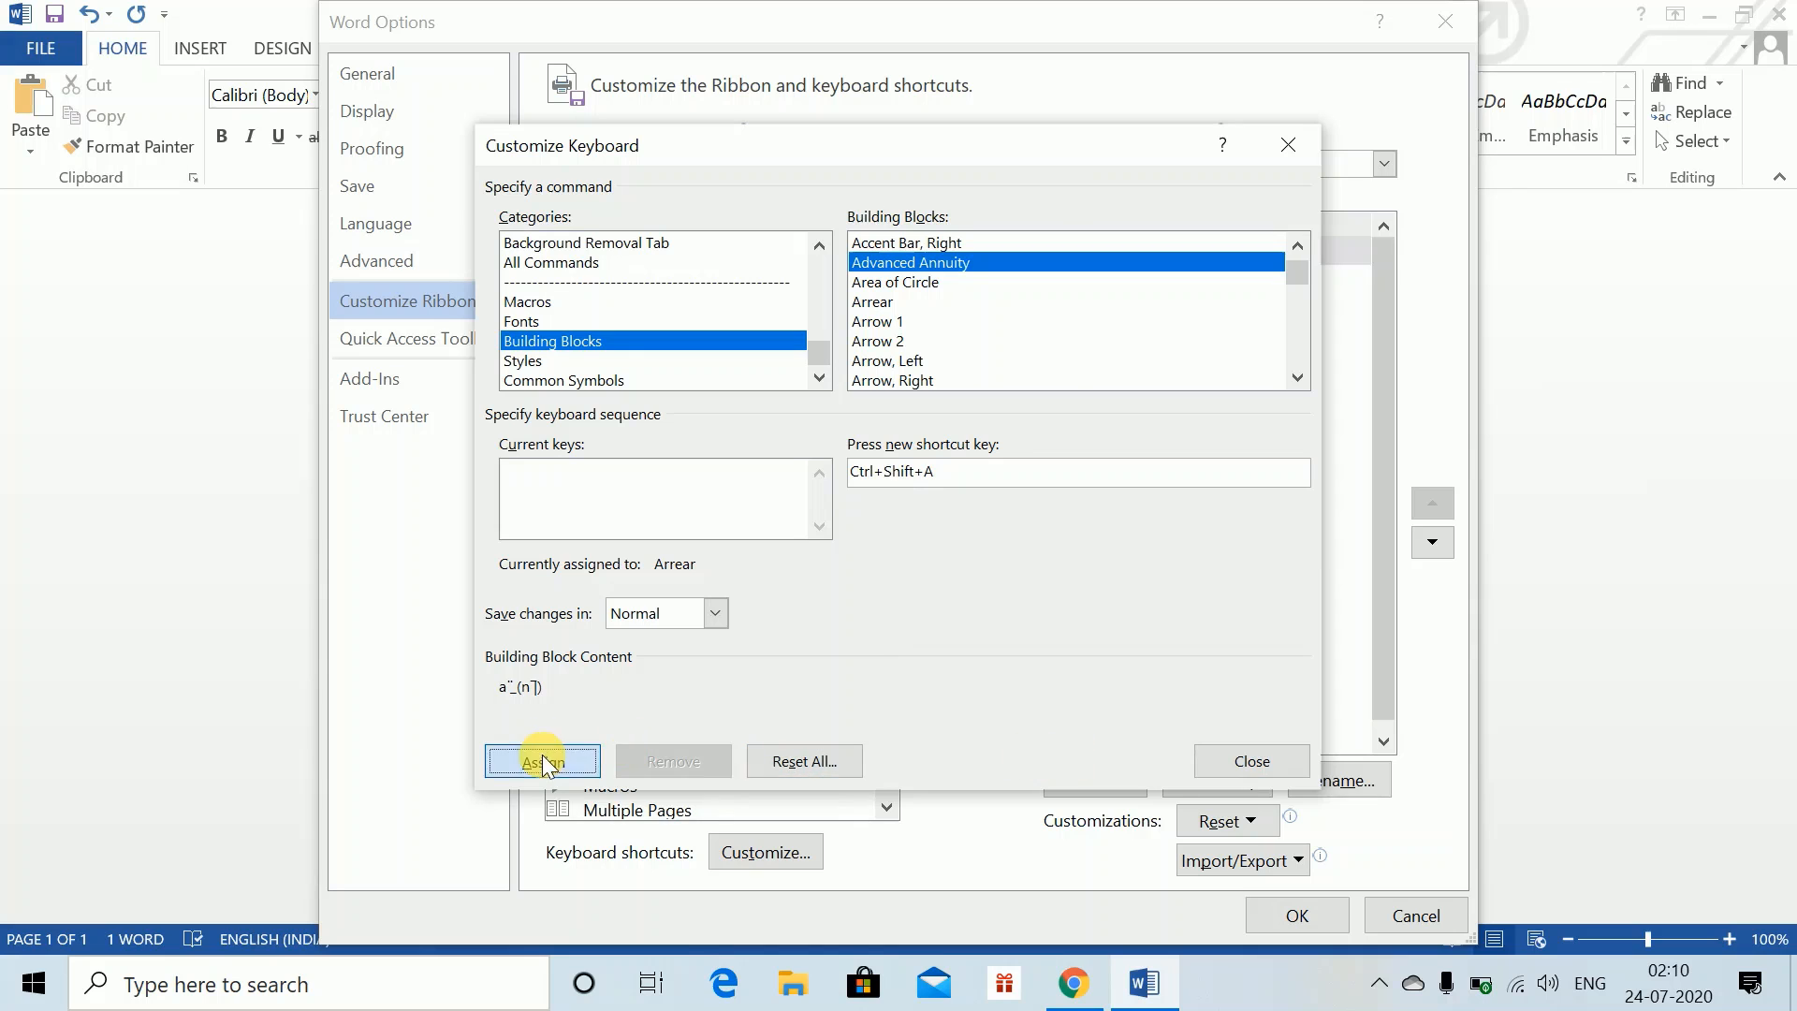
click(1251, 762)
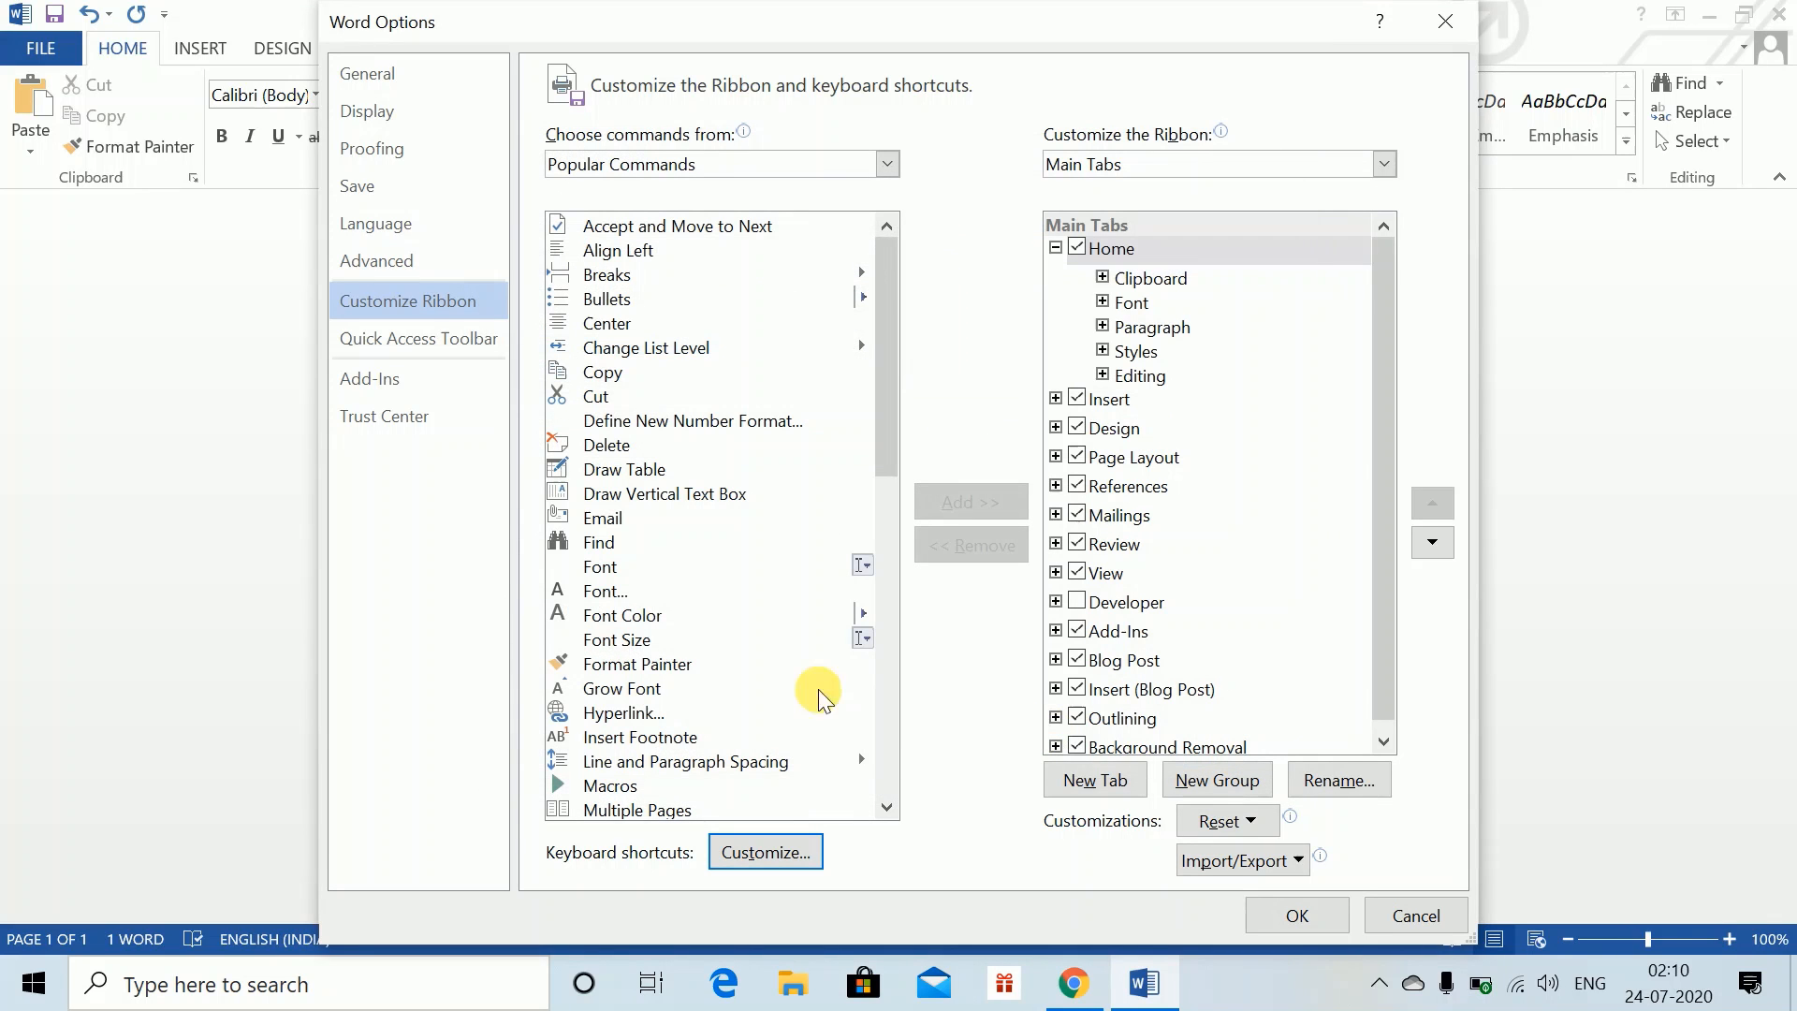
Close Word Options, insert 1000ä angle-n via the shortcut, and add a 'Let n =' line above.
click(1415, 915)
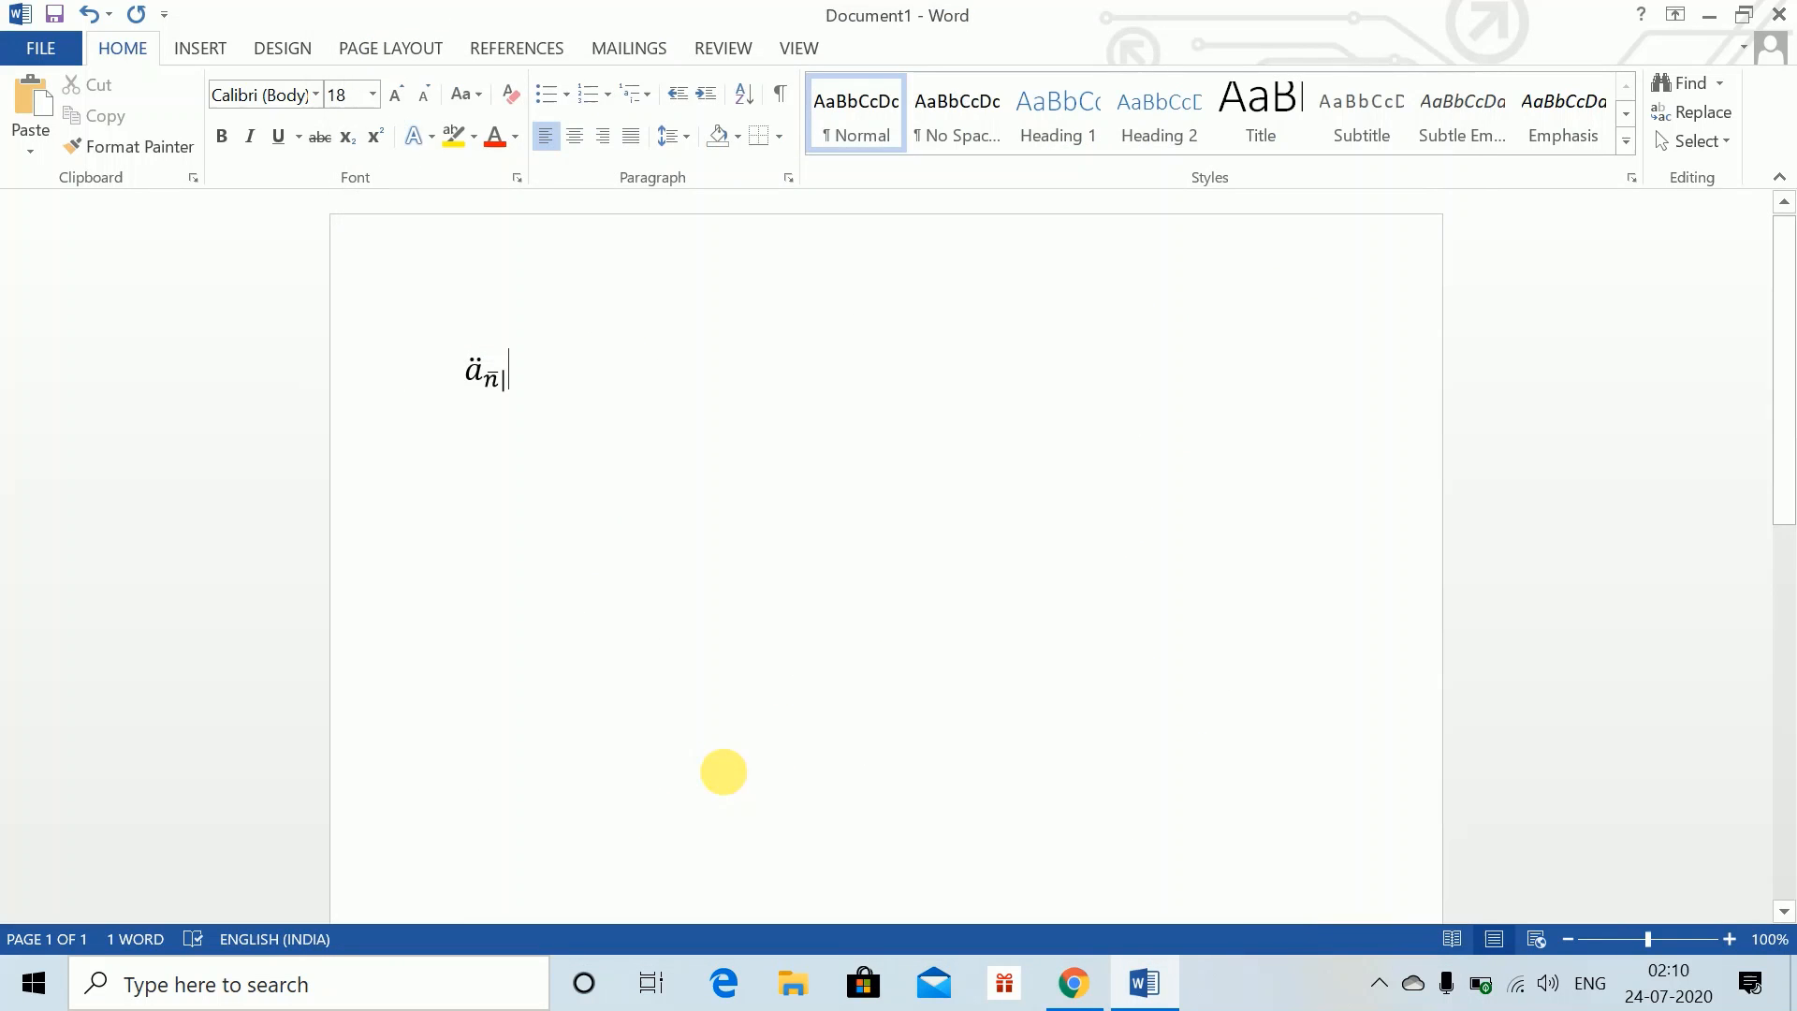
key(enter)
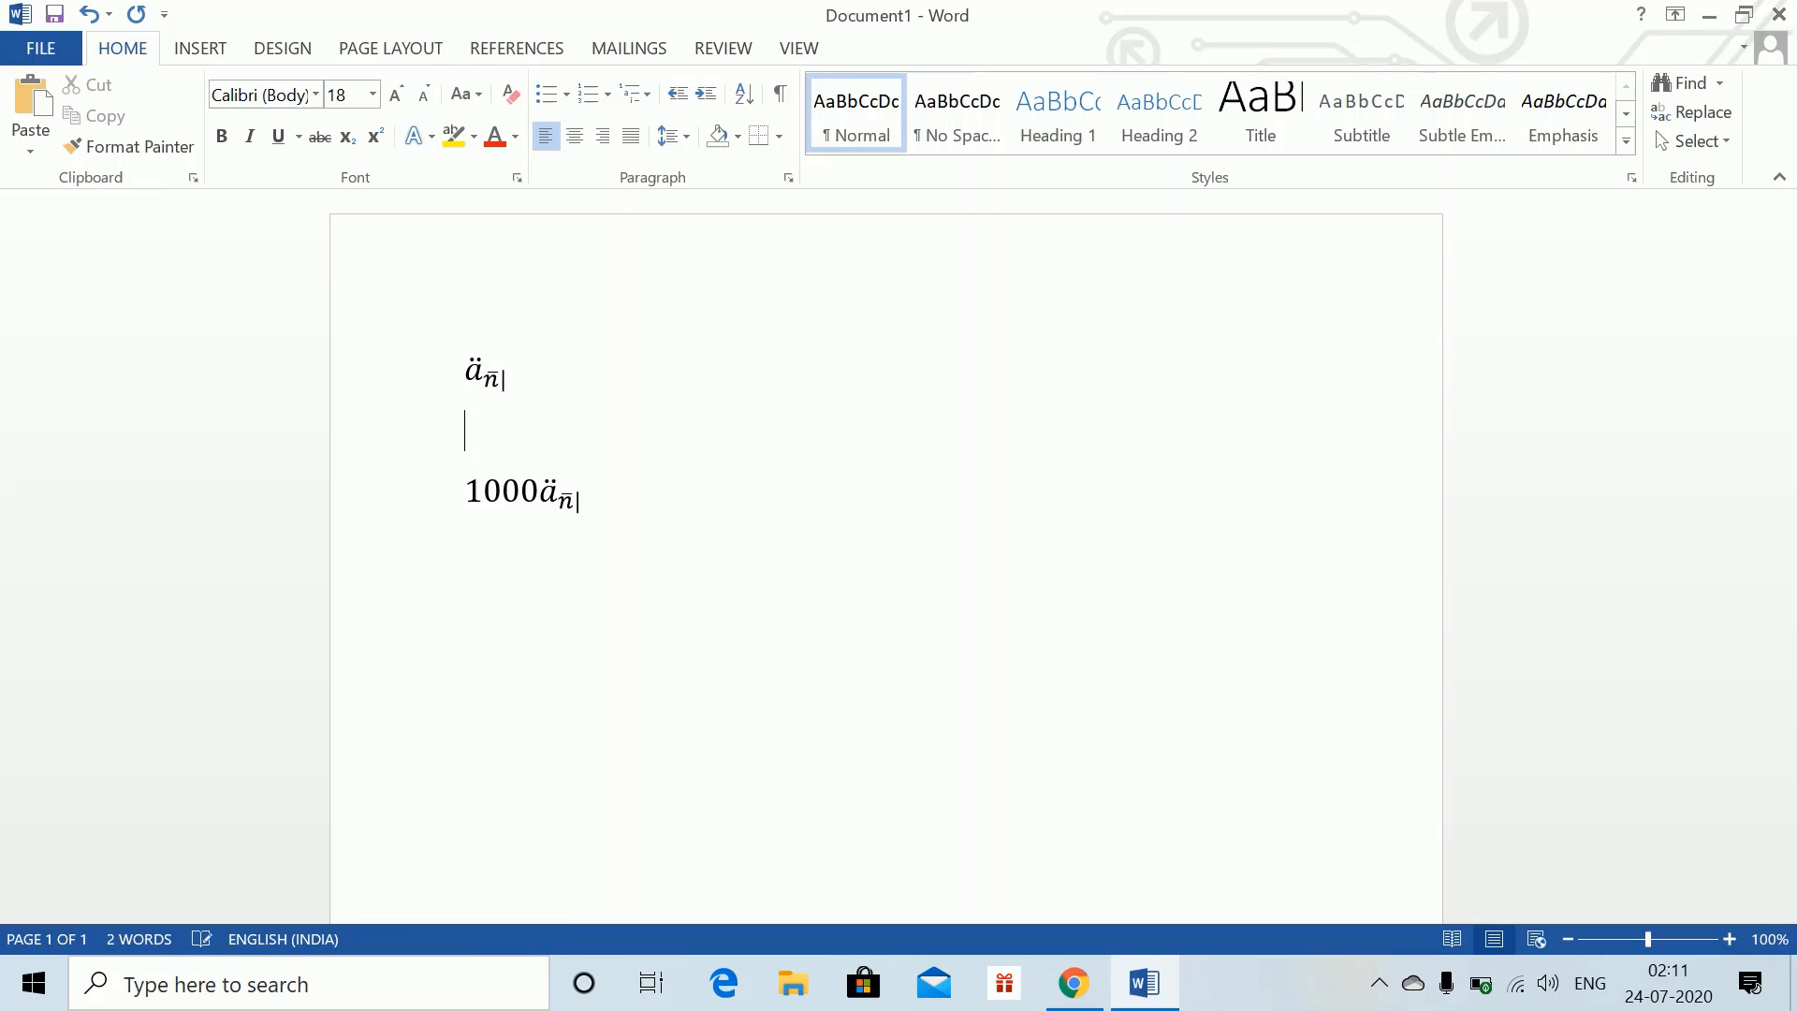
text(Let n =)
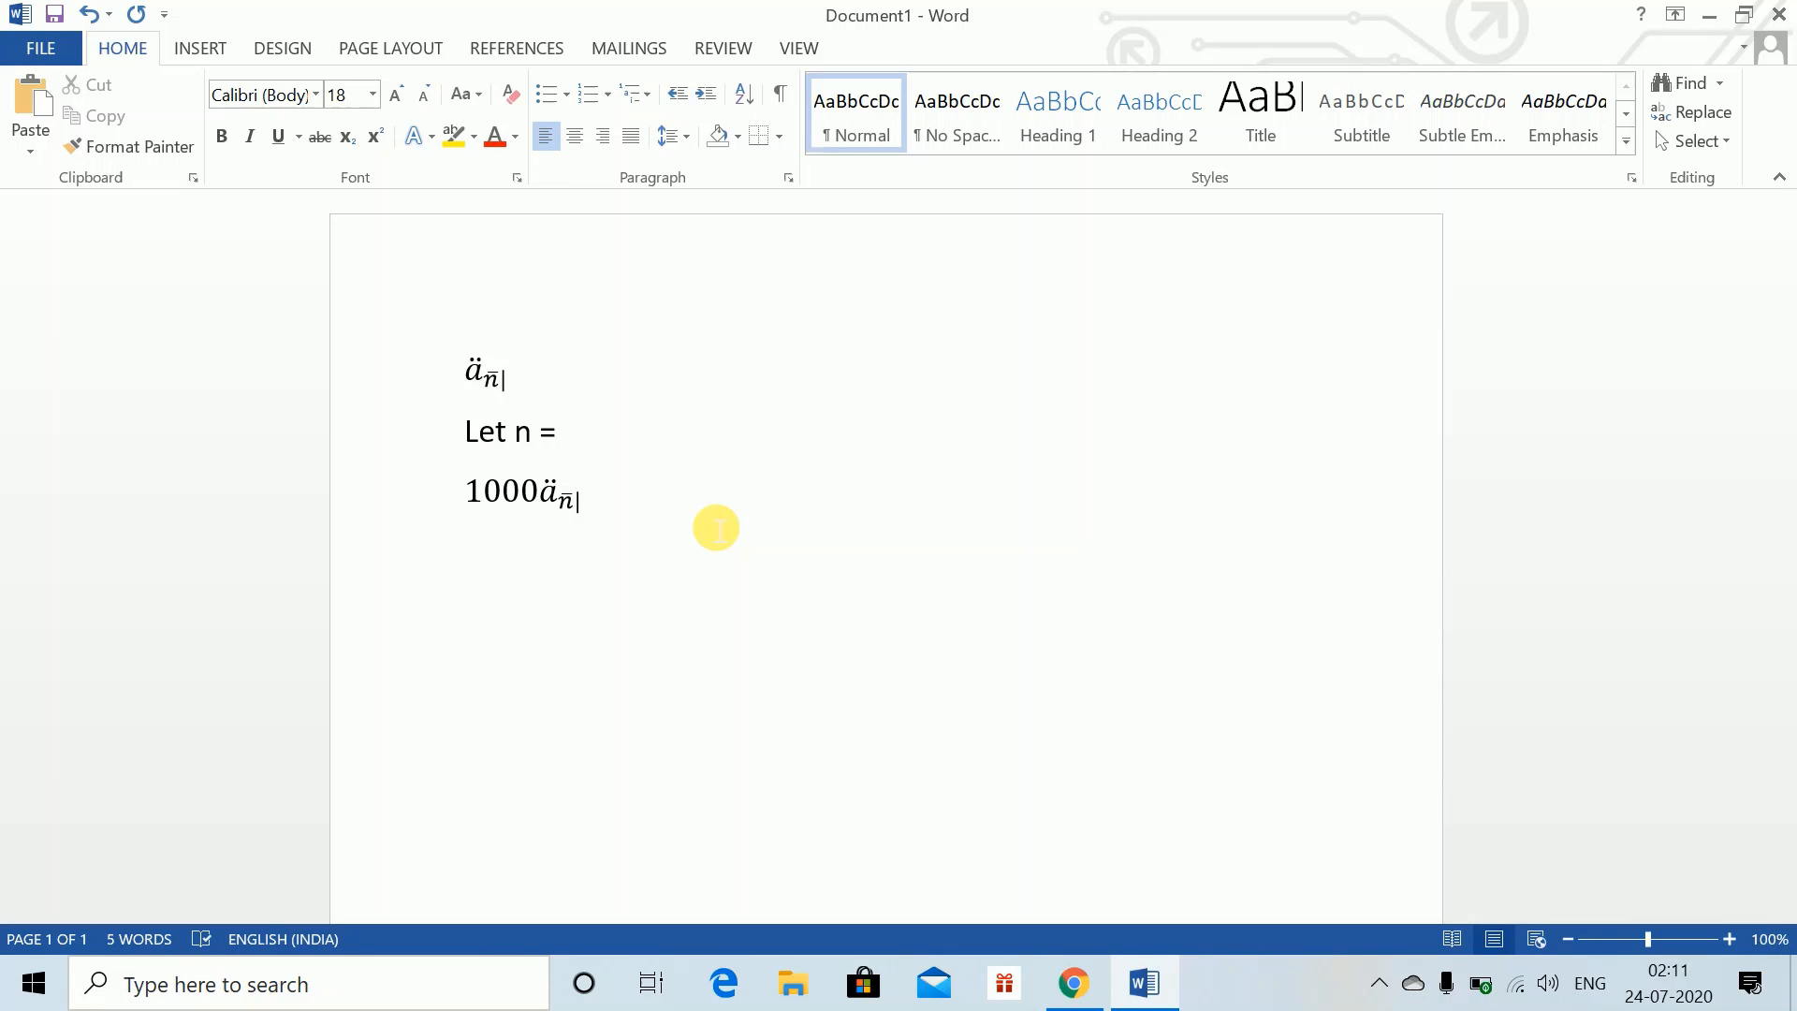
click(563, 432)
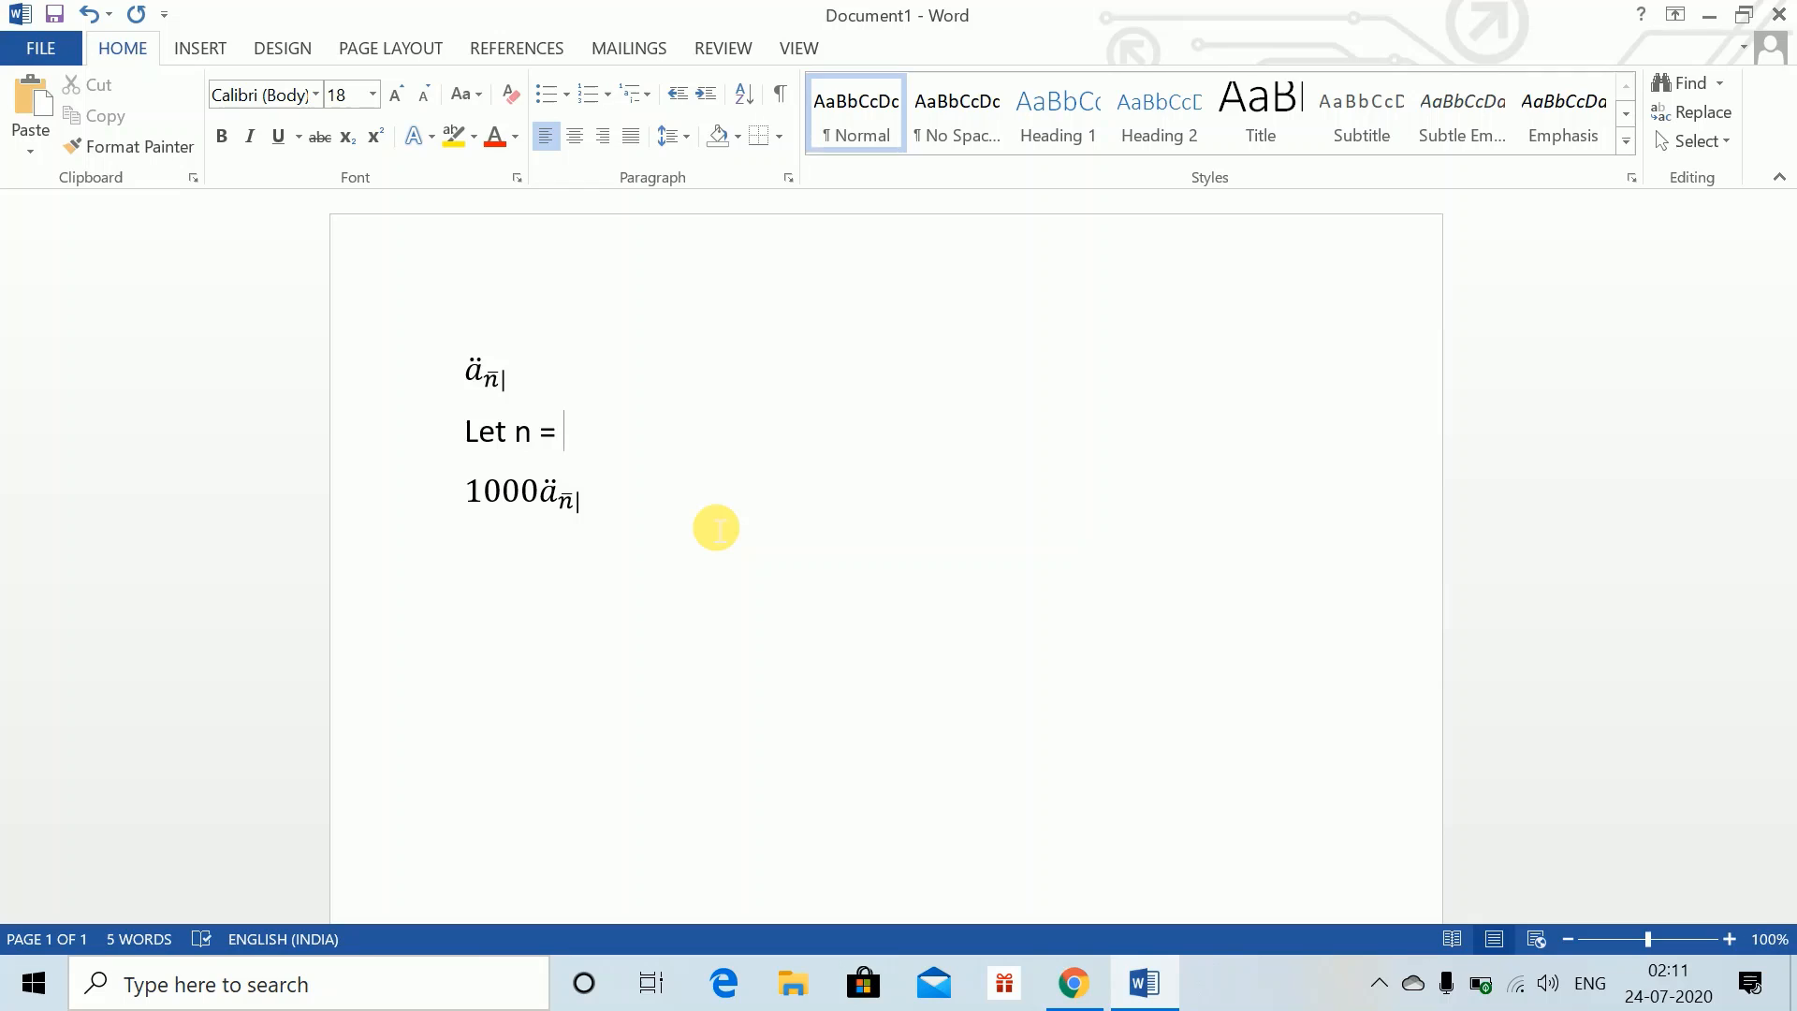